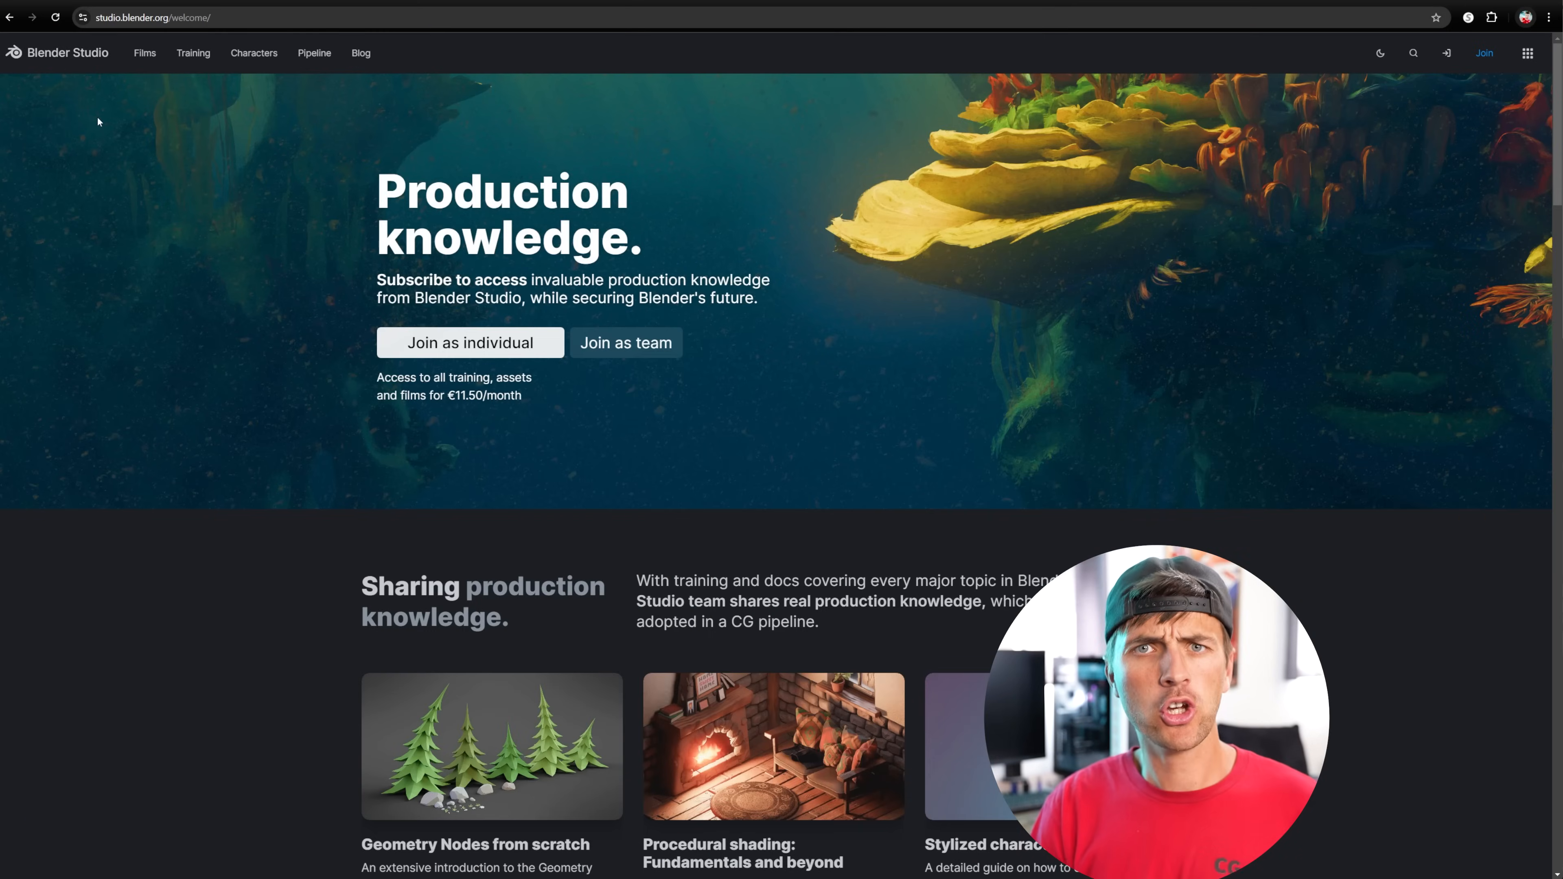
Browse the Blender Studio Characters gallery down to the Jay rig.
click(253, 53)
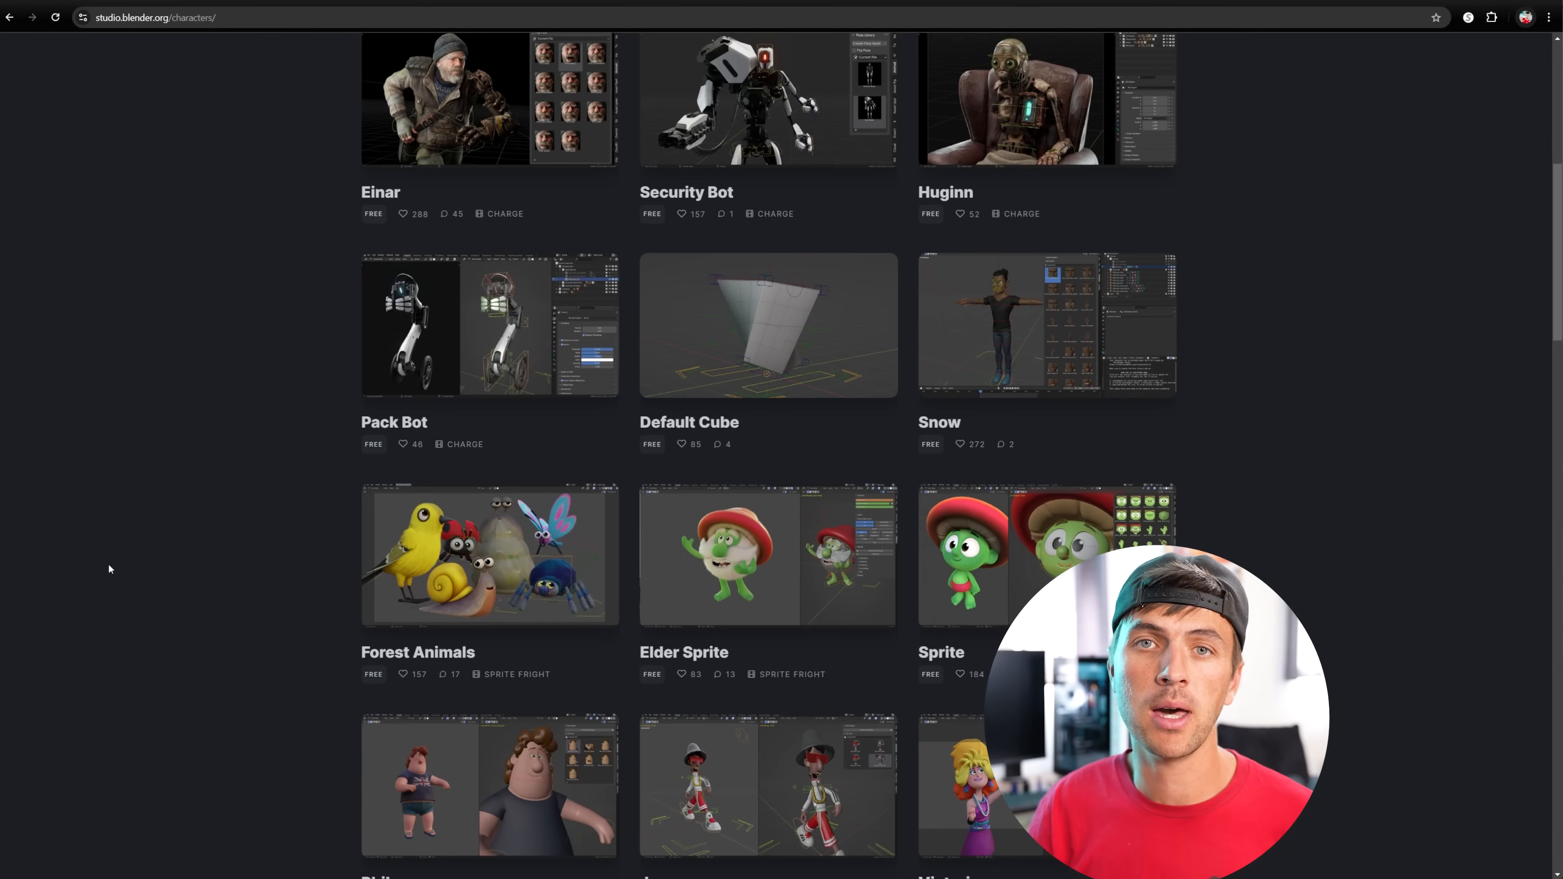
scroll(down, 3)
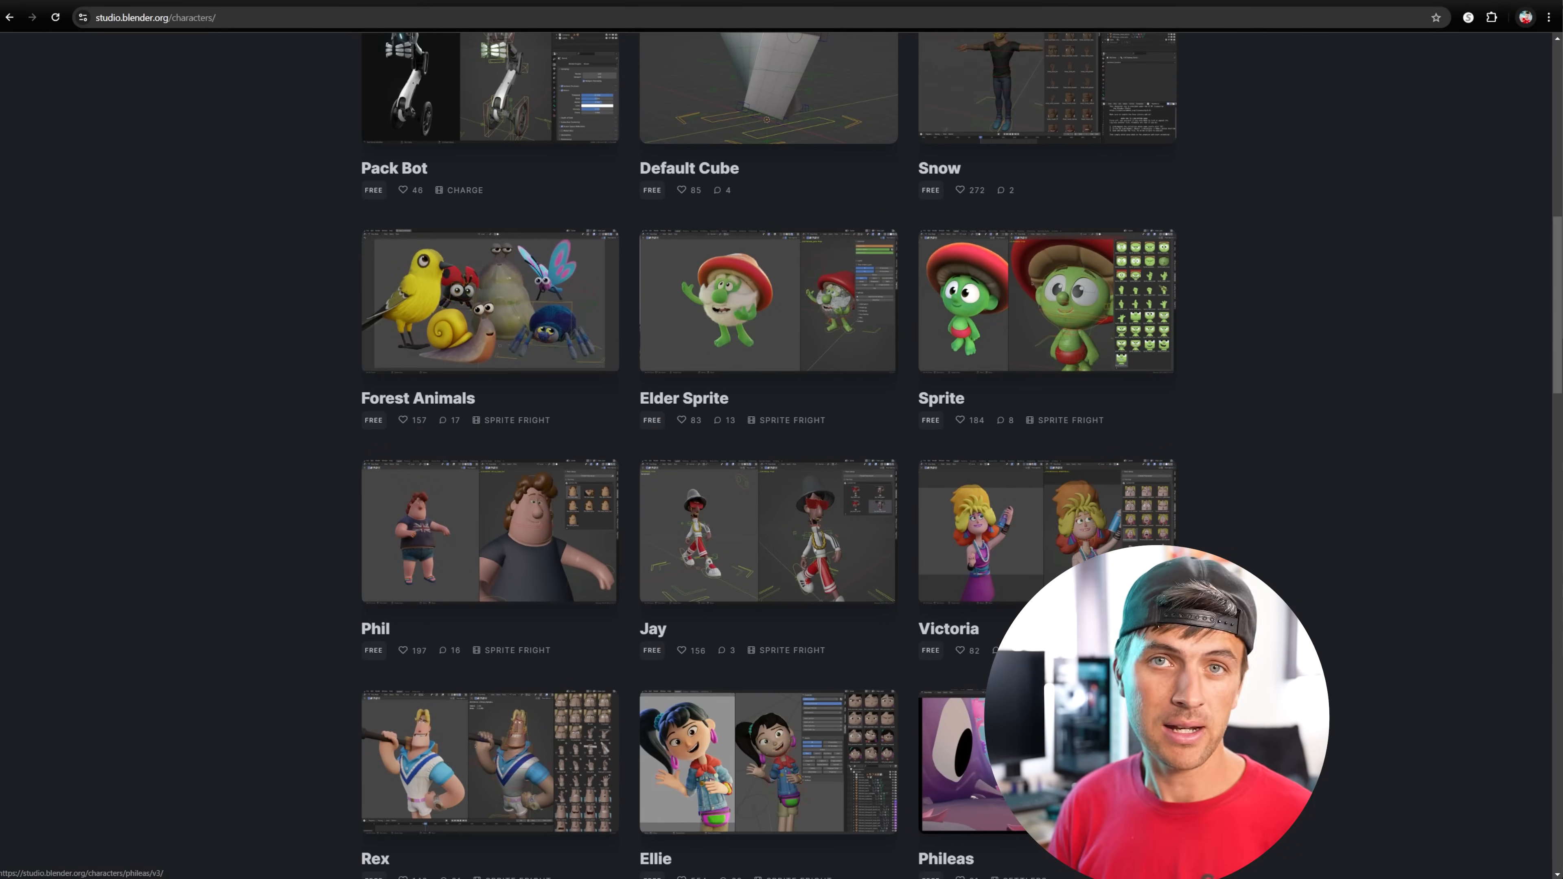
scroll(down, 3)
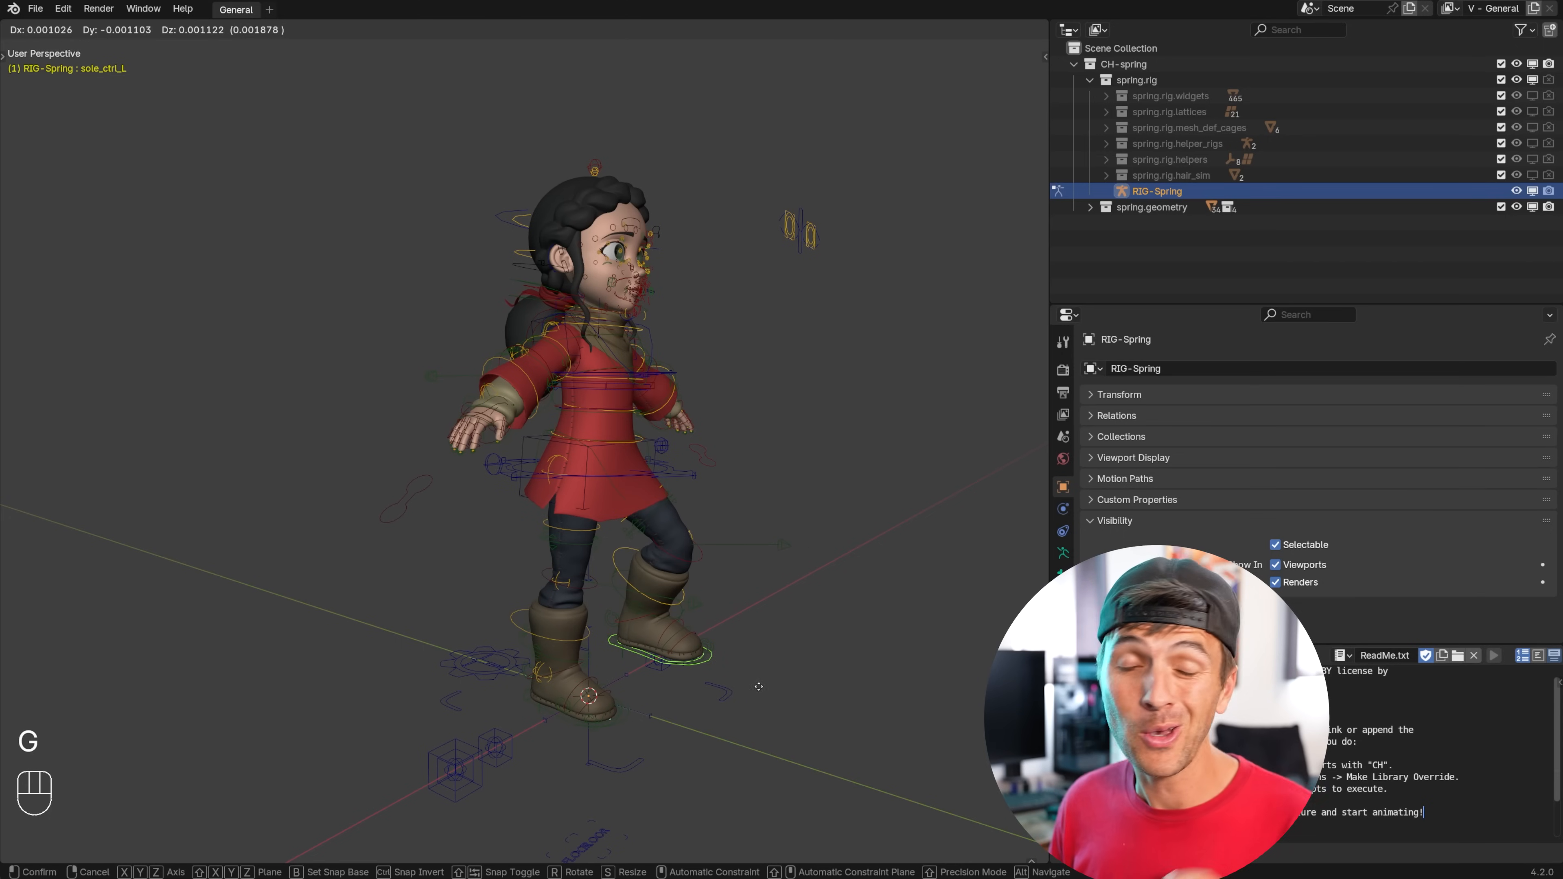
Grab and reposition the Spring rig's left foot control.
key(r)
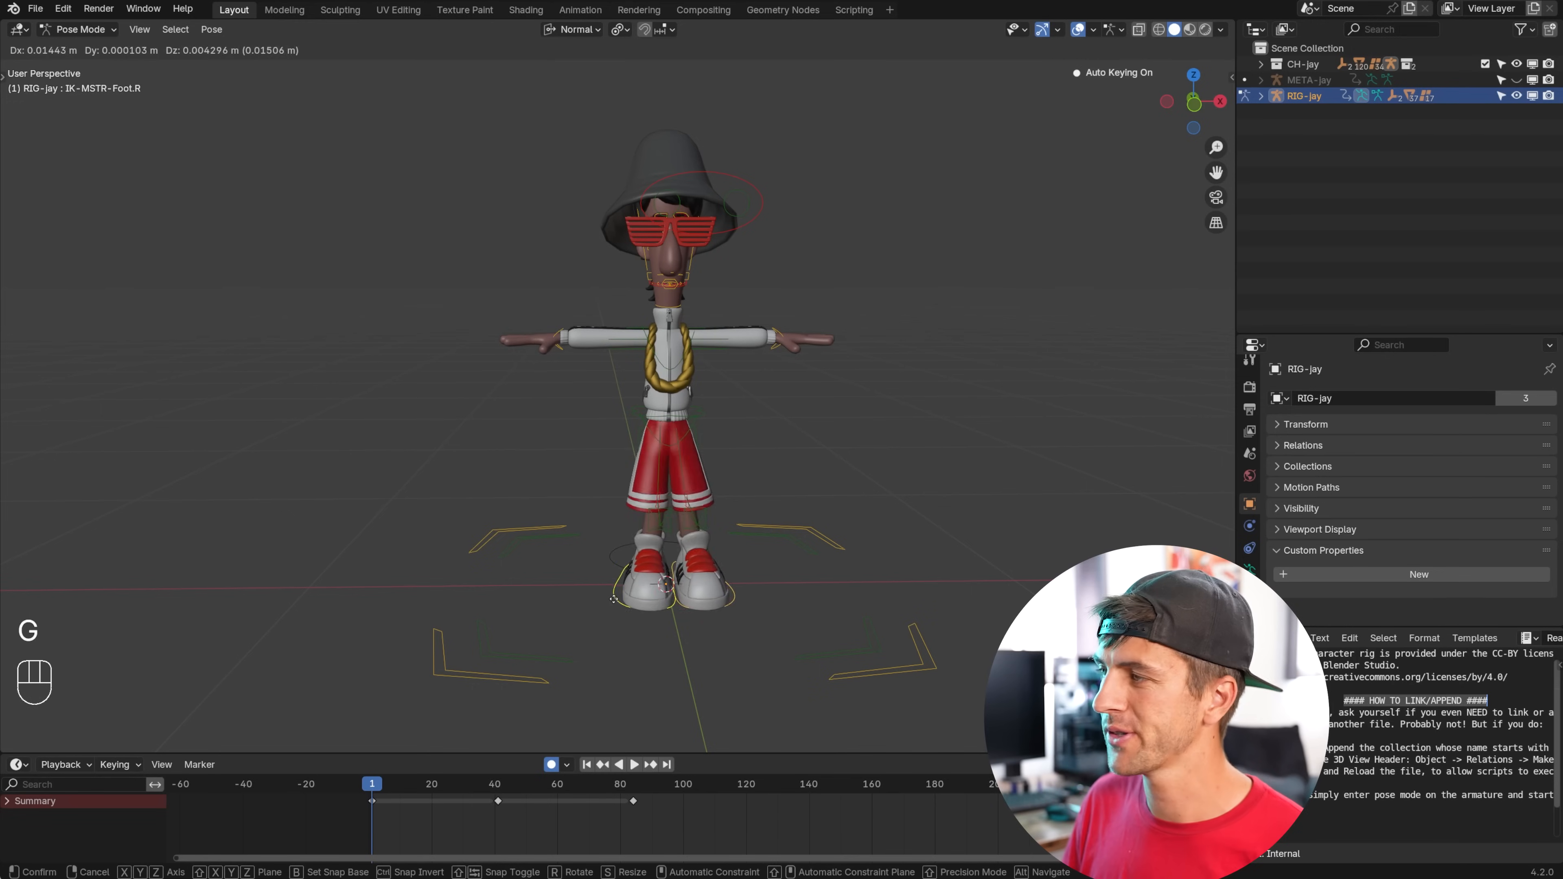
Cancel the right foot move and bring up the viewport's interaction mode choices.
key(Escape)
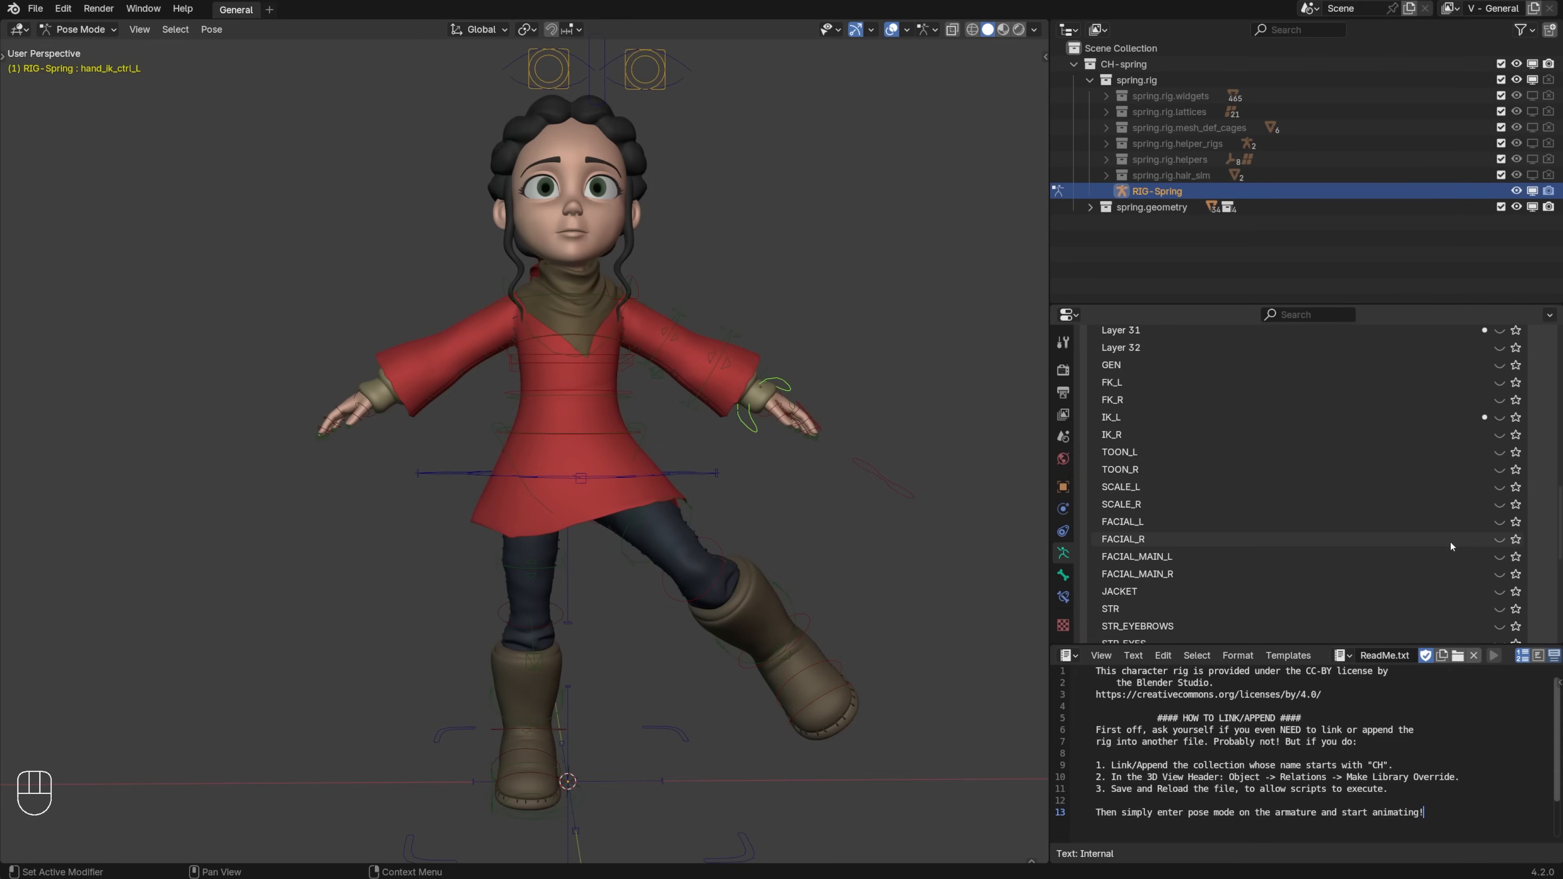
scroll(up, 3)
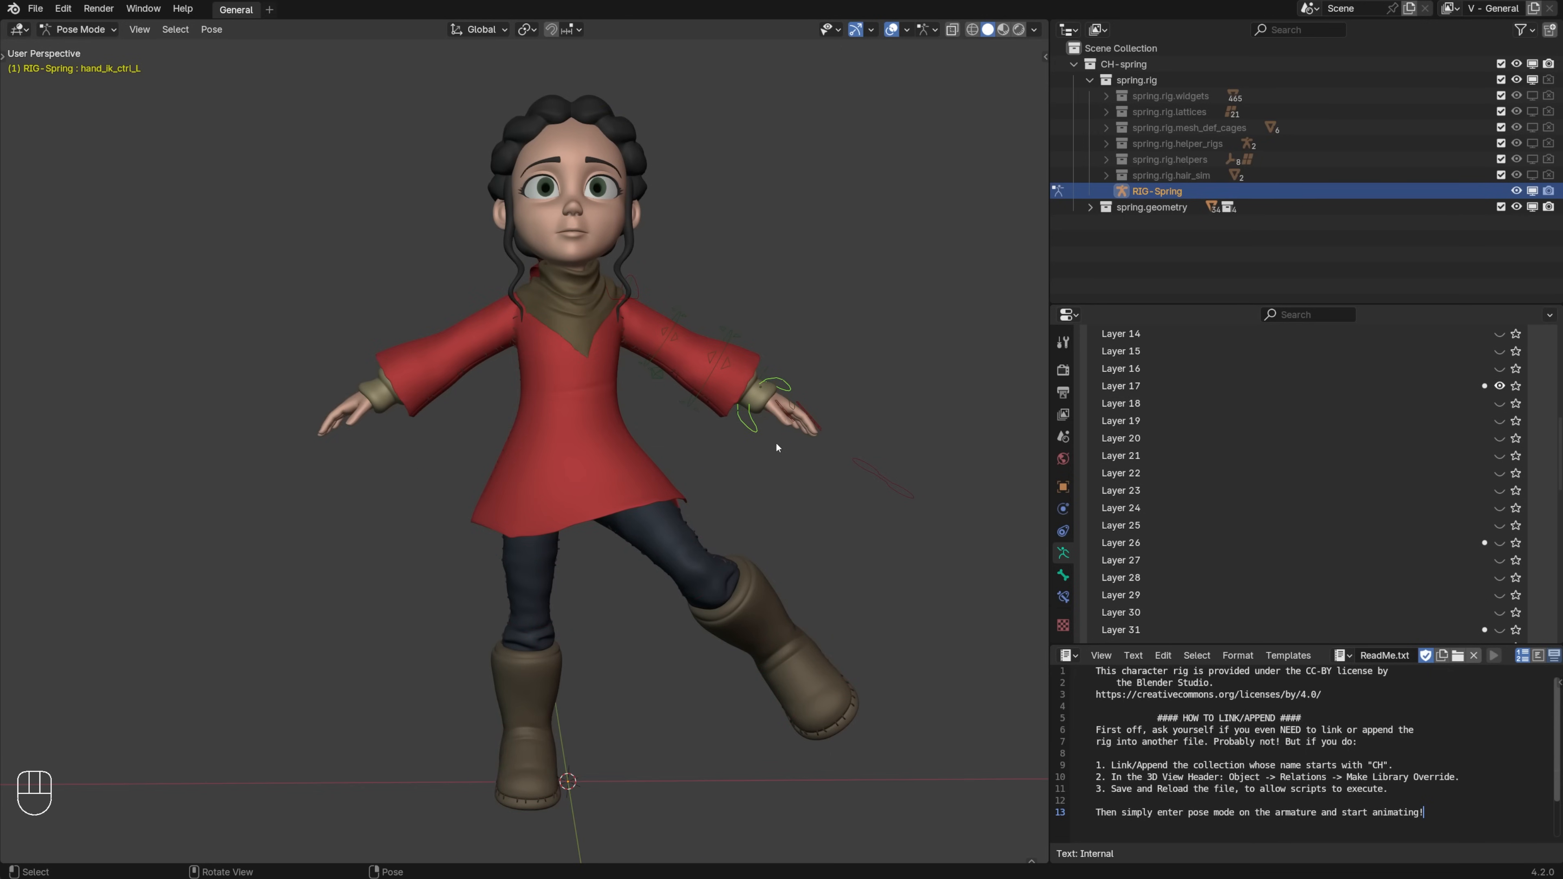
click(85, 27)
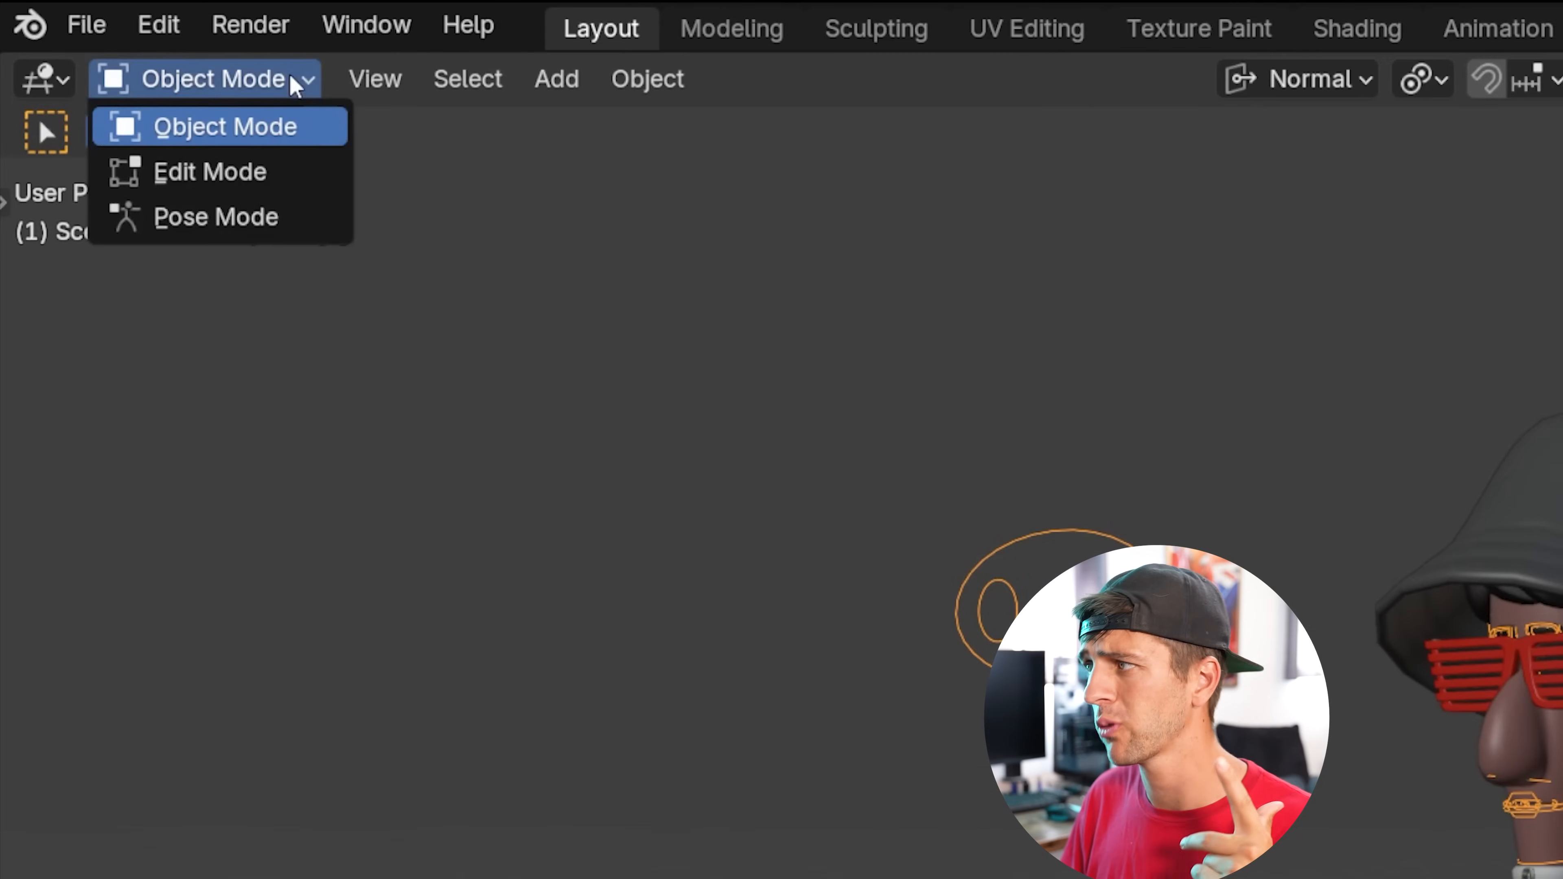
Enter Pose Mode, select several rig controls and set the pivot to Individual Origins.
click(215, 216)
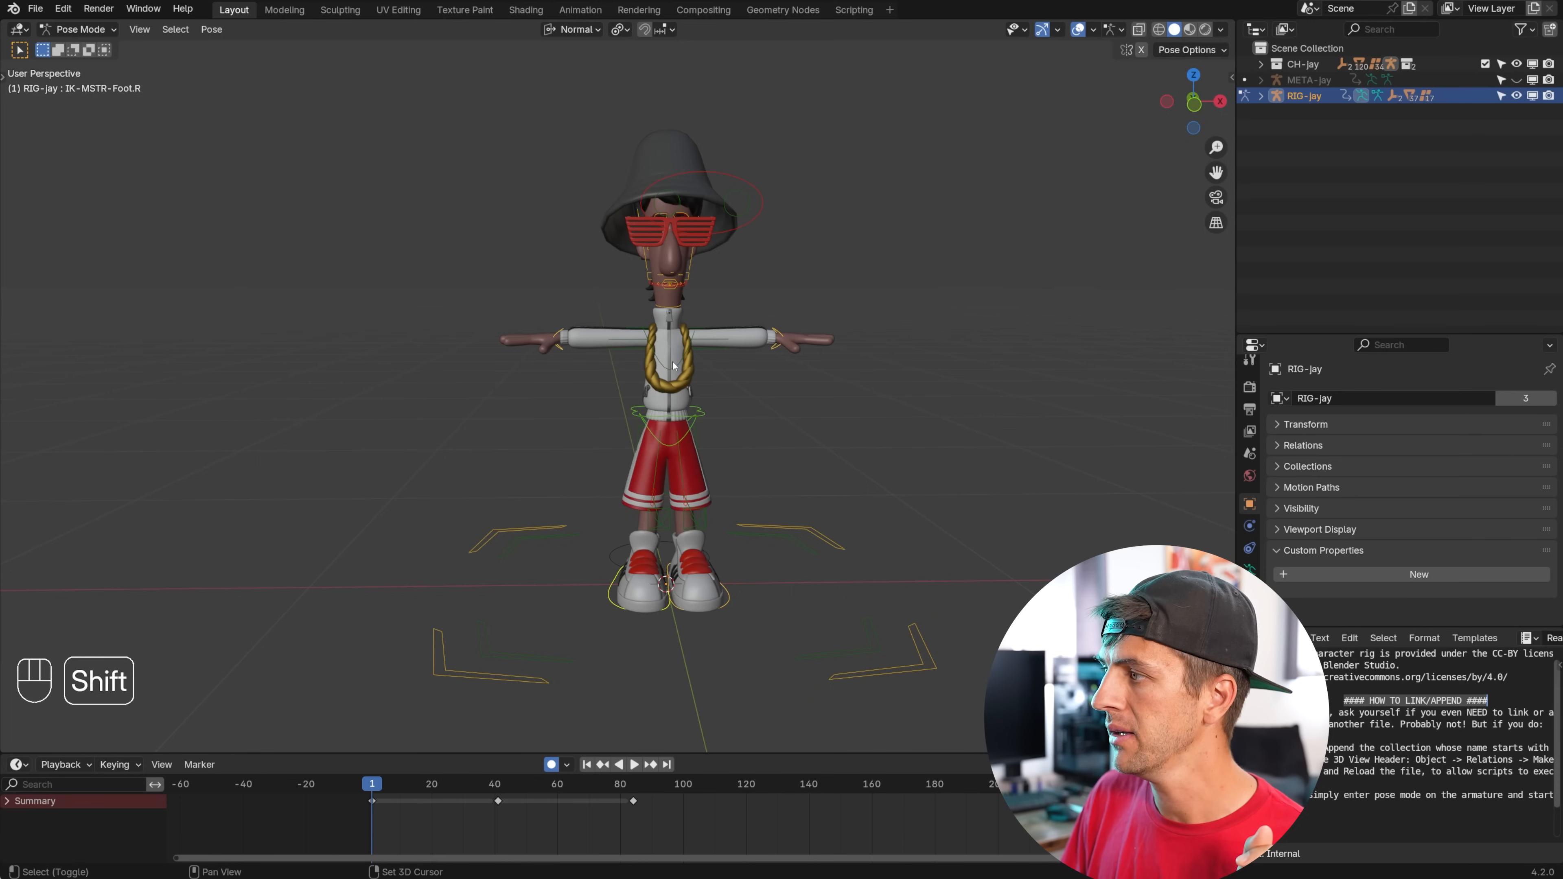
key(r)
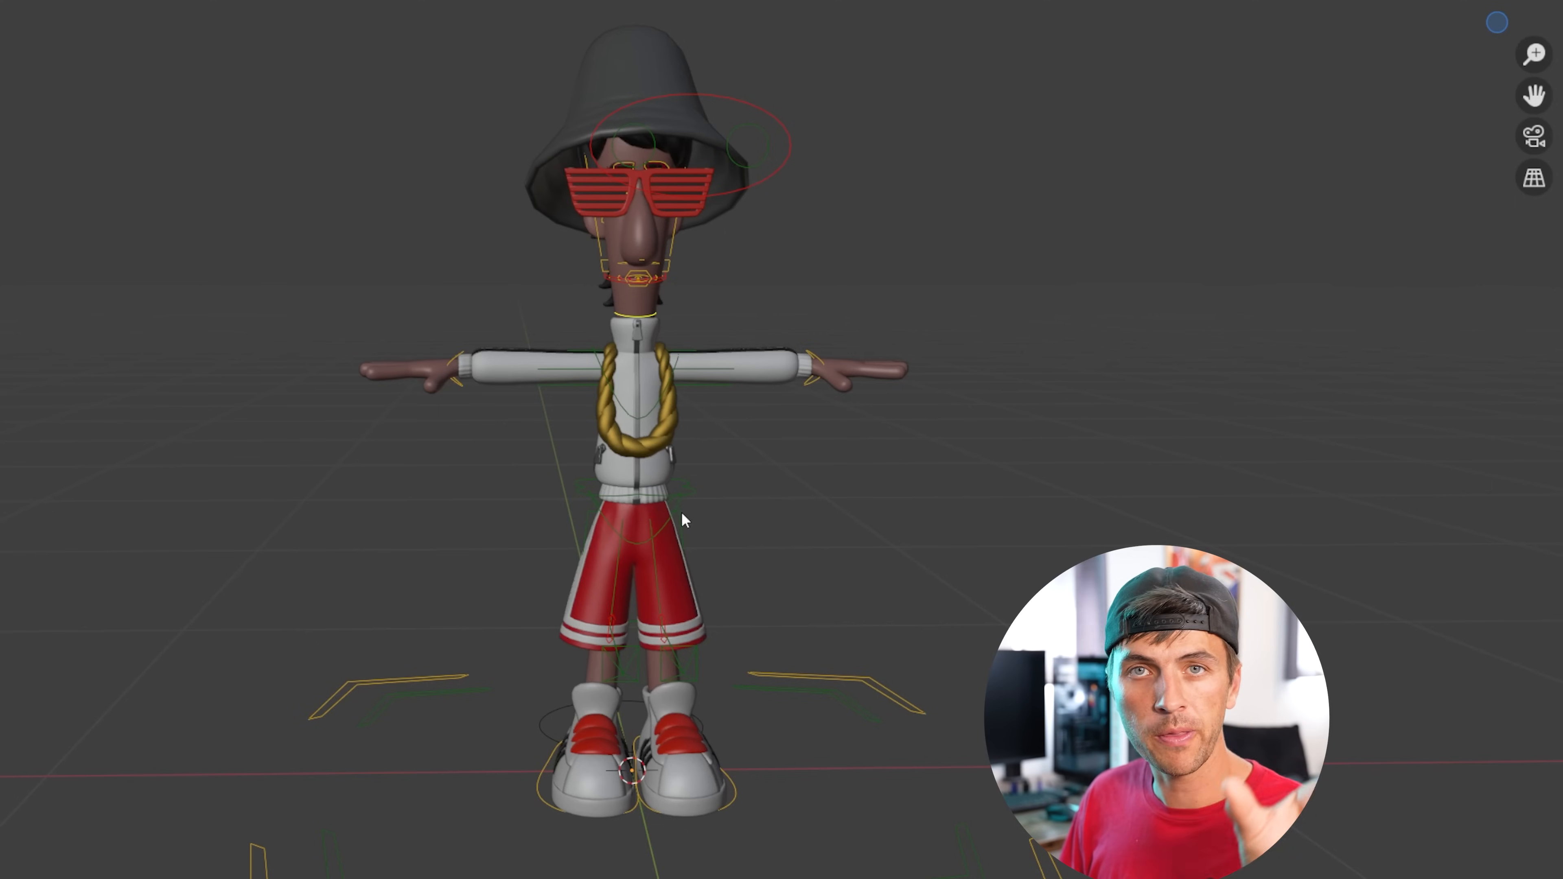
click(627, 488)
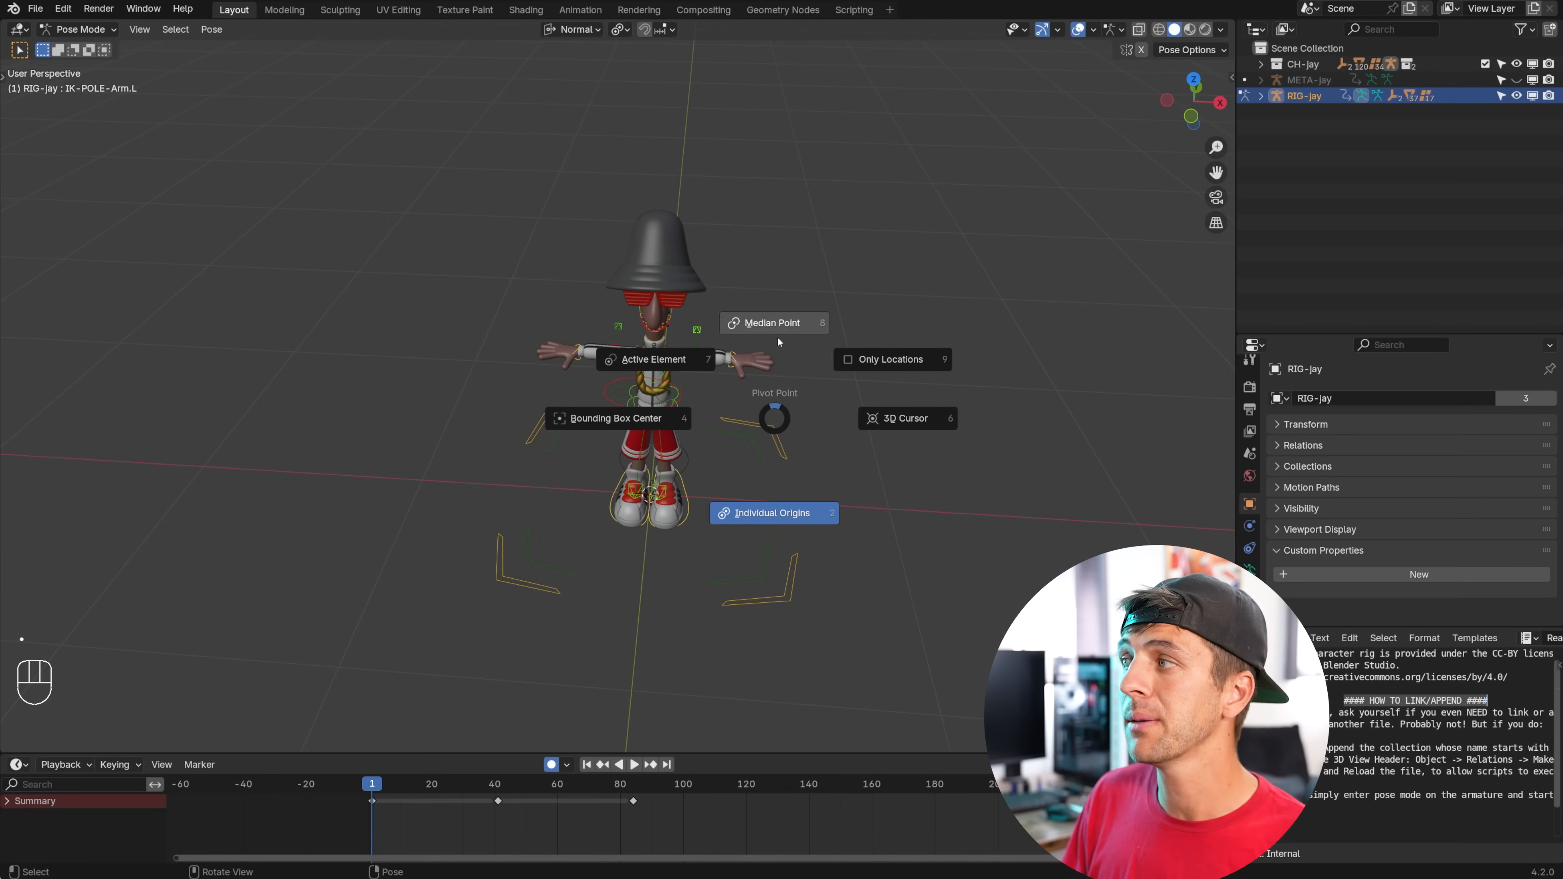
click(773, 512)
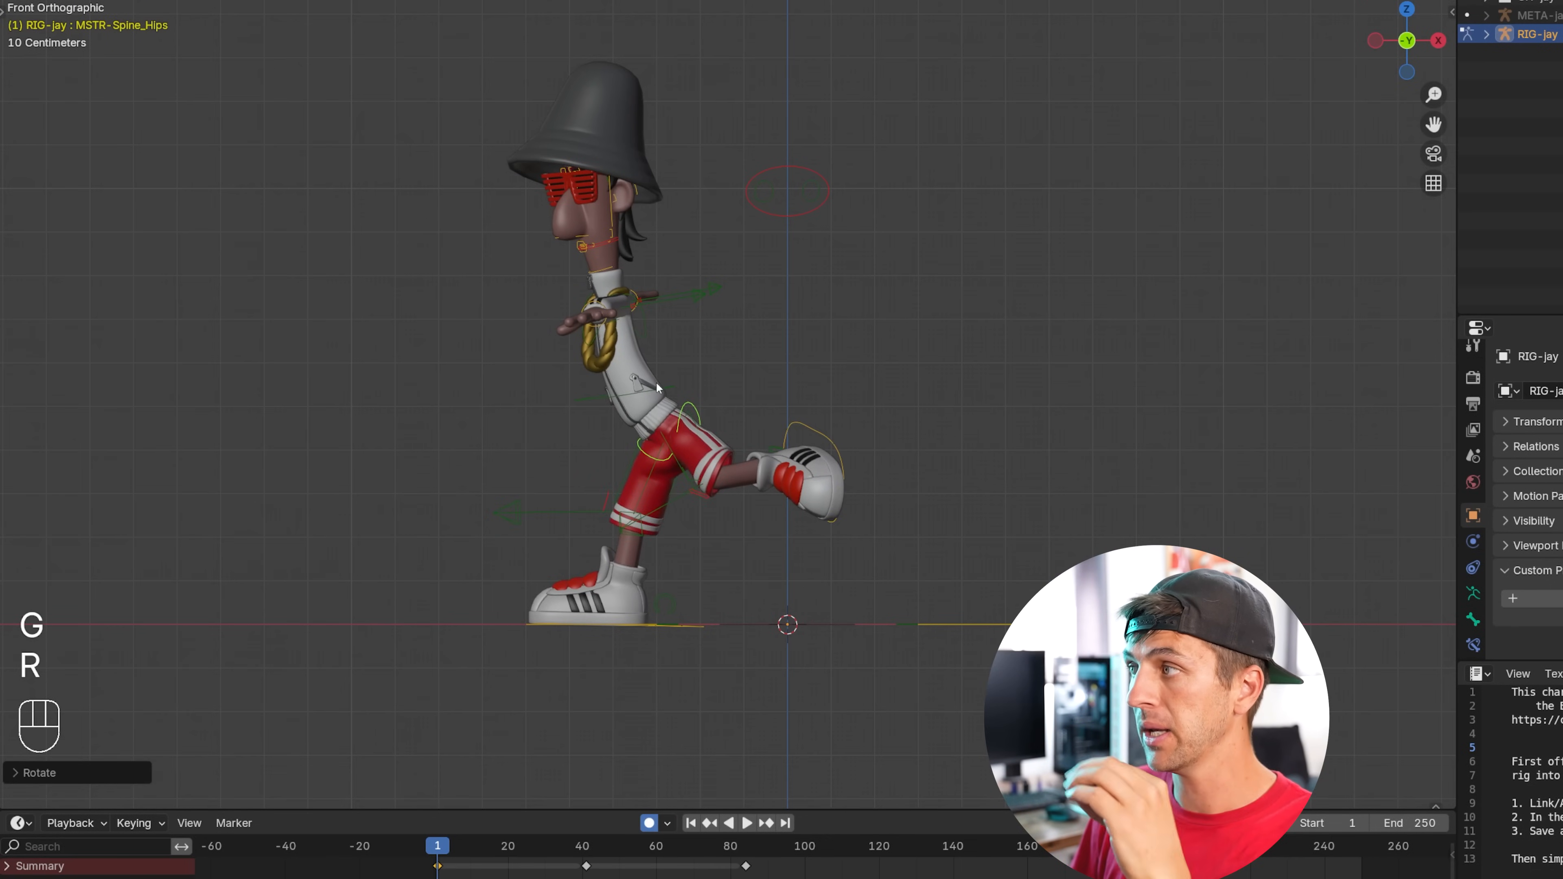
Rotate the hips control for Jay's forward-leaning one-foot pose.
key(r)
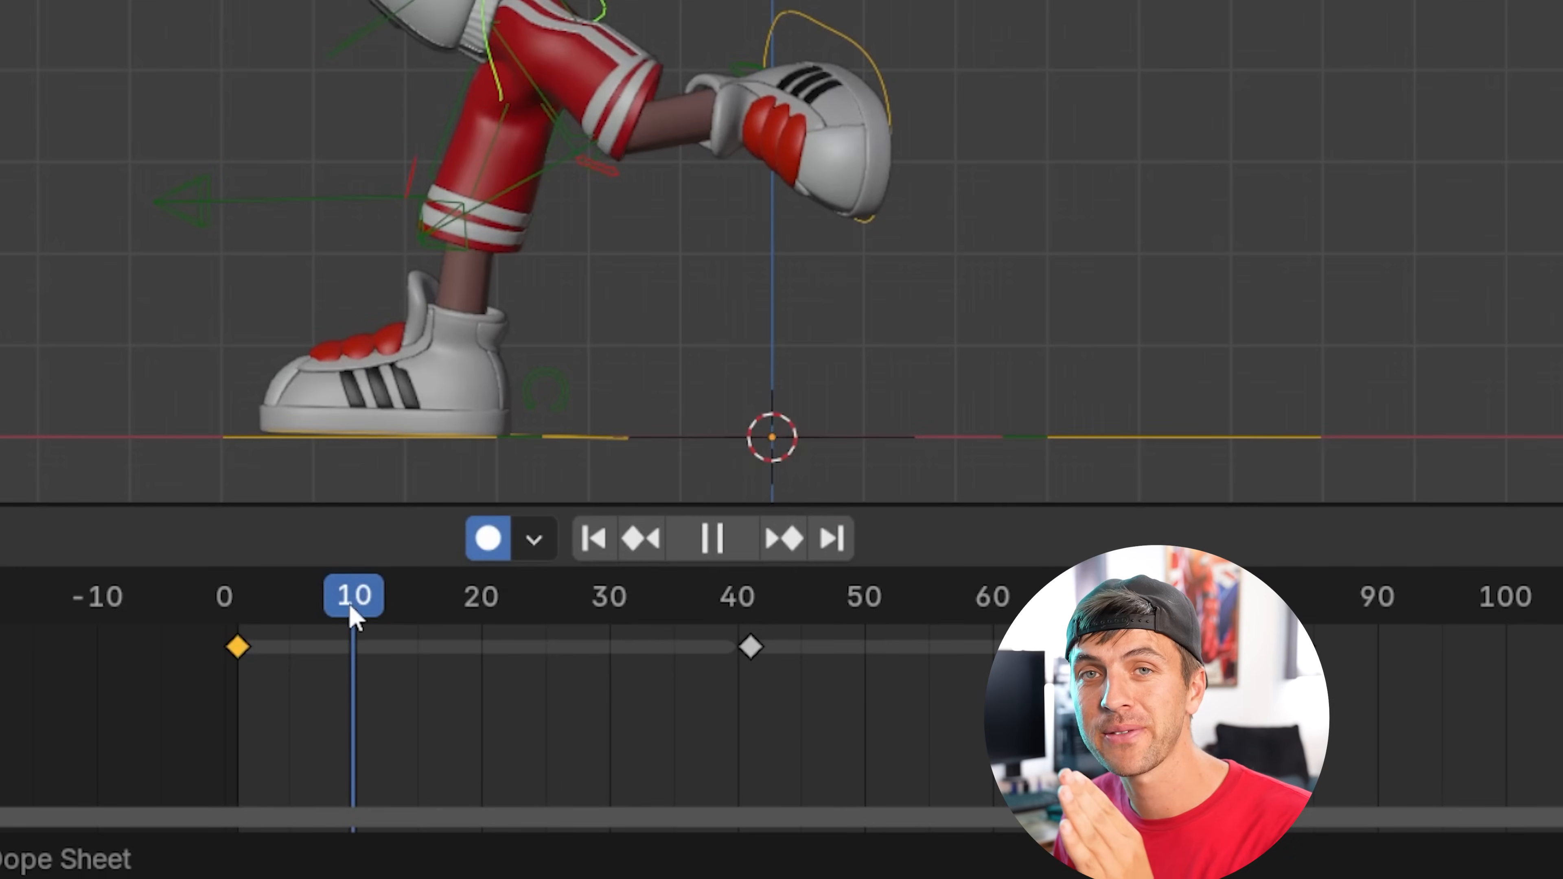
At frame 10, toggle control visibility and move the right foot into the wind-up pose.
click(710, 538)
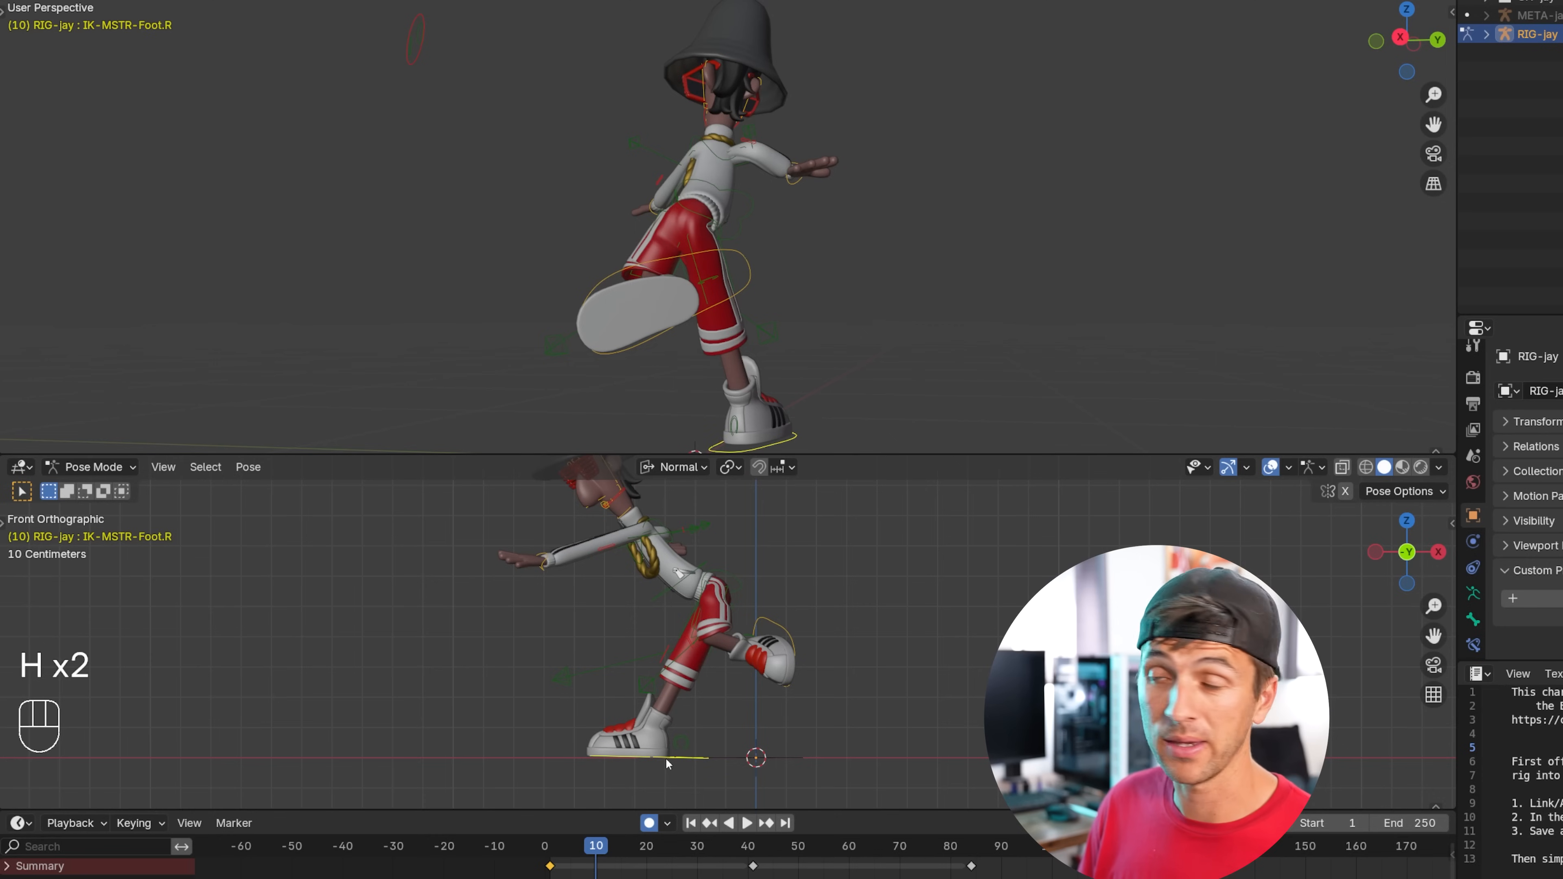
key(g)
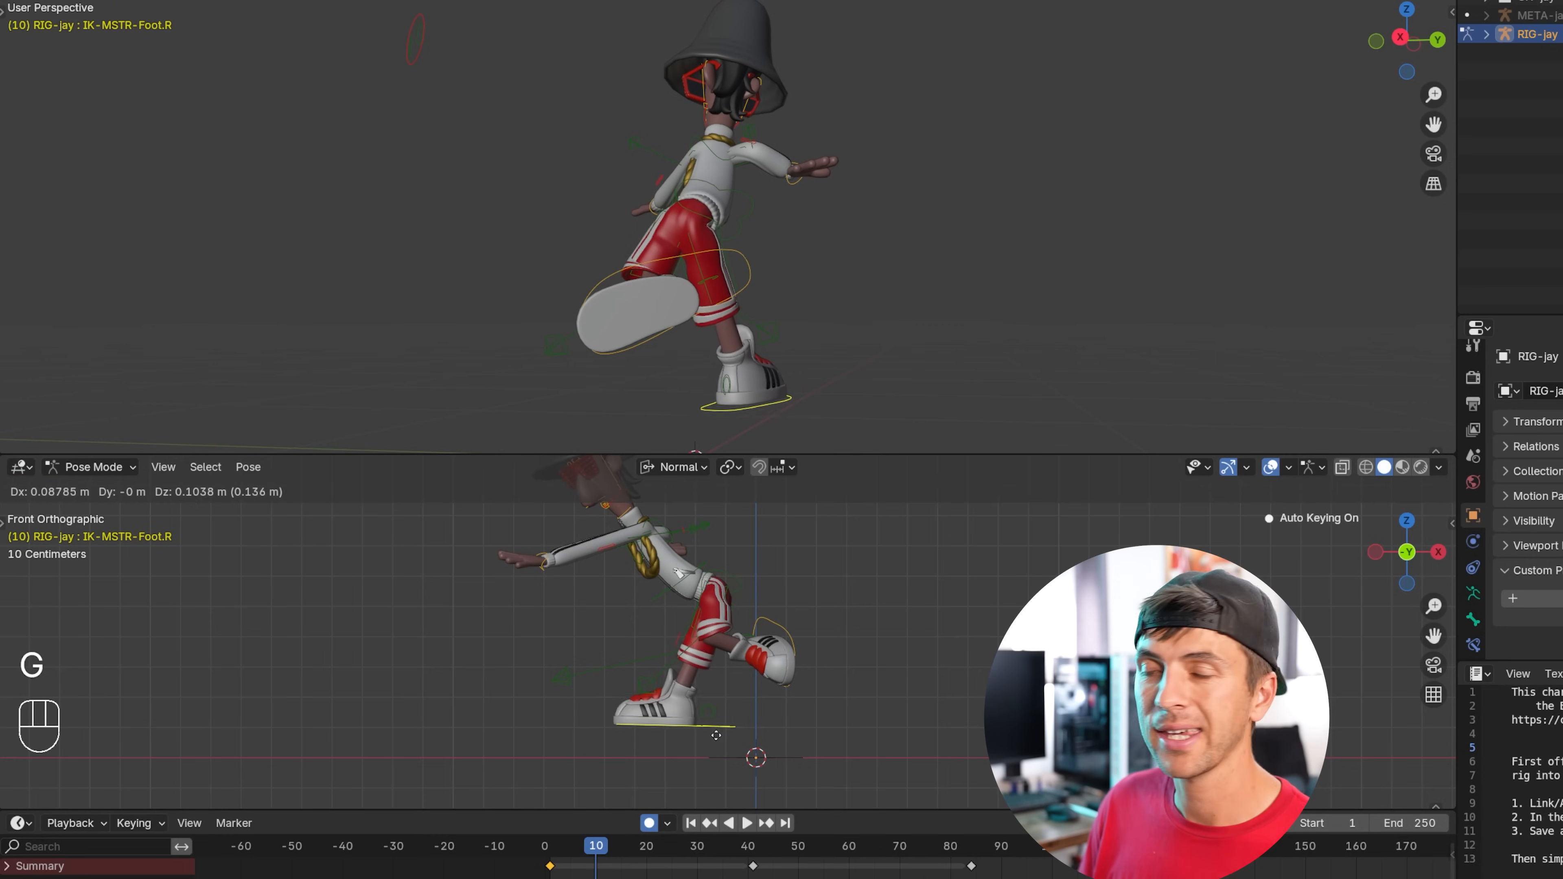
key(r)
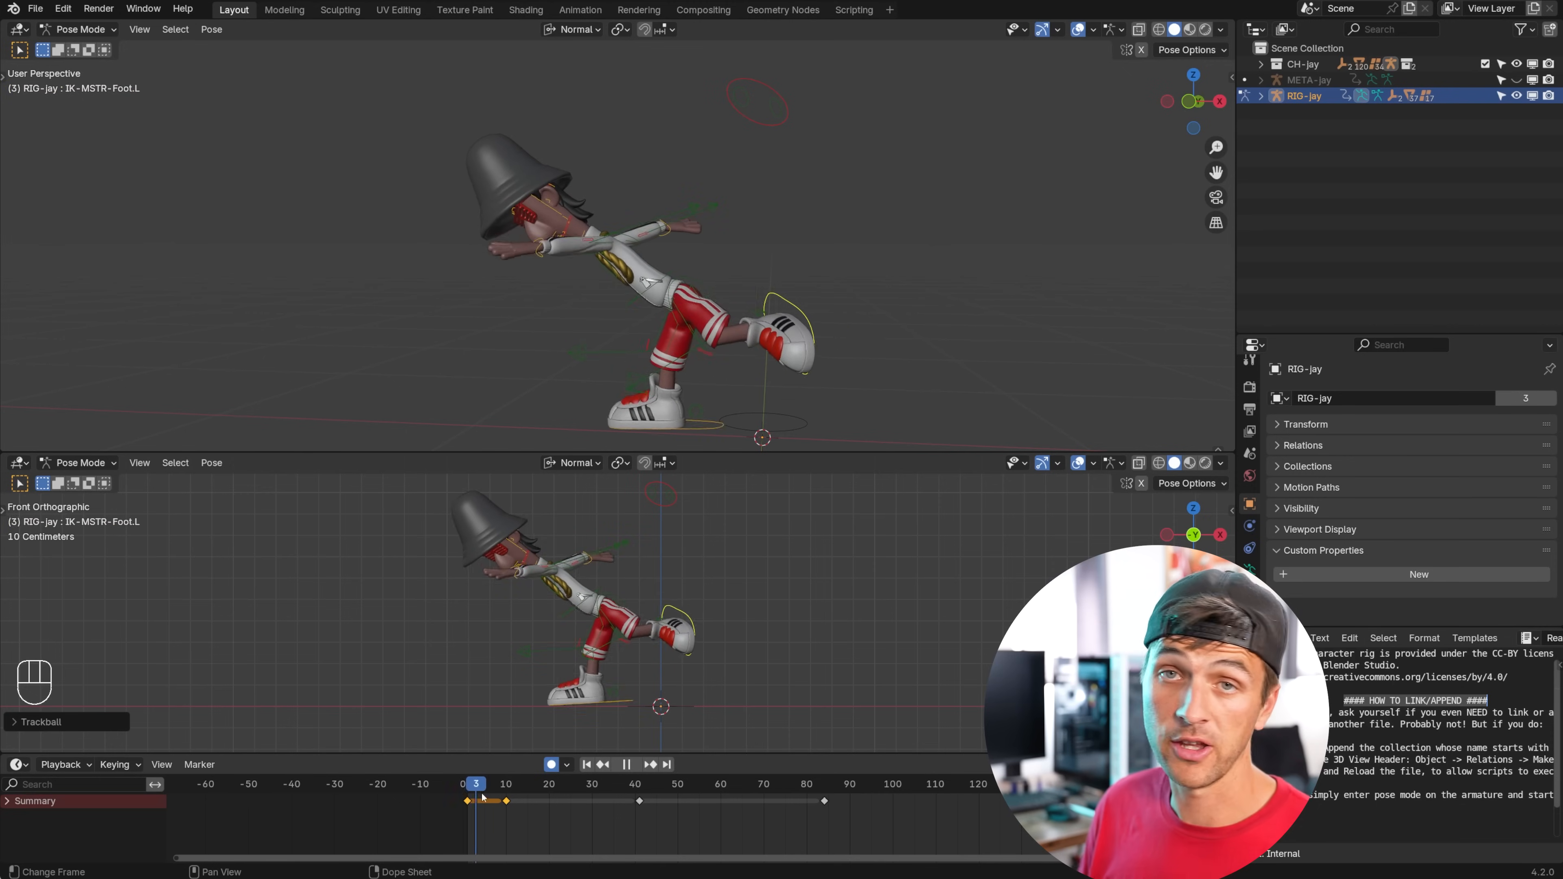
At frame 30, move the right knee pole and hips into the crouch anticipation pose.
click(506, 783)
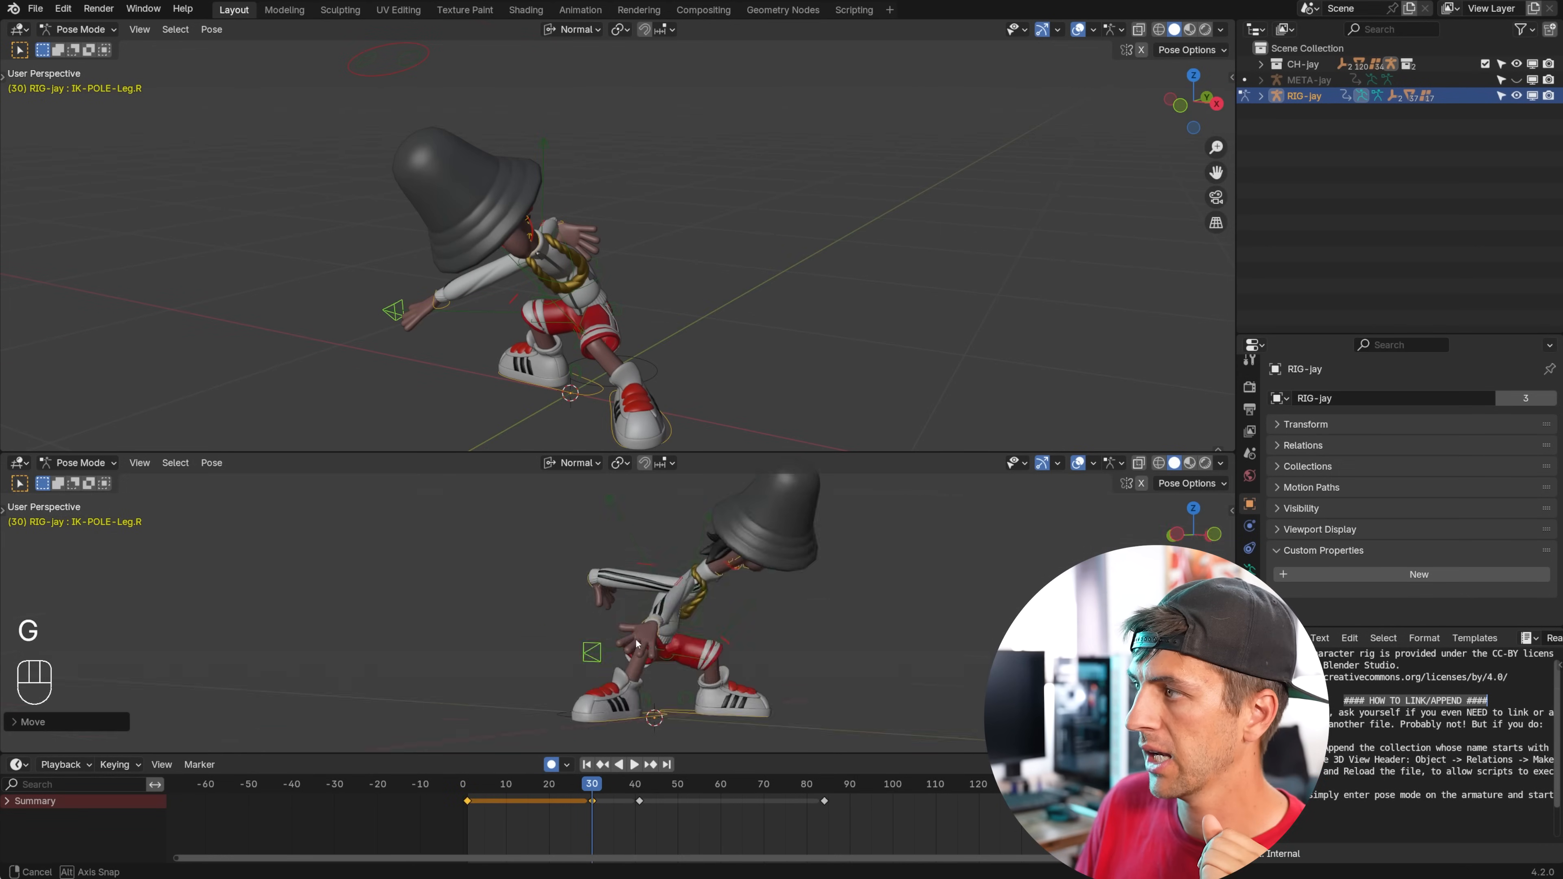
key(r)
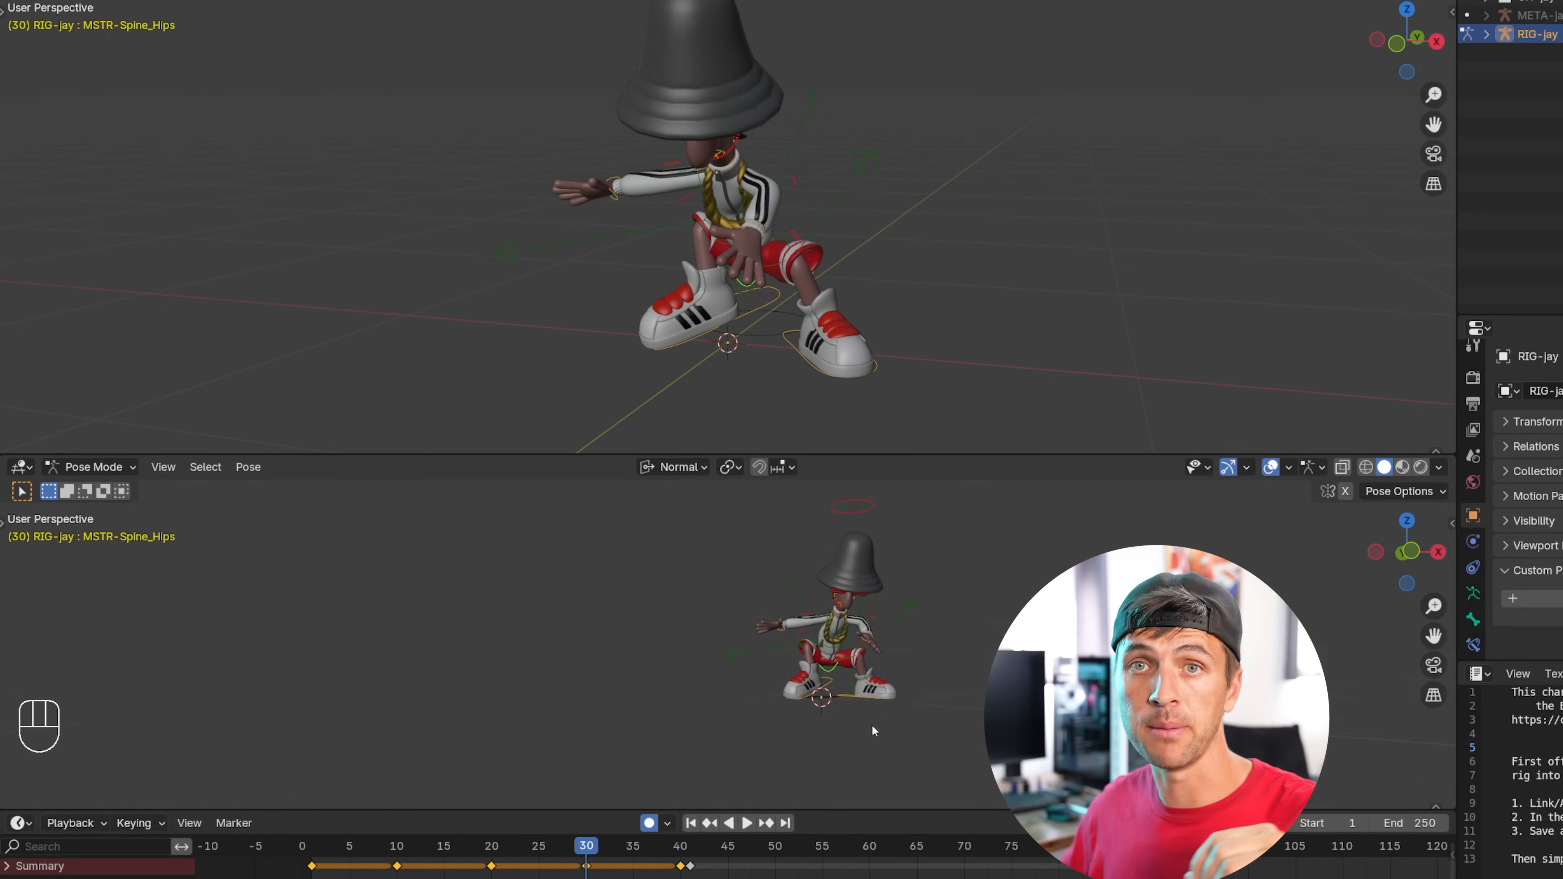
click(747, 822)
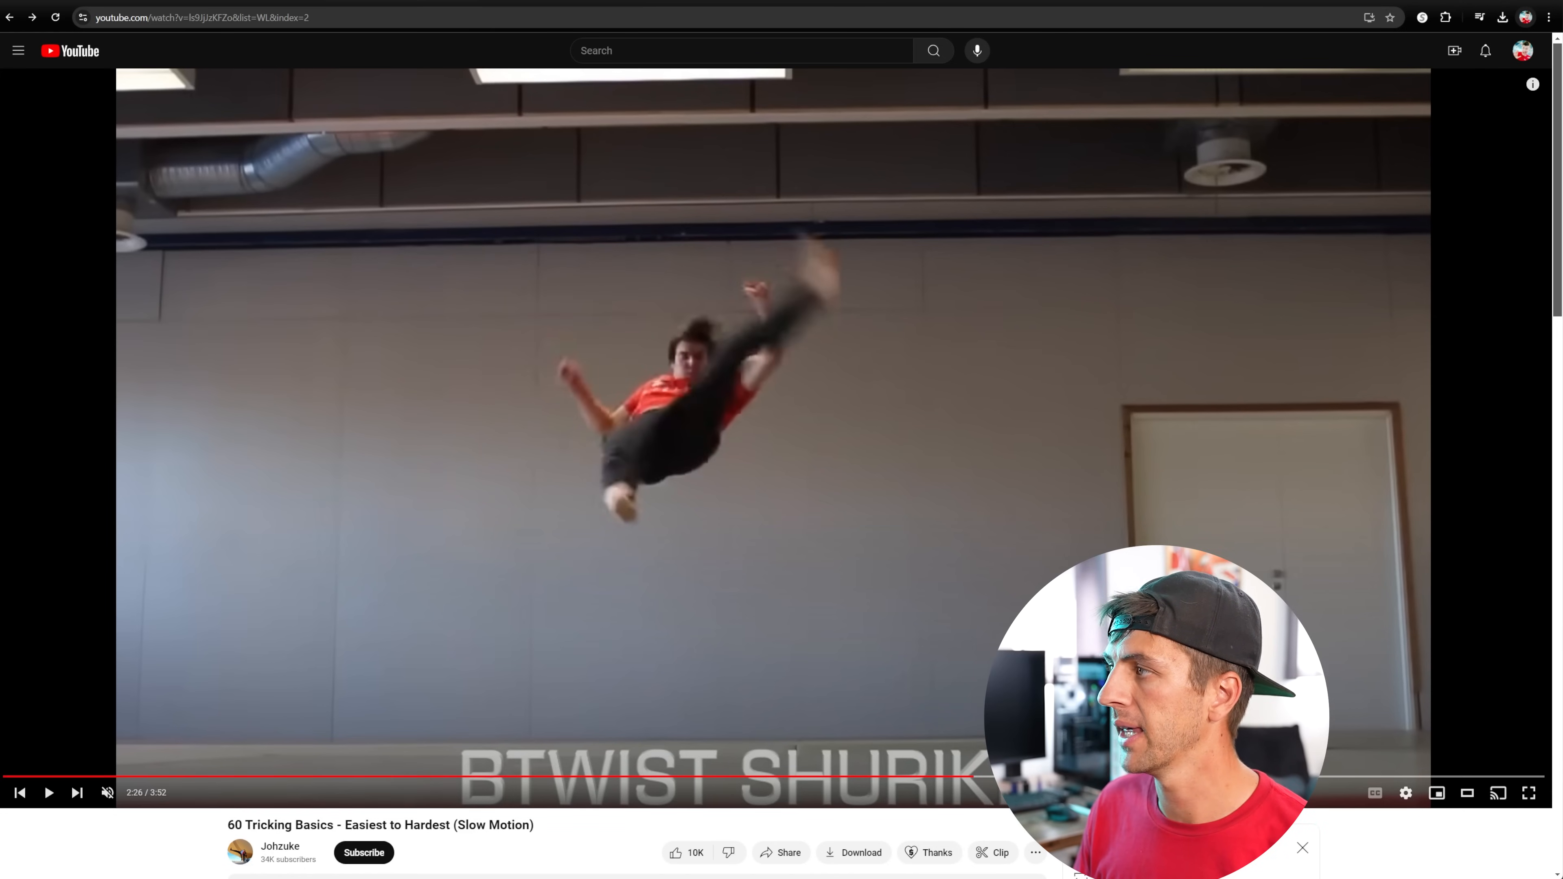
key(alt+tab)
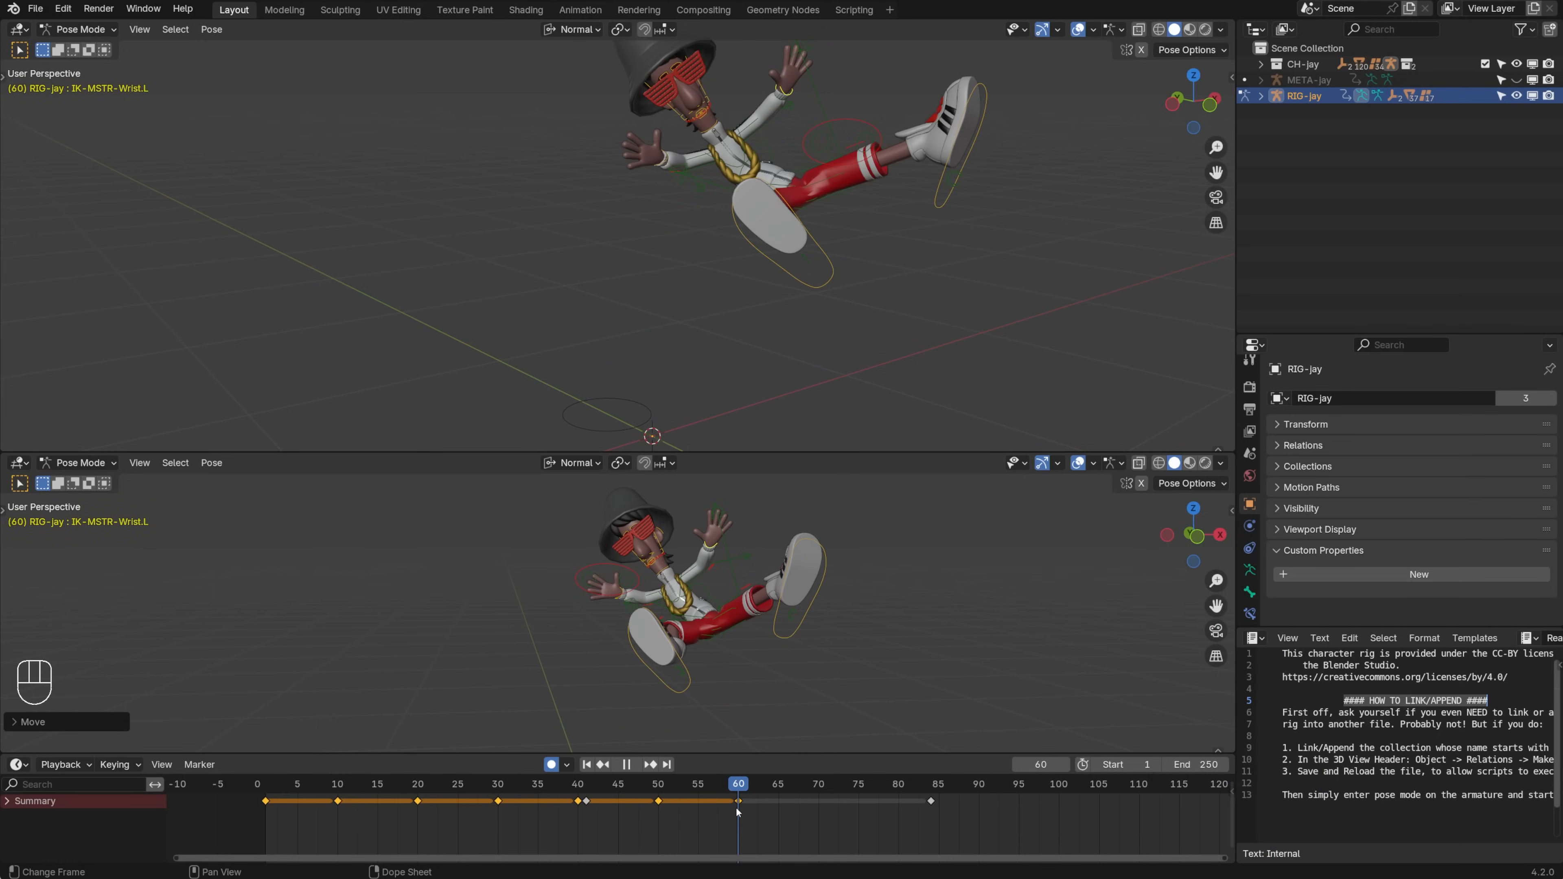
At frame 61, grab controls to pose Jay's mid-air horizontal twist.
click(649, 764)
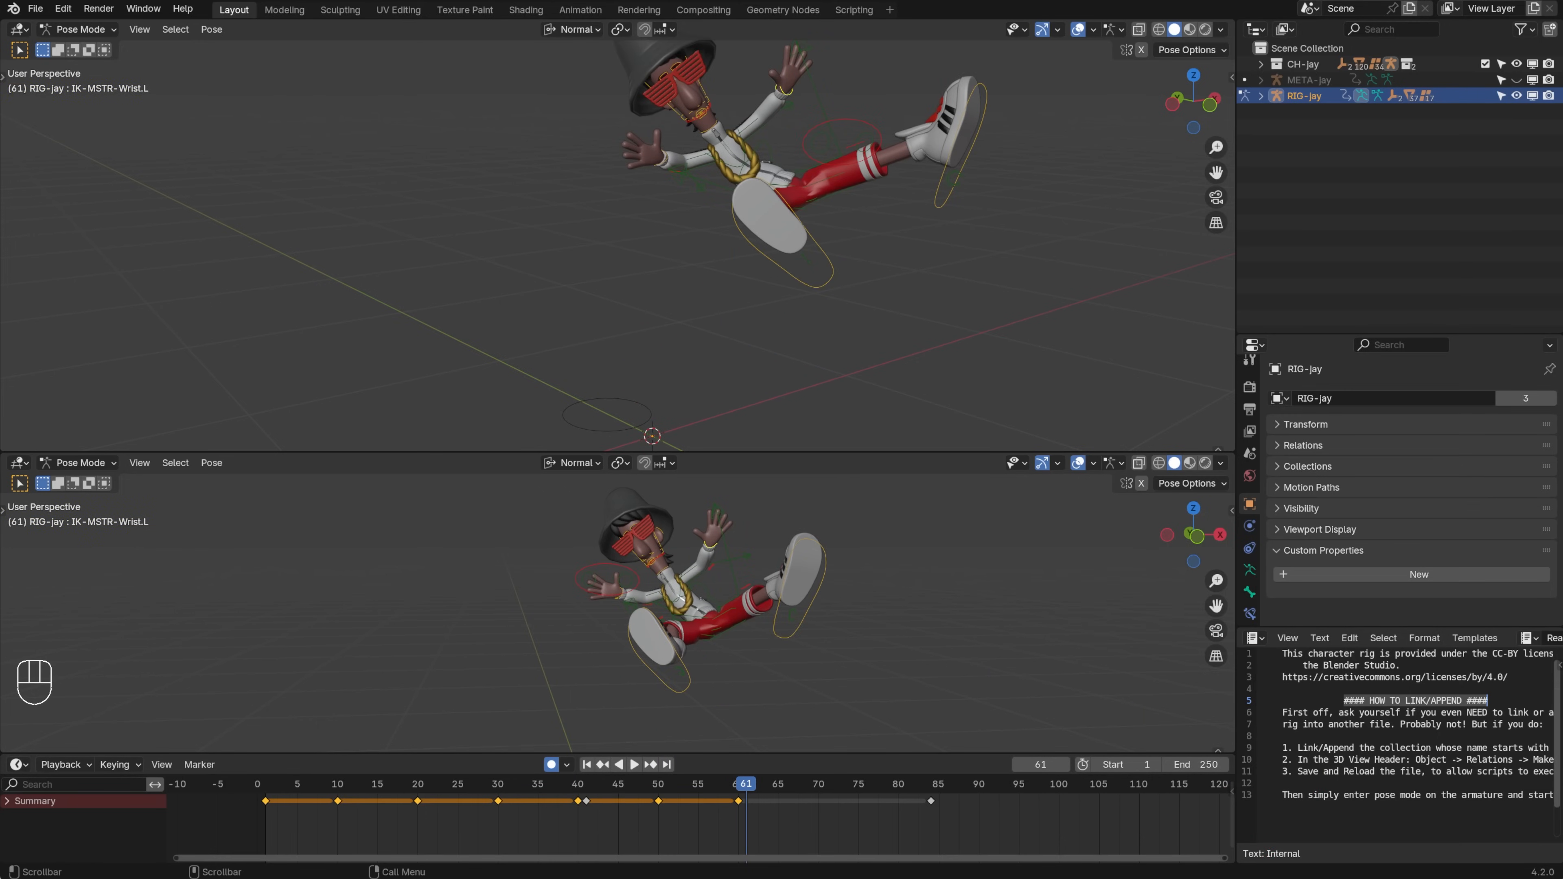
key(g)
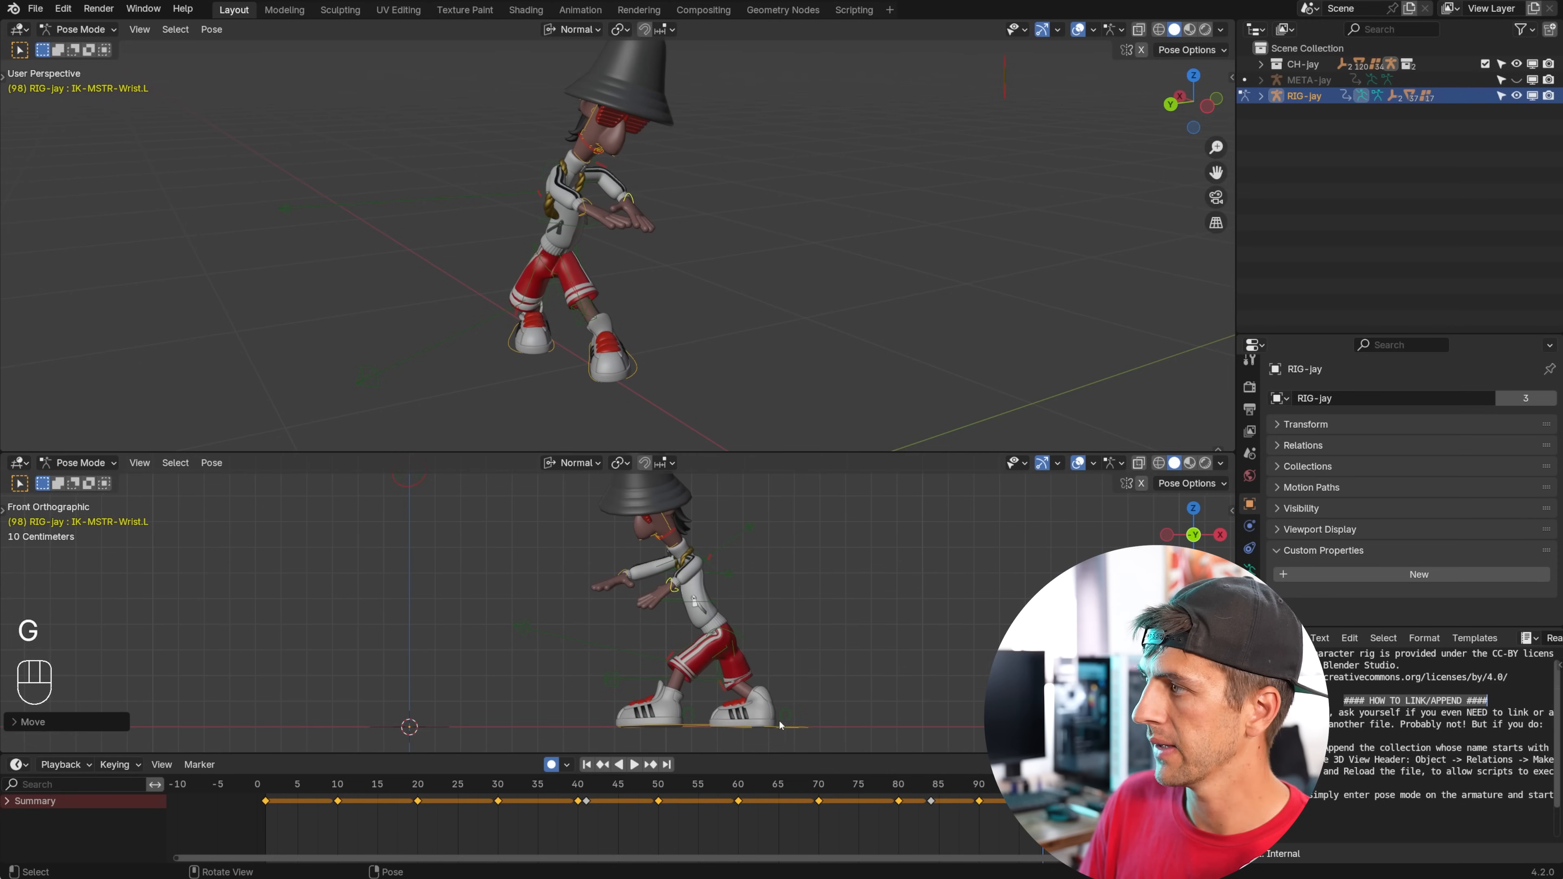
key(space)
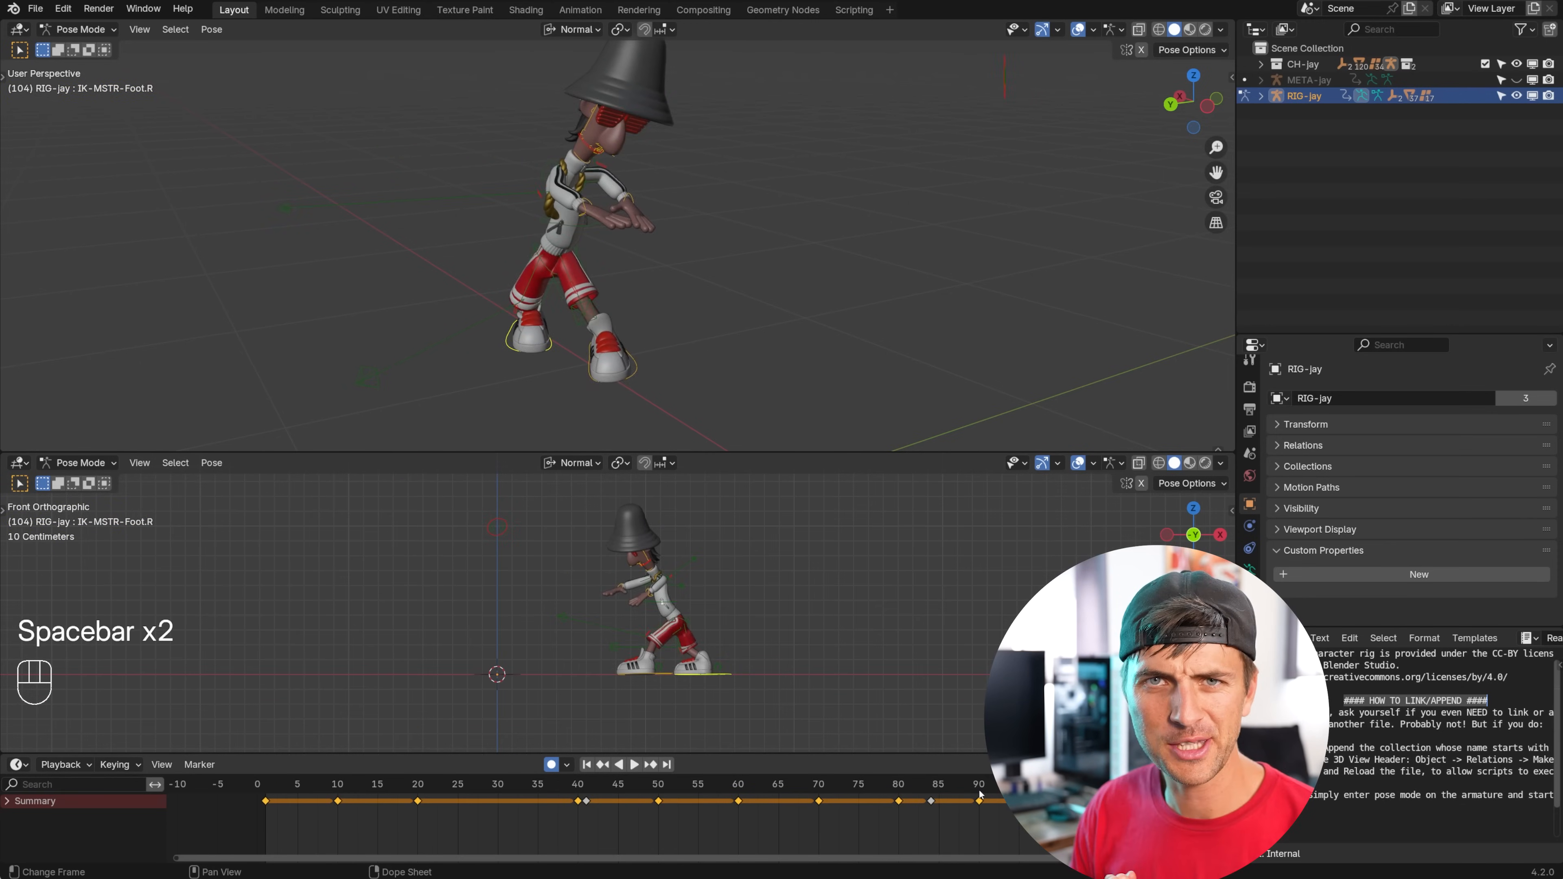
key(space)
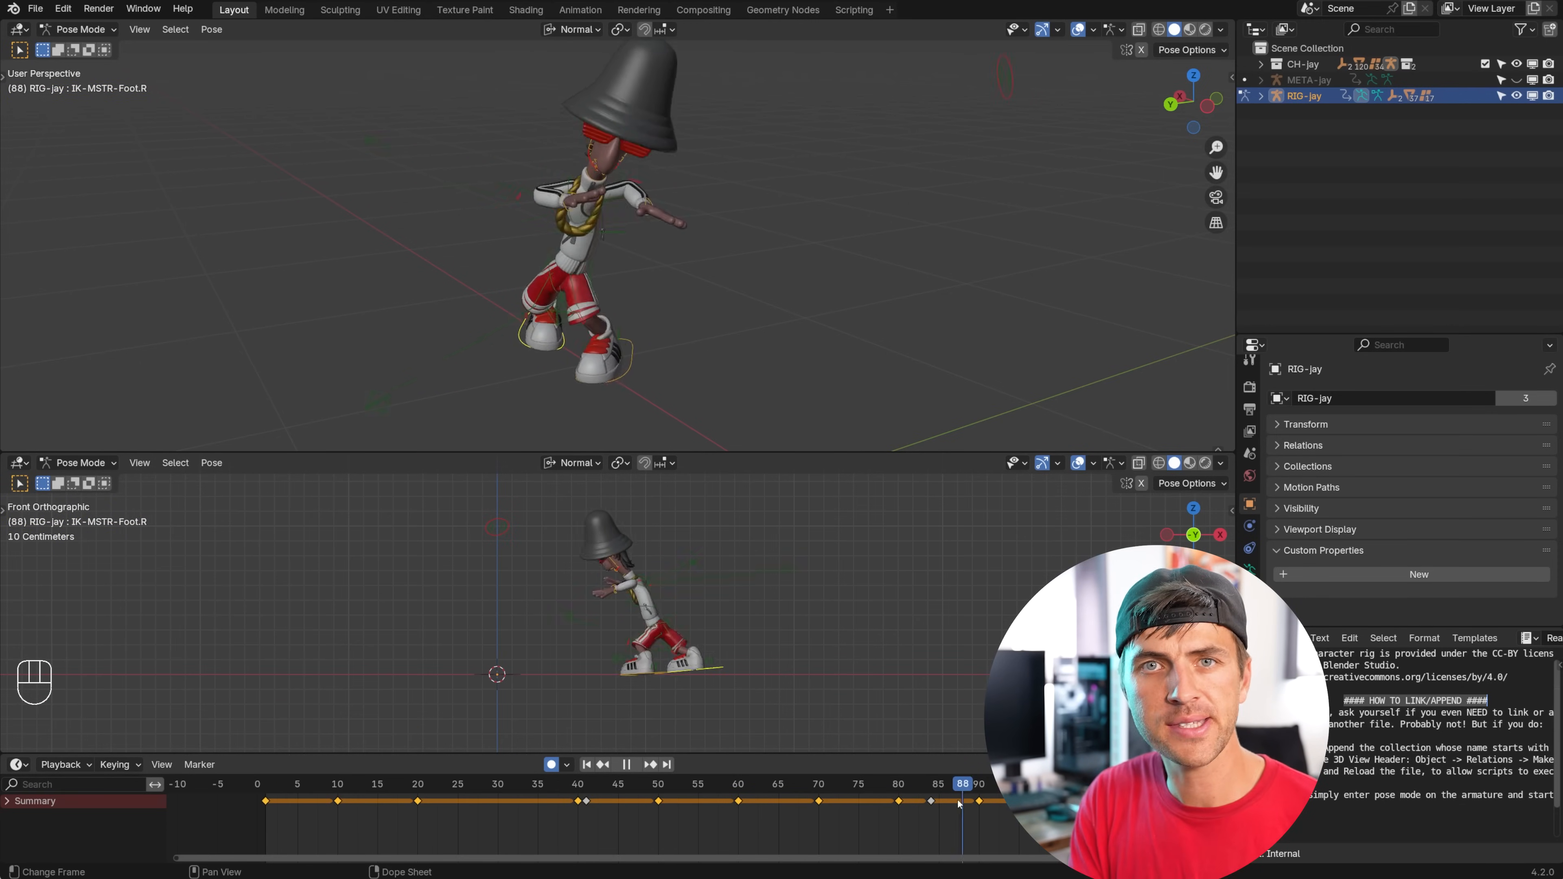
key(space)
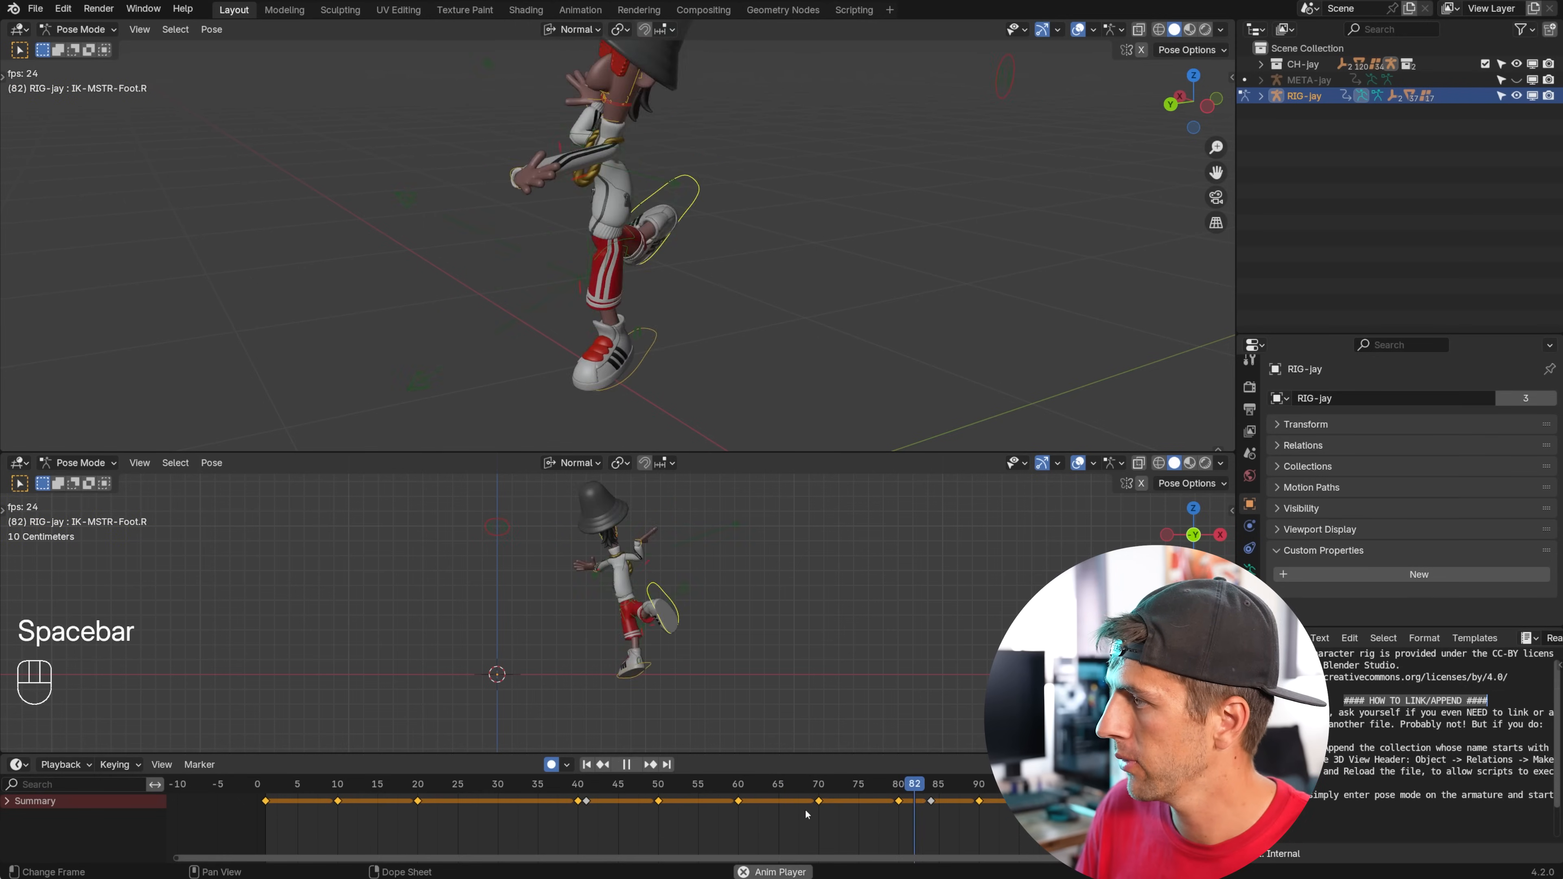
key(space)
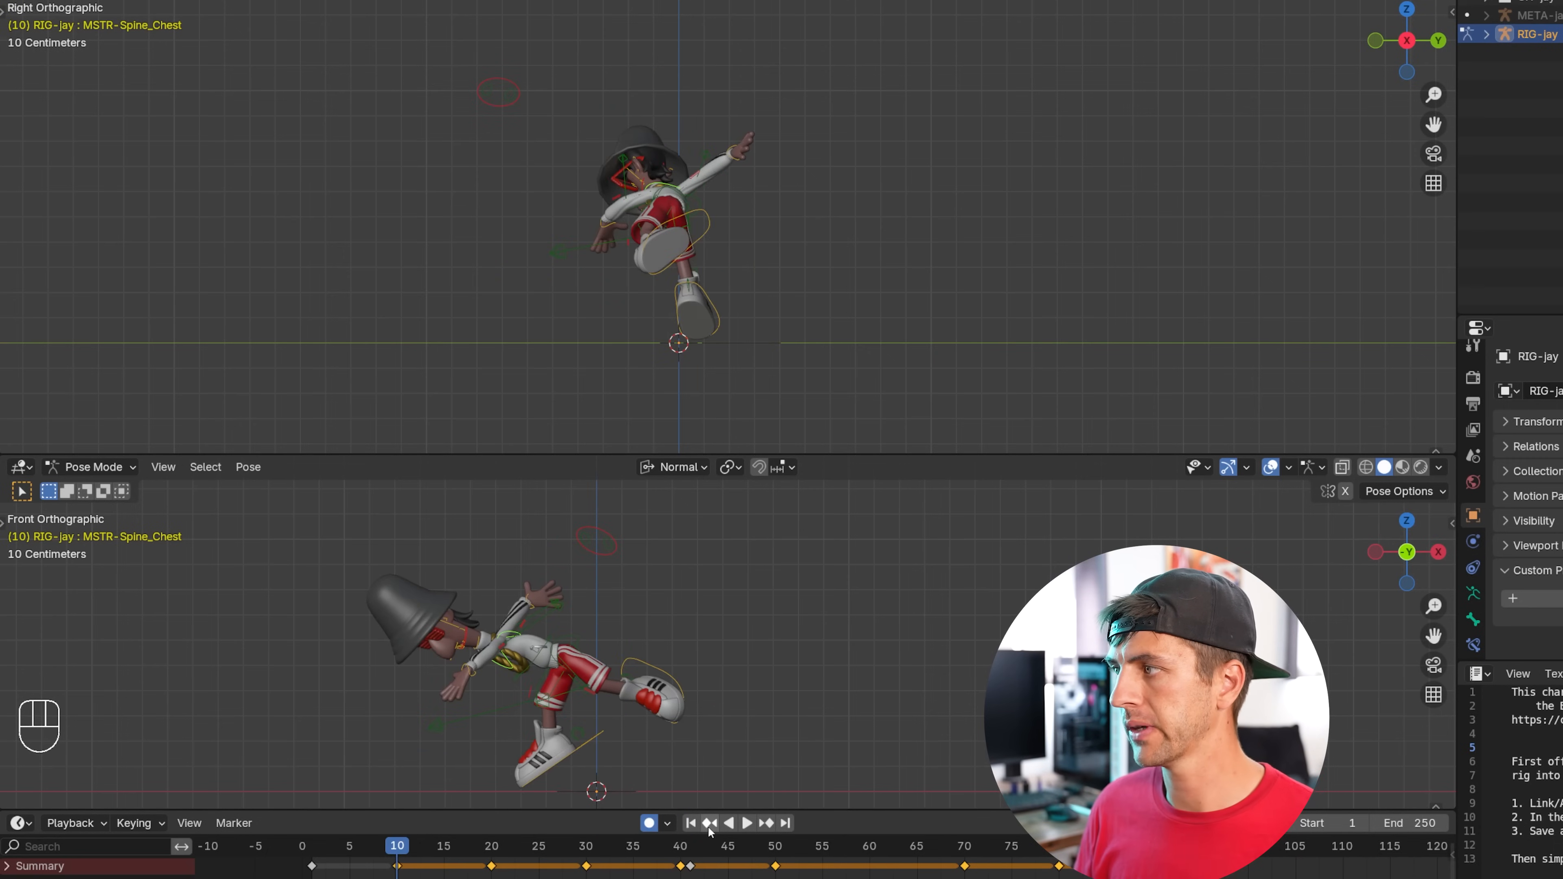
click(774, 845)
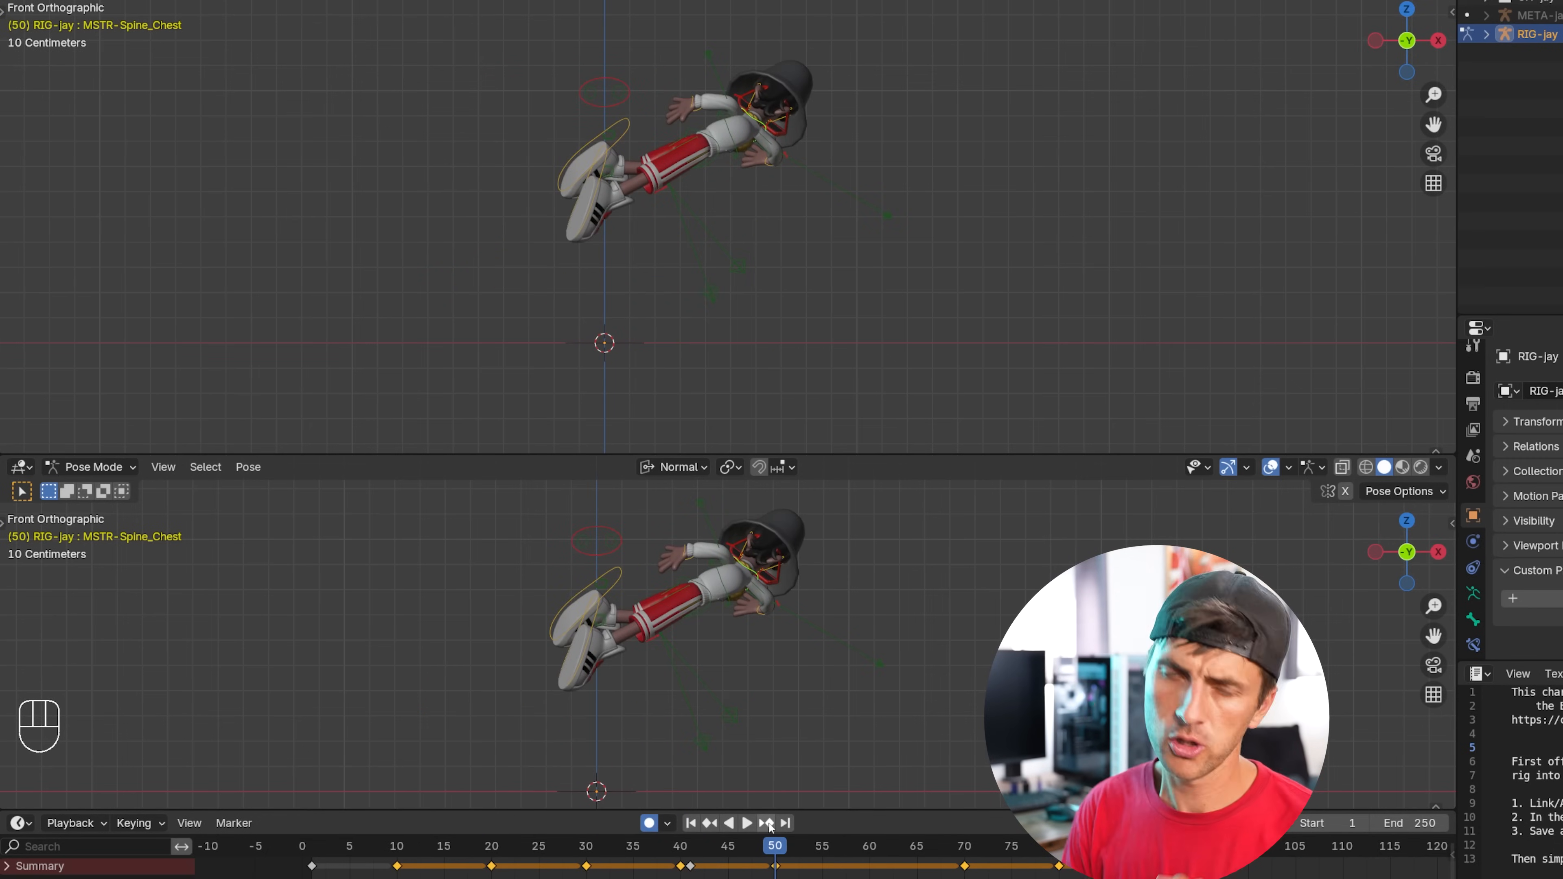
click(765, 822)
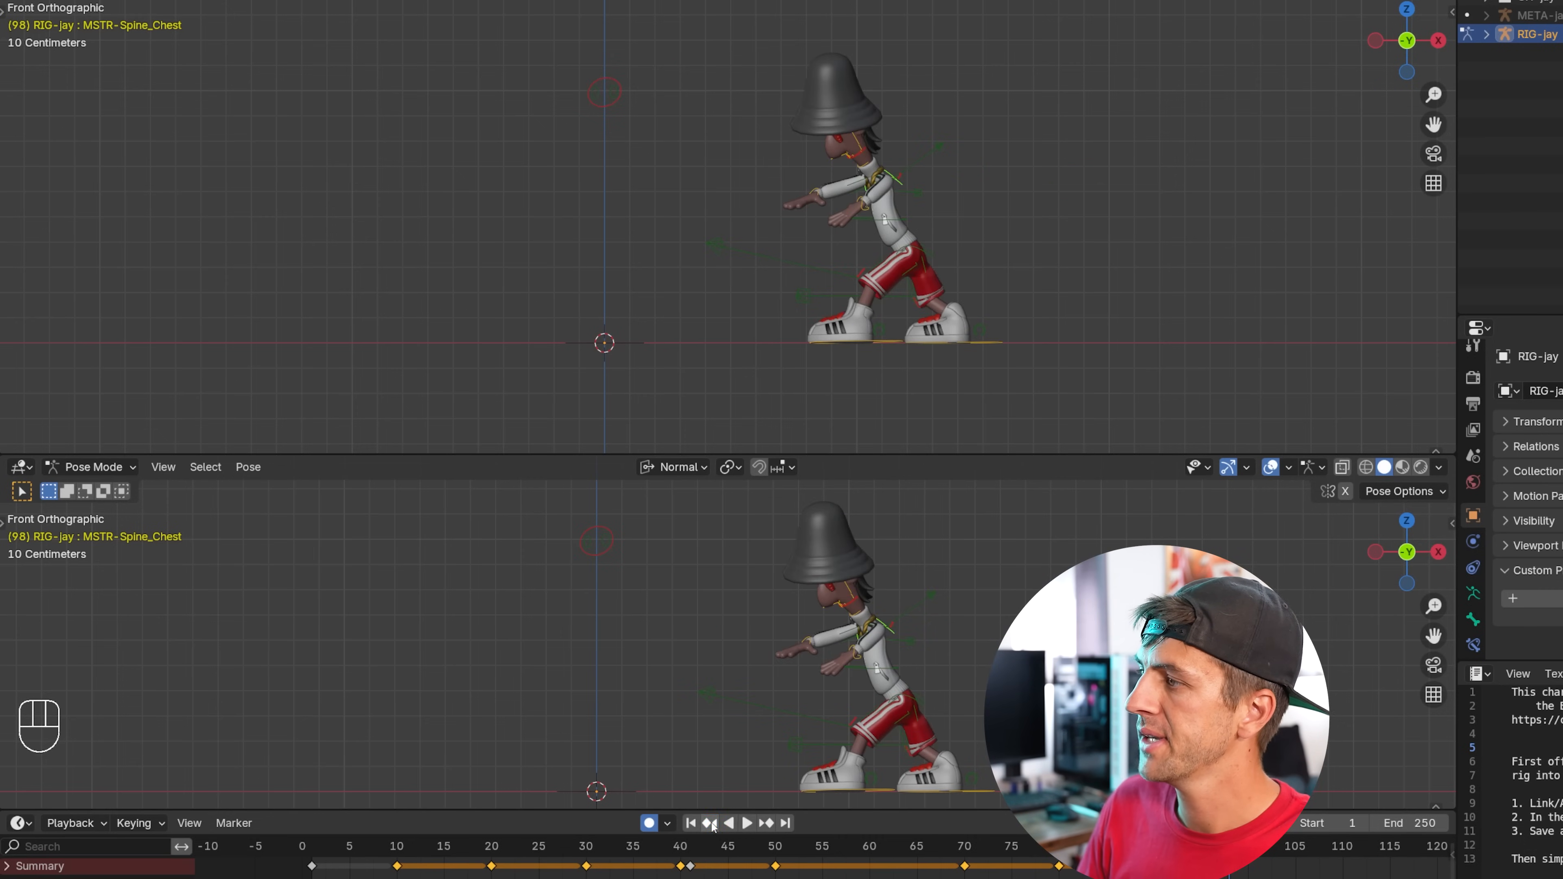
click(776, 845)
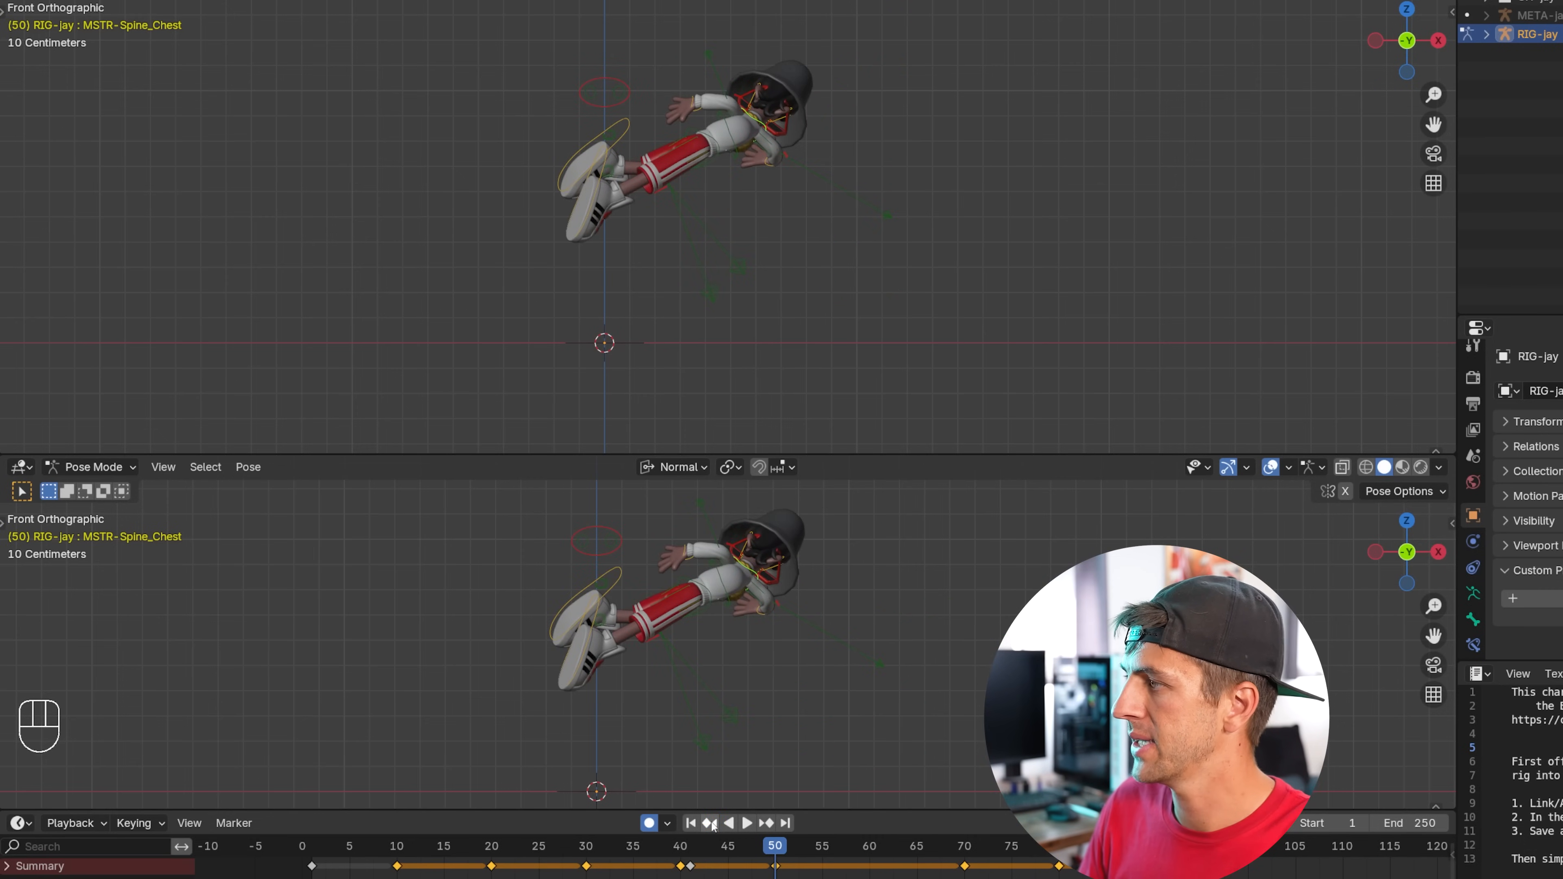
key(space)
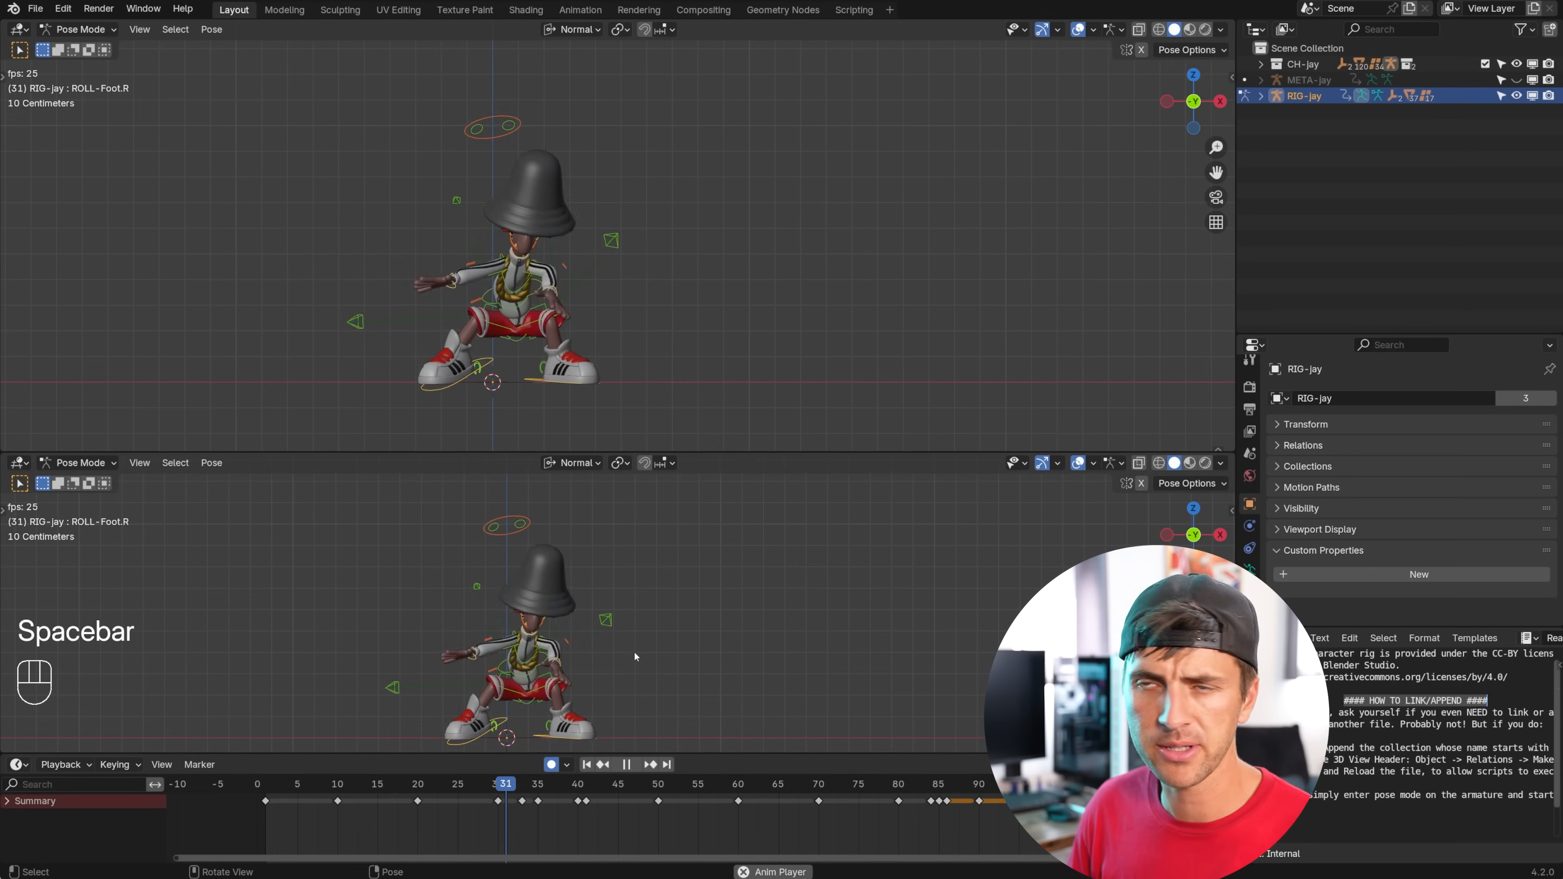
Play and pause the jump animation to review the arm pole change.
key(space)
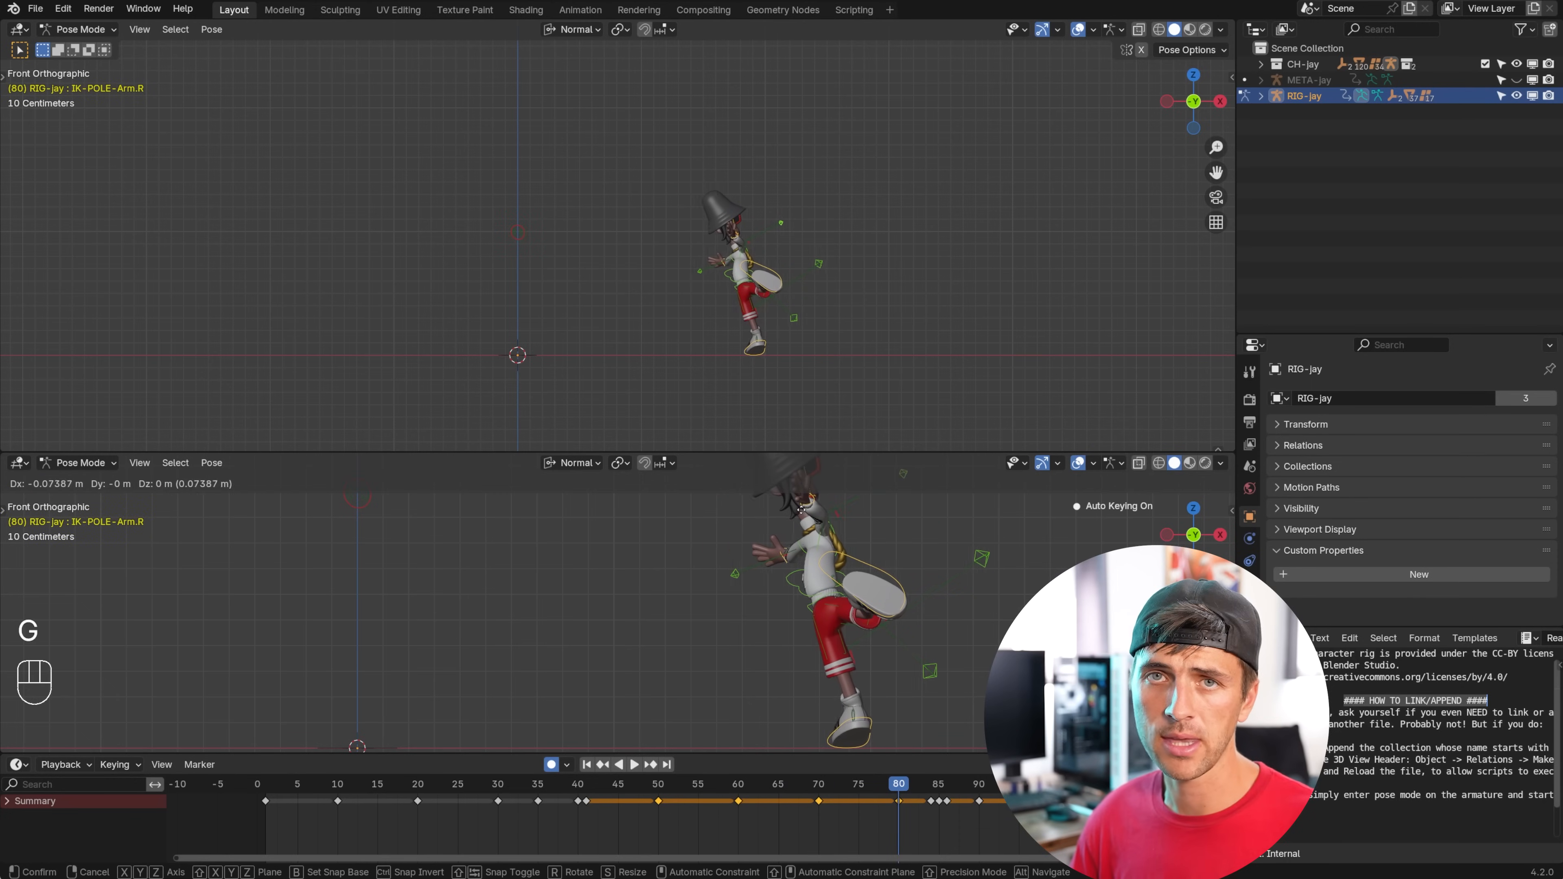
key(space)
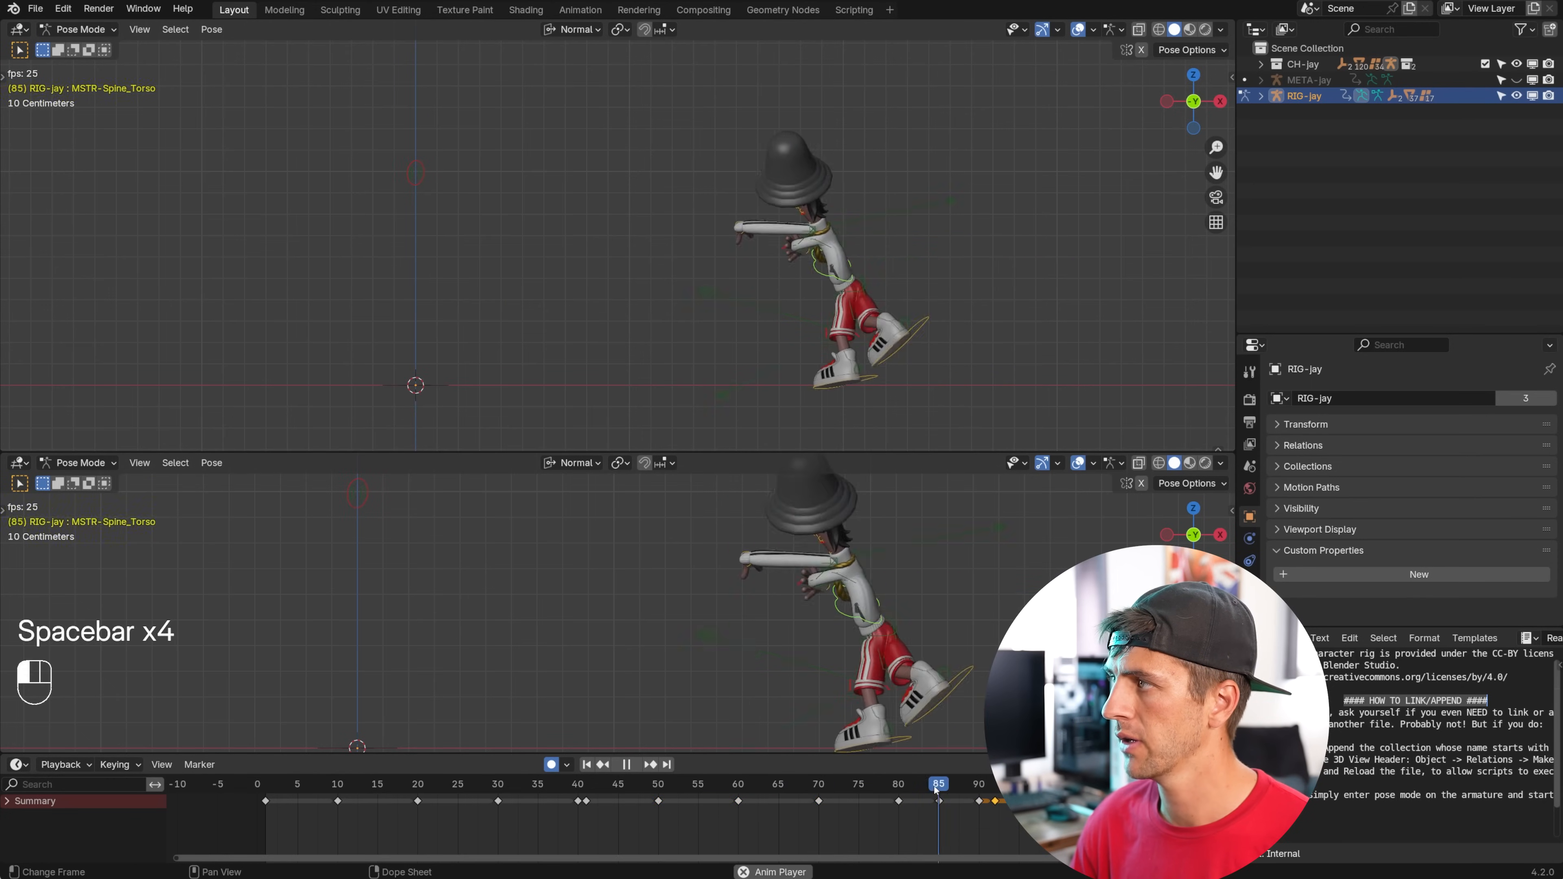
key(space)
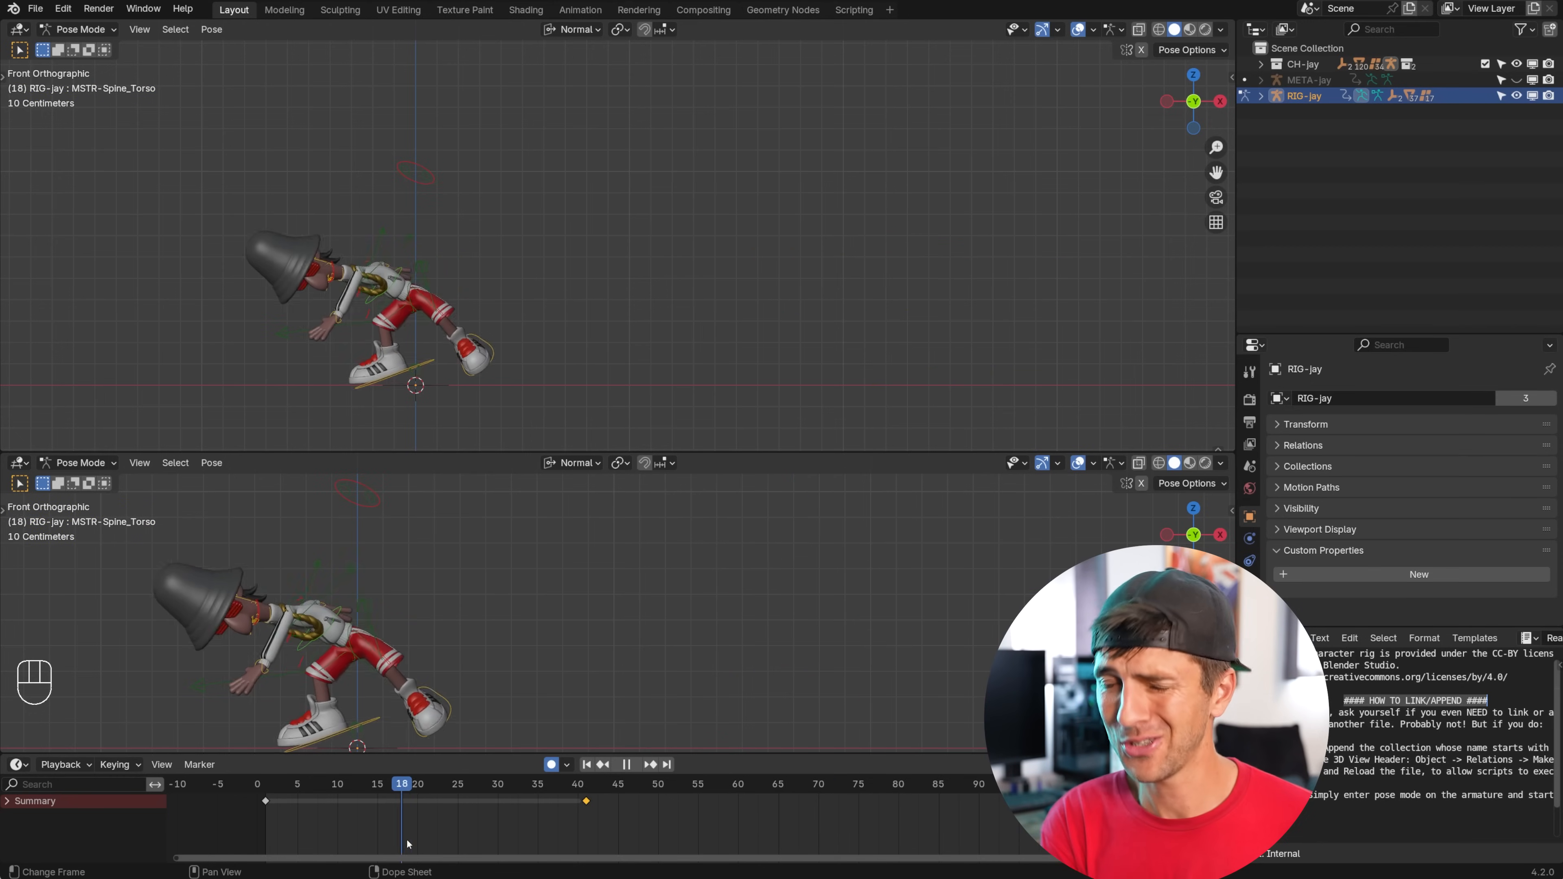
Adjust the right foot roll at the takeoff pose and replay the animation.
click(352, 783)
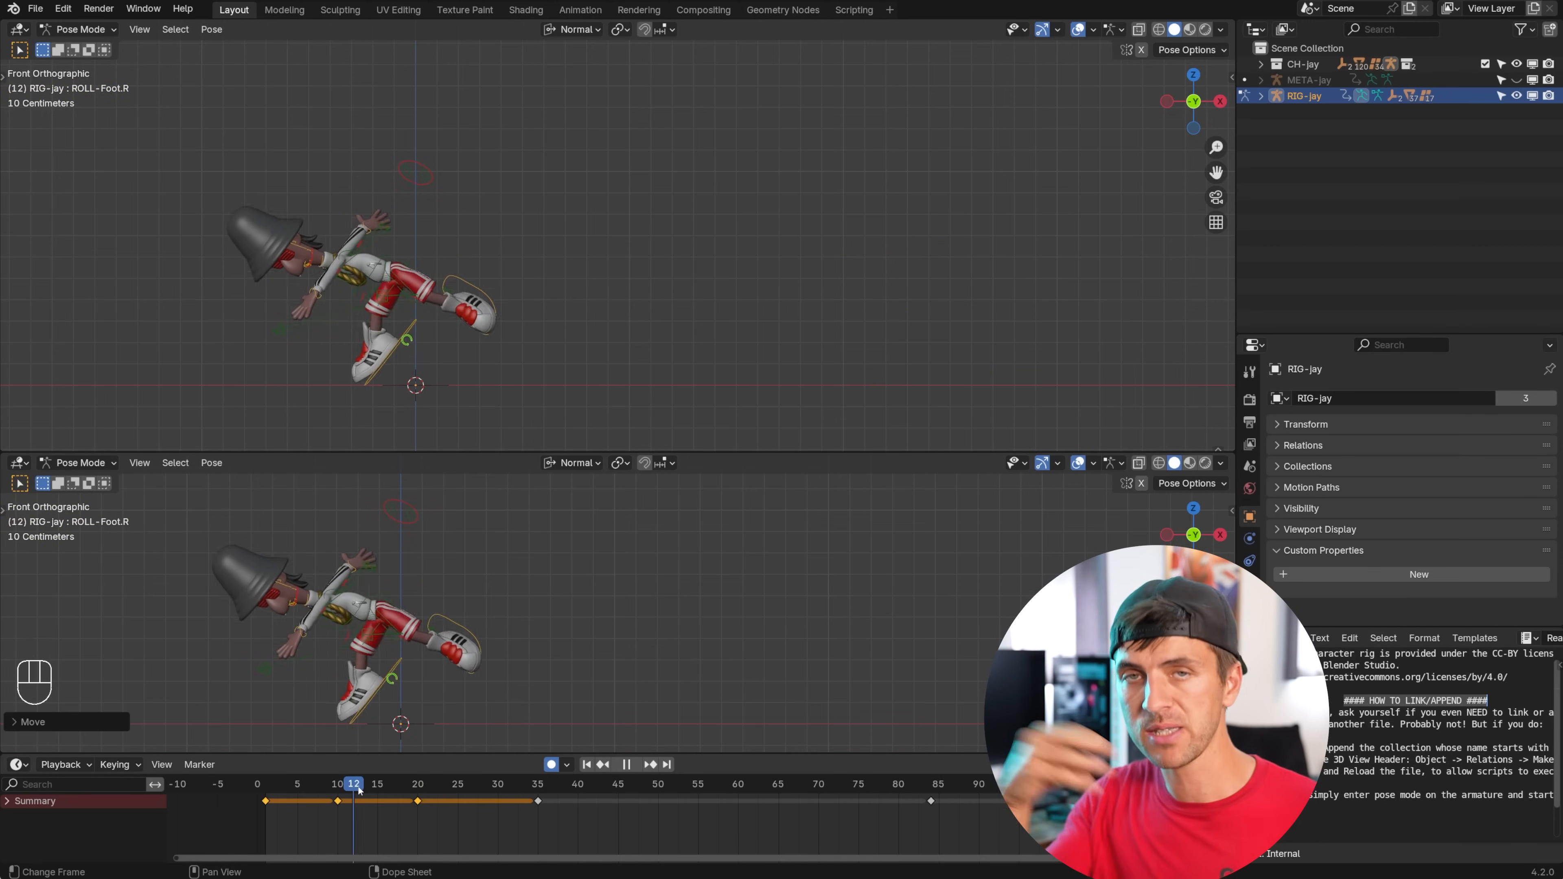
click(874, 785)
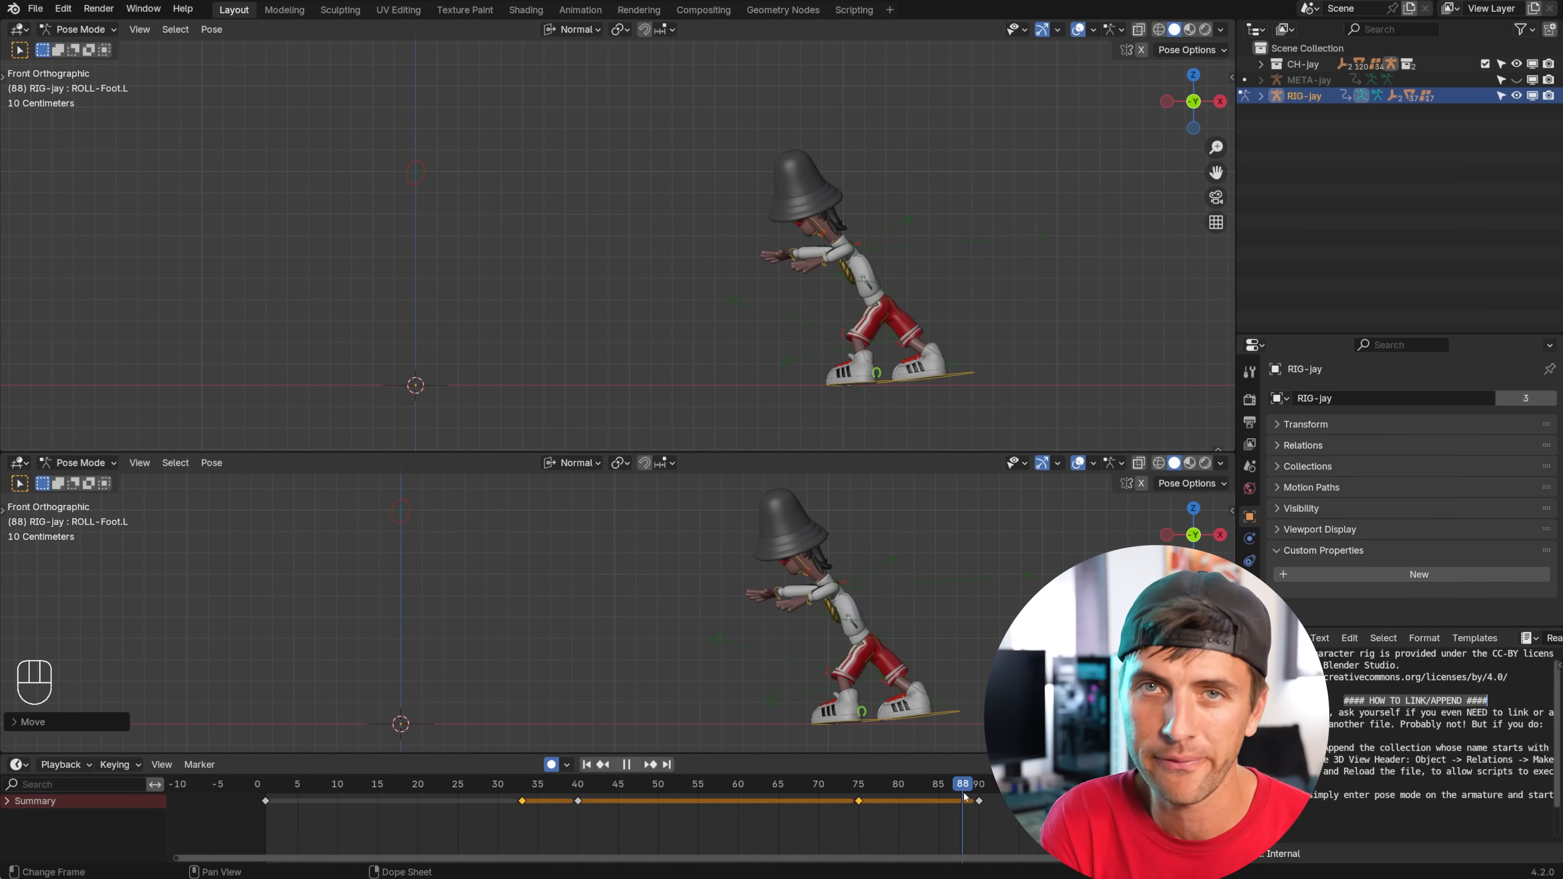
key(space)
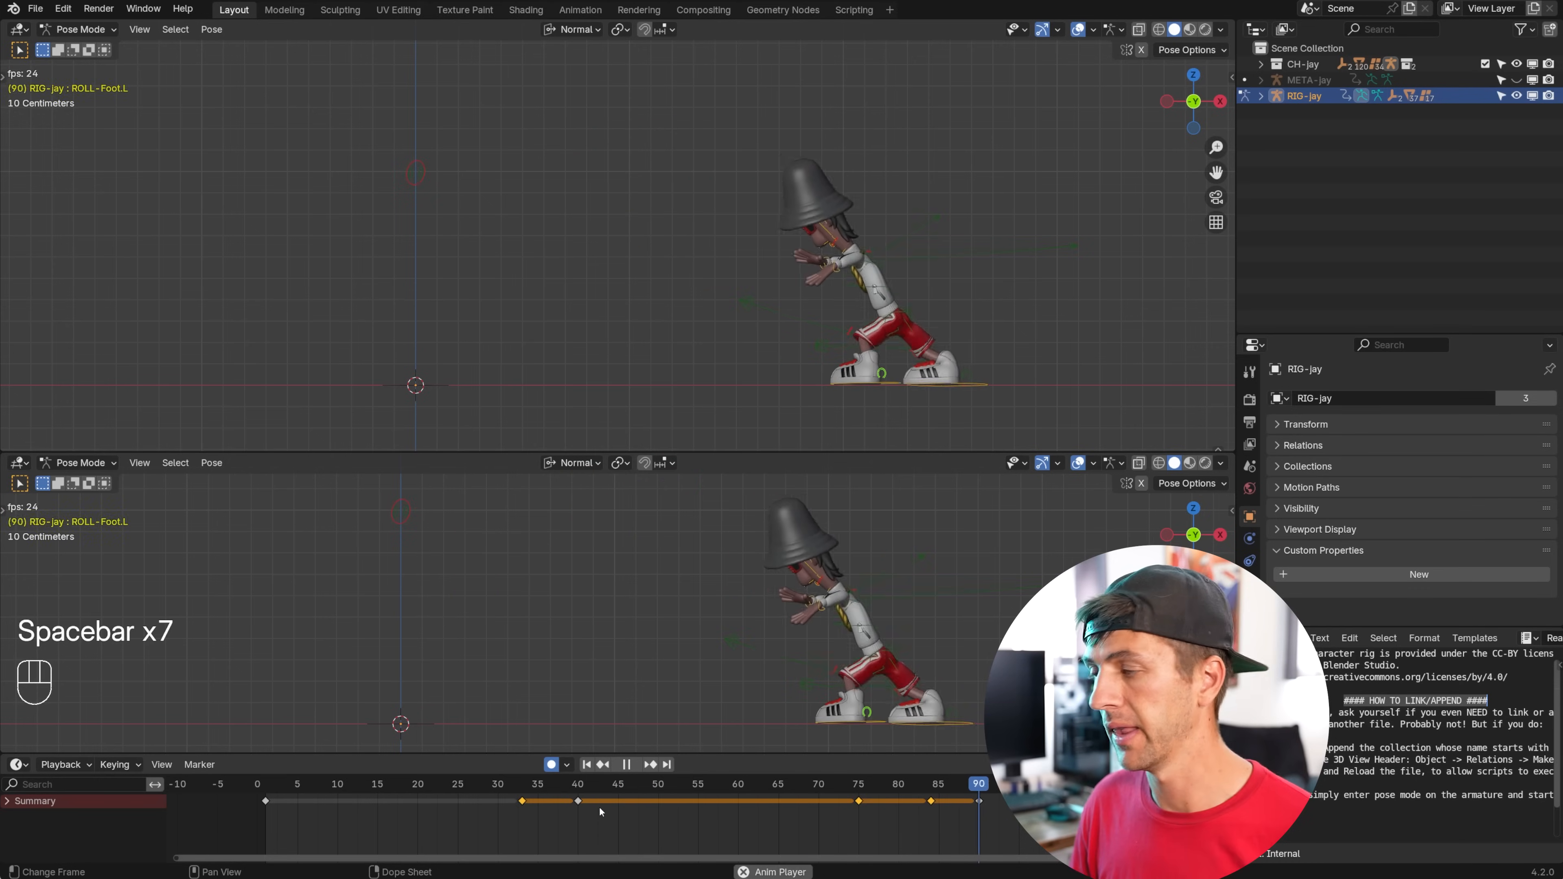
Stop playback and switch the lower area to a Dope Sheet of RIG-jayAction channels.
key(space)
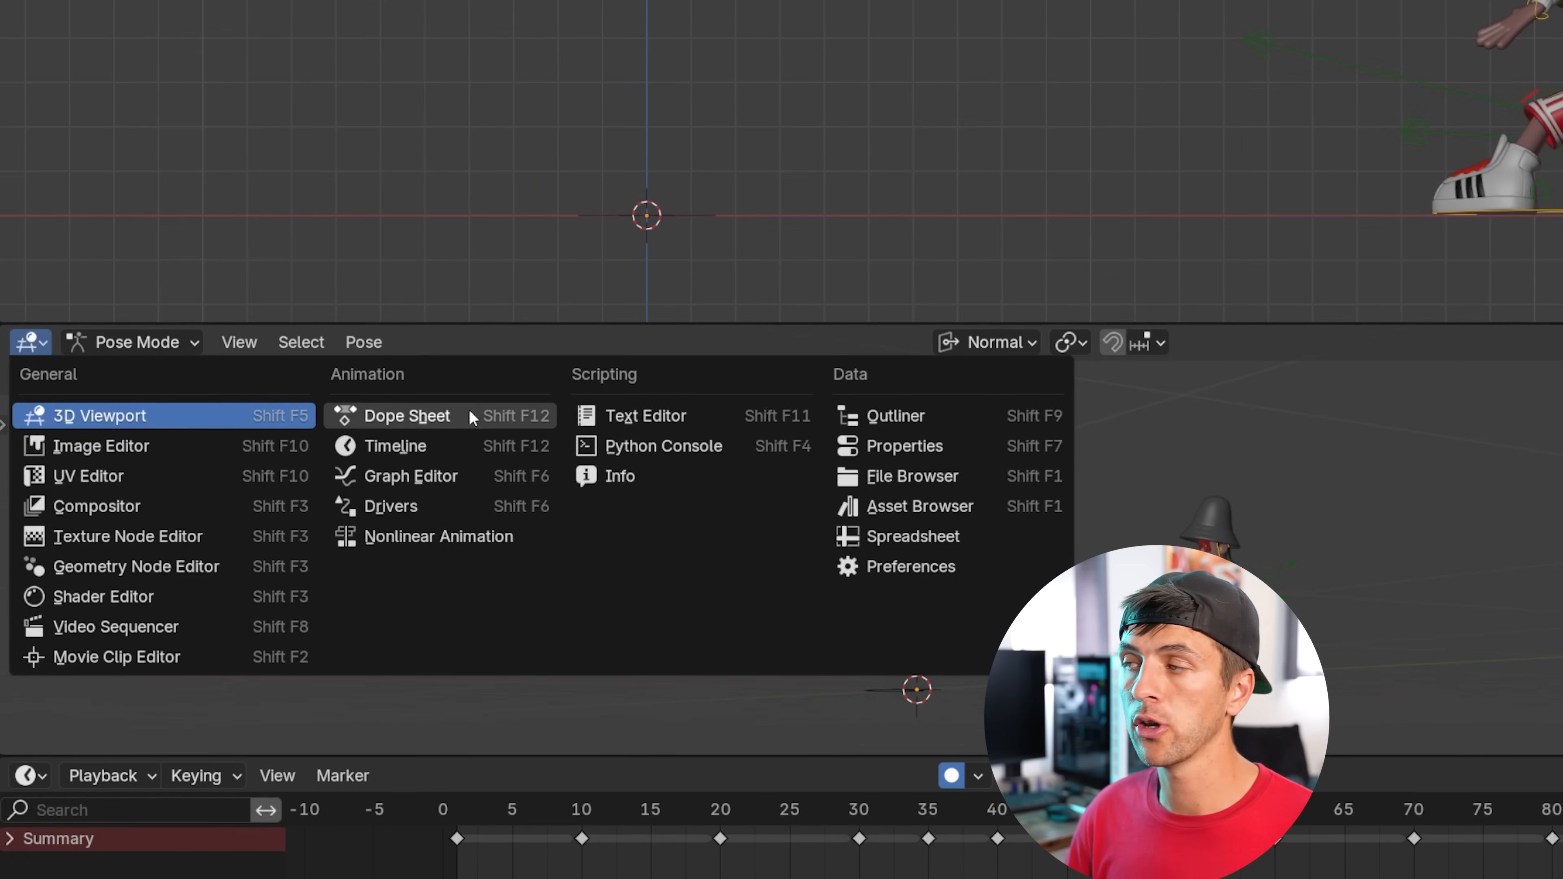
click(405, 416)
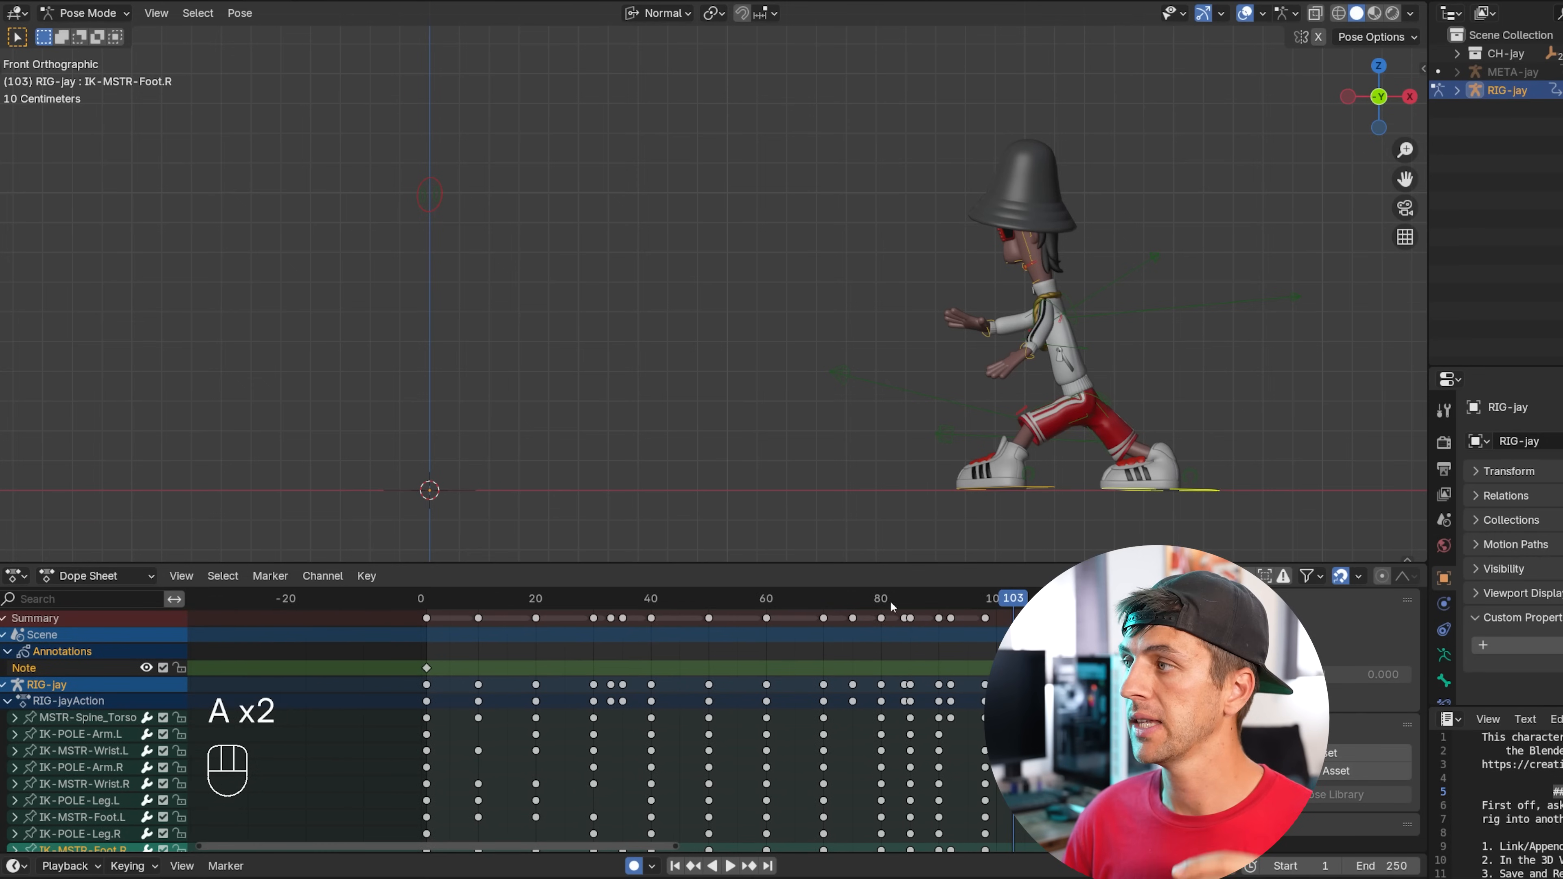
Shift the selected jump keyframes toward the start and review the quicker playback.
key(space)
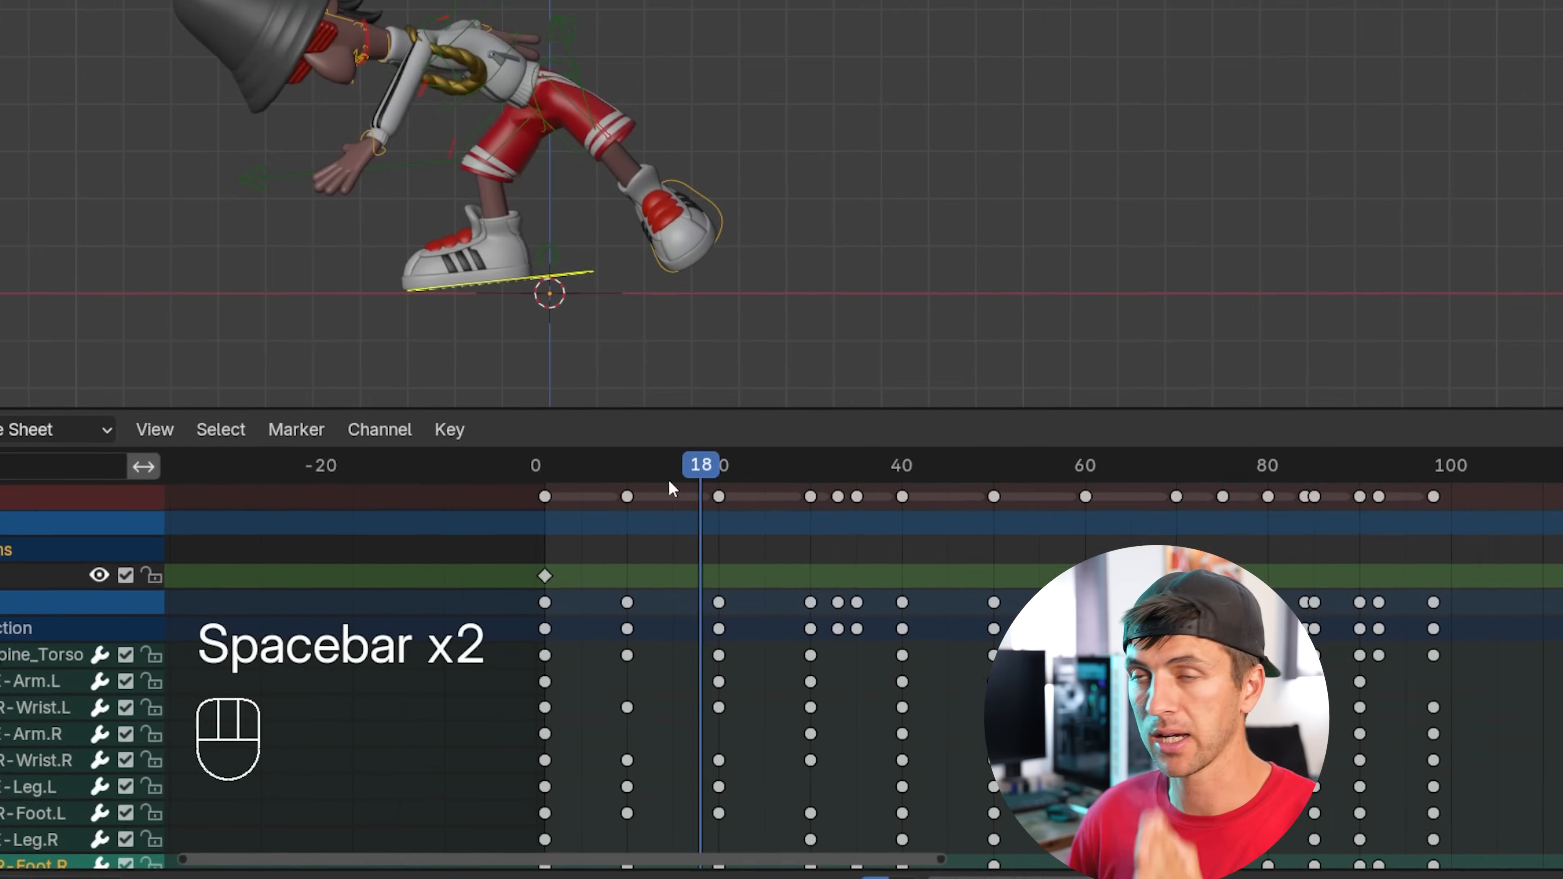
key(space)
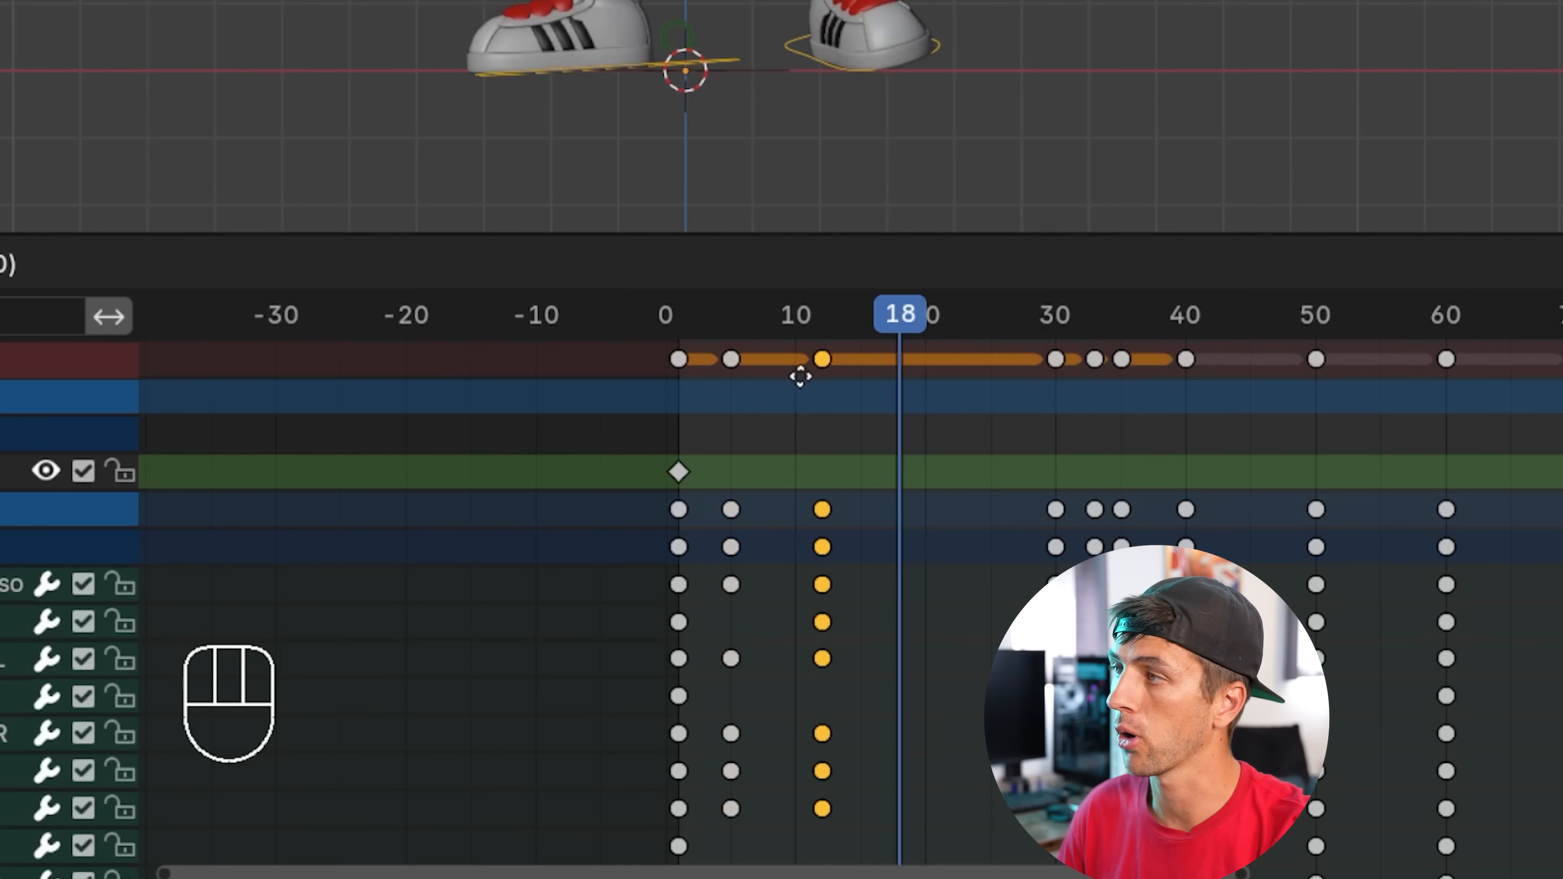
key(space)
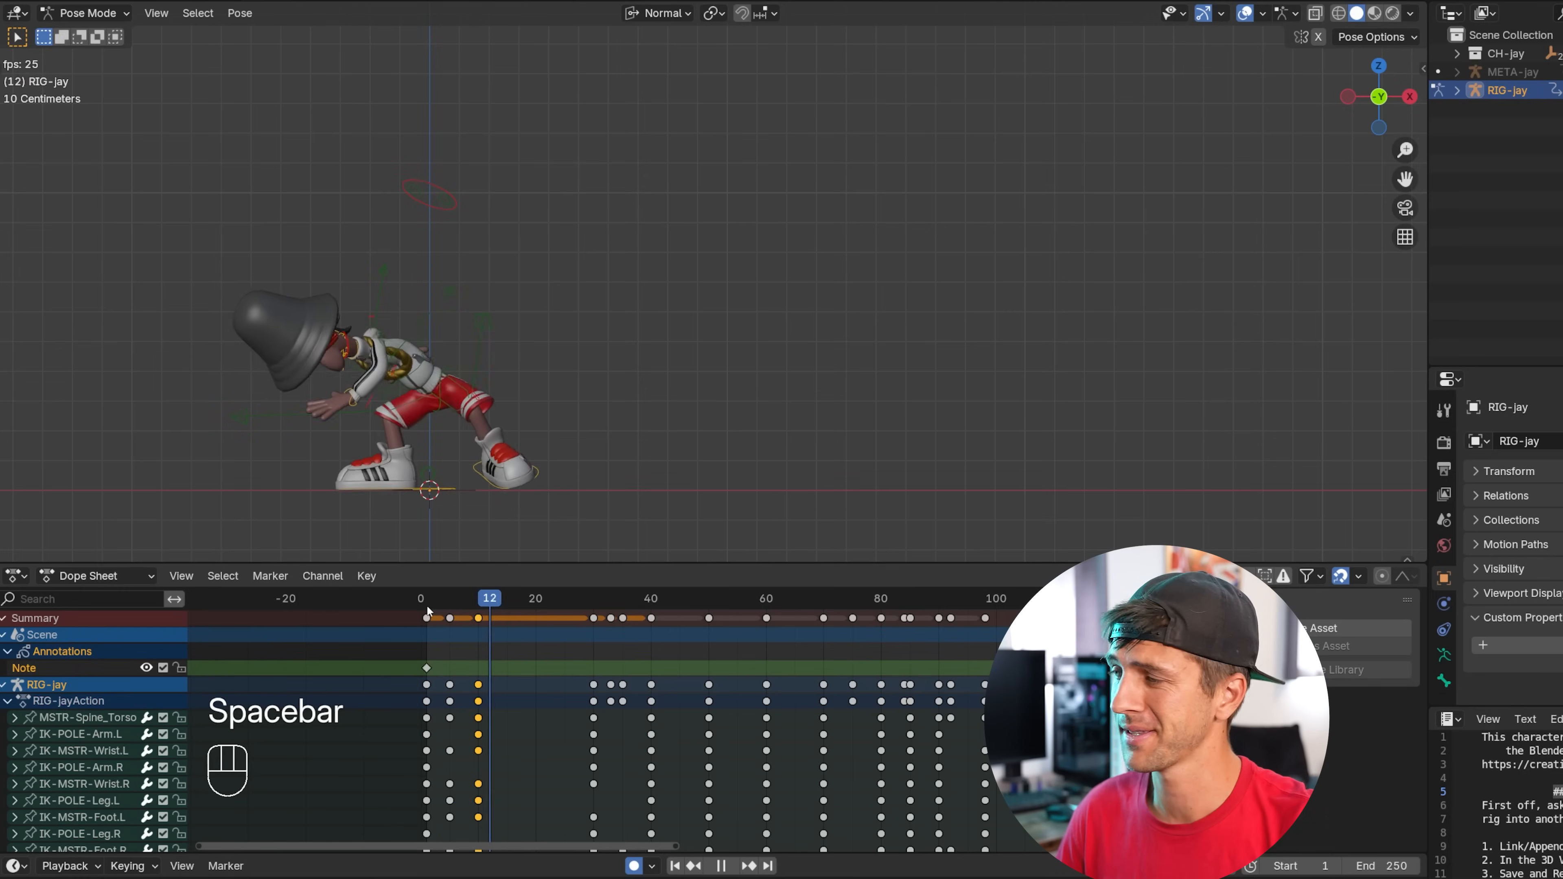
key(space)
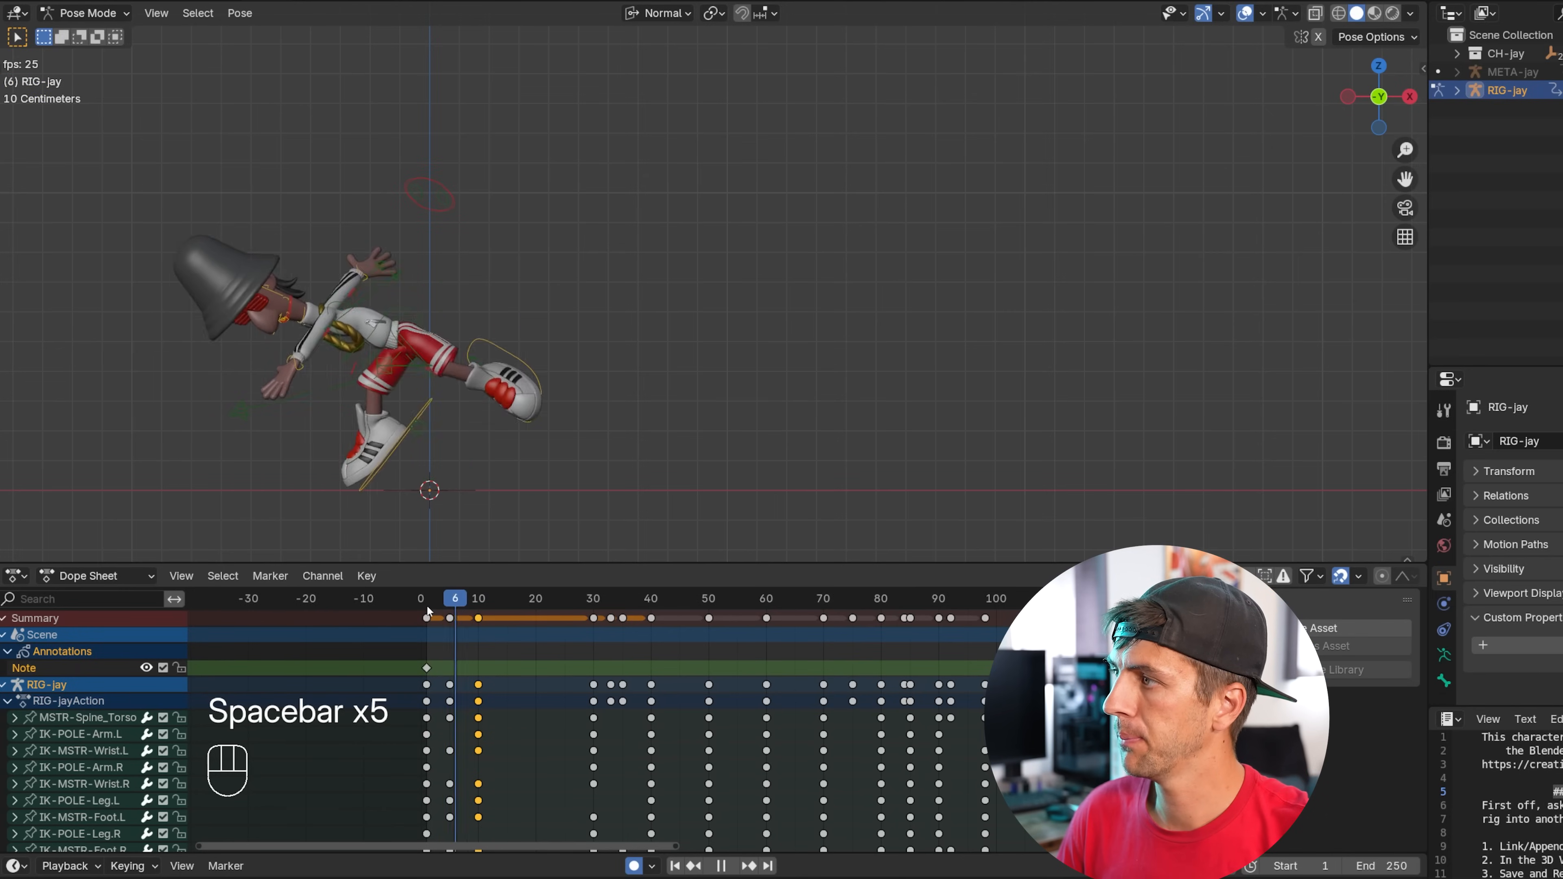
key(space)
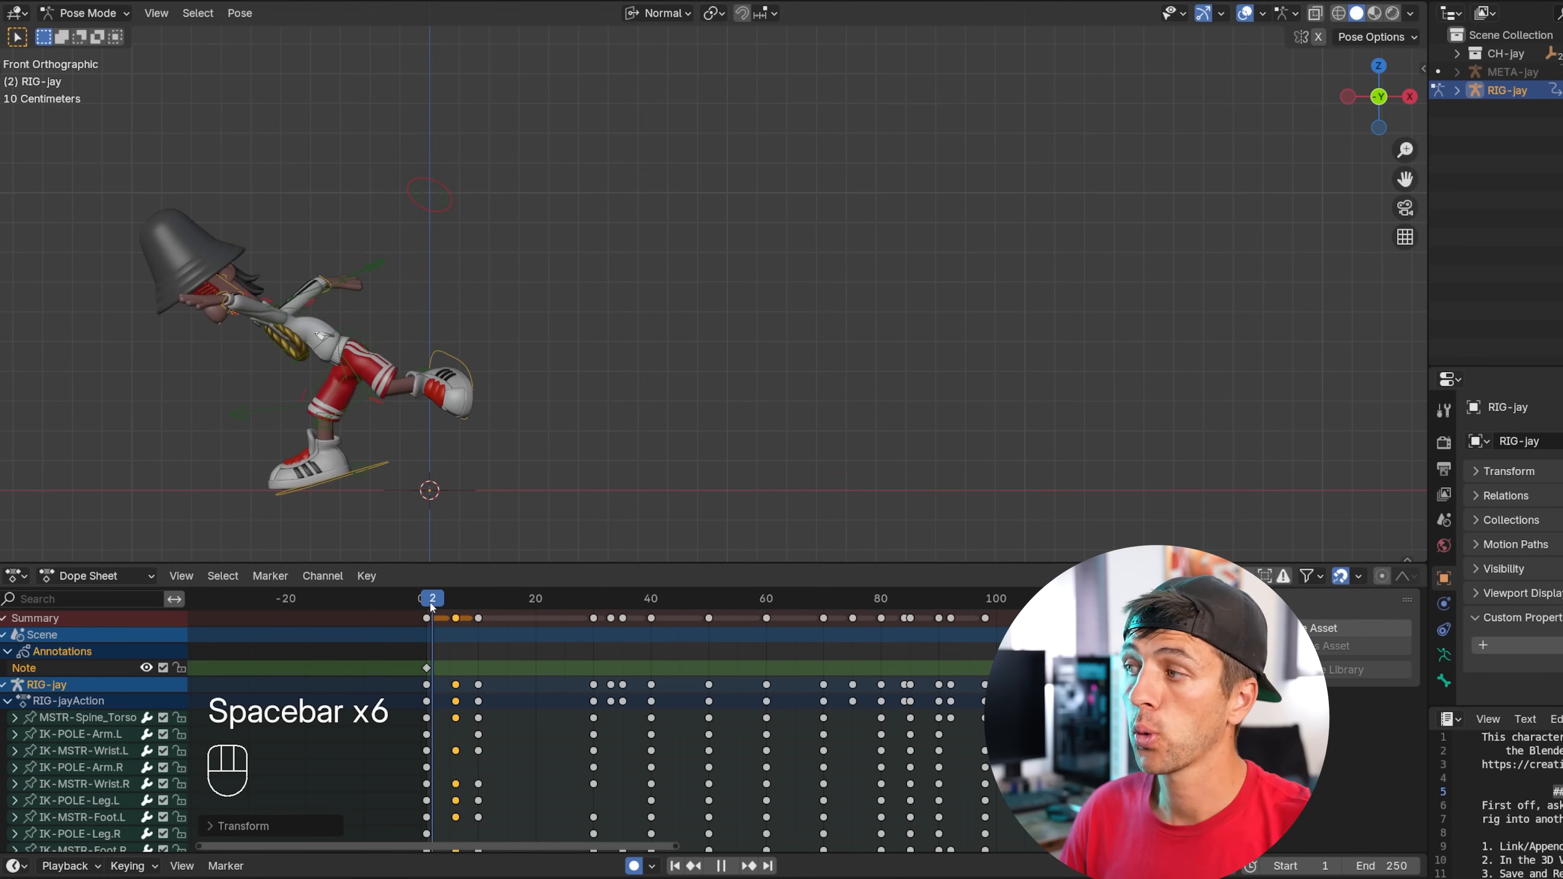
key(space)
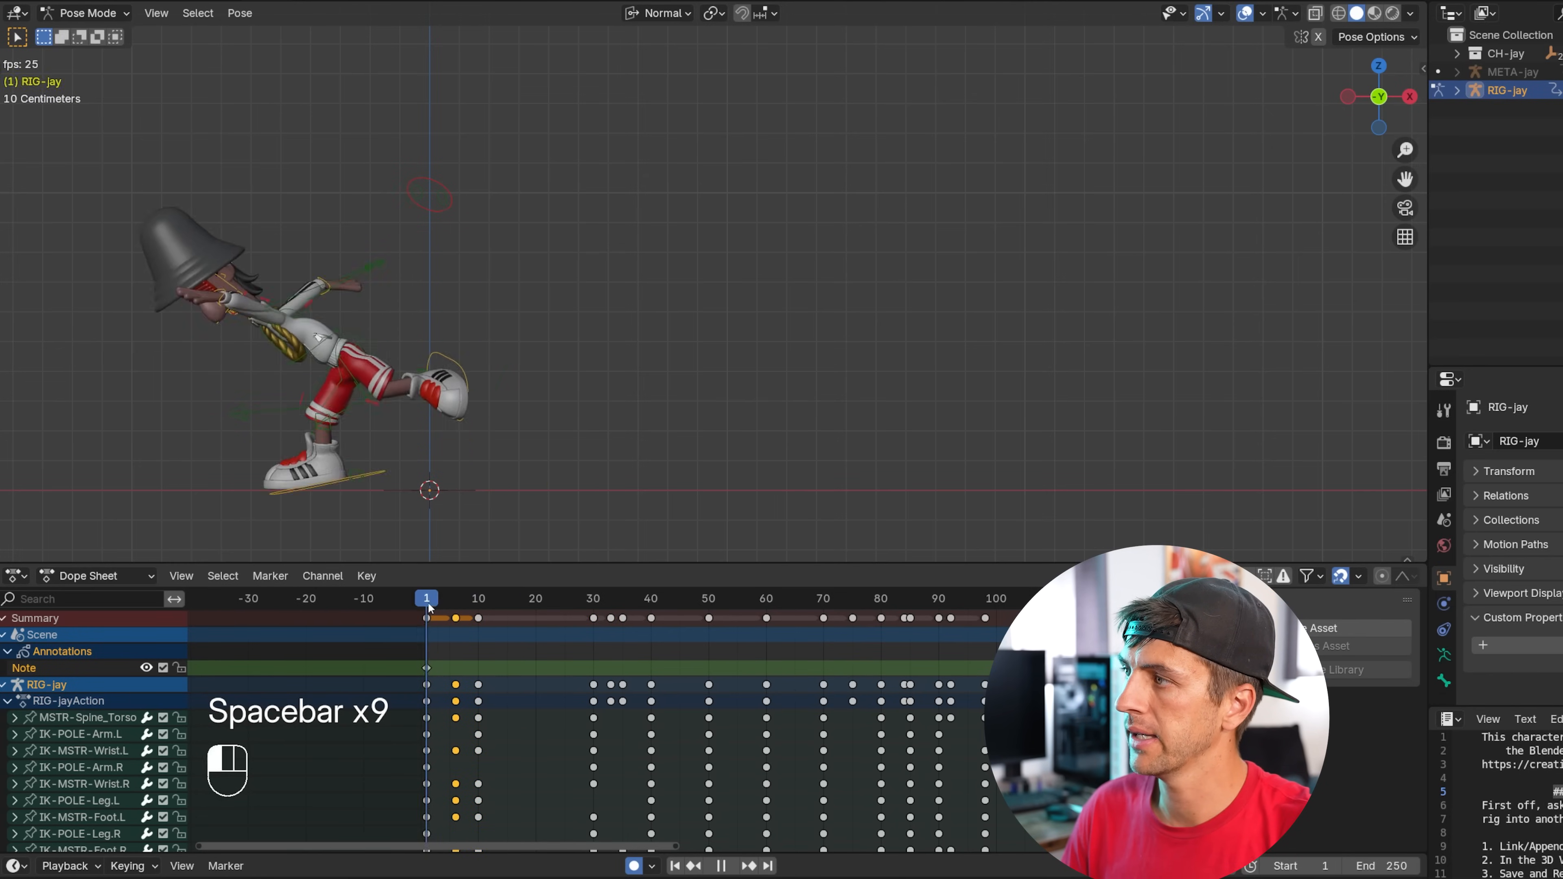
key(space)
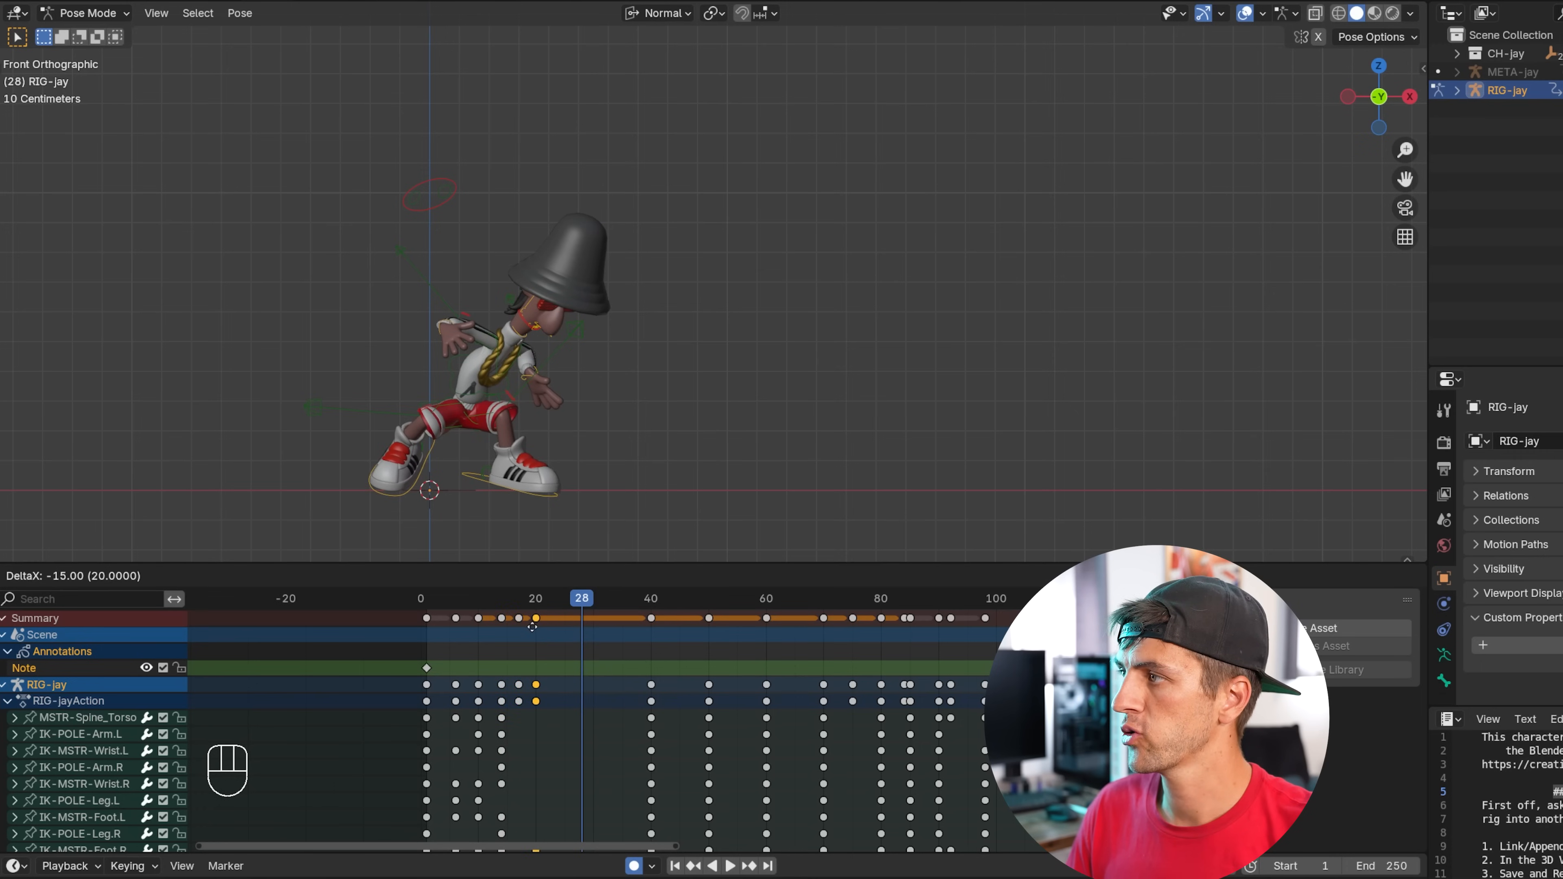
Slide the later keyframes earlier so the jump ends around frame 57, checking from frame 14.
key(space)
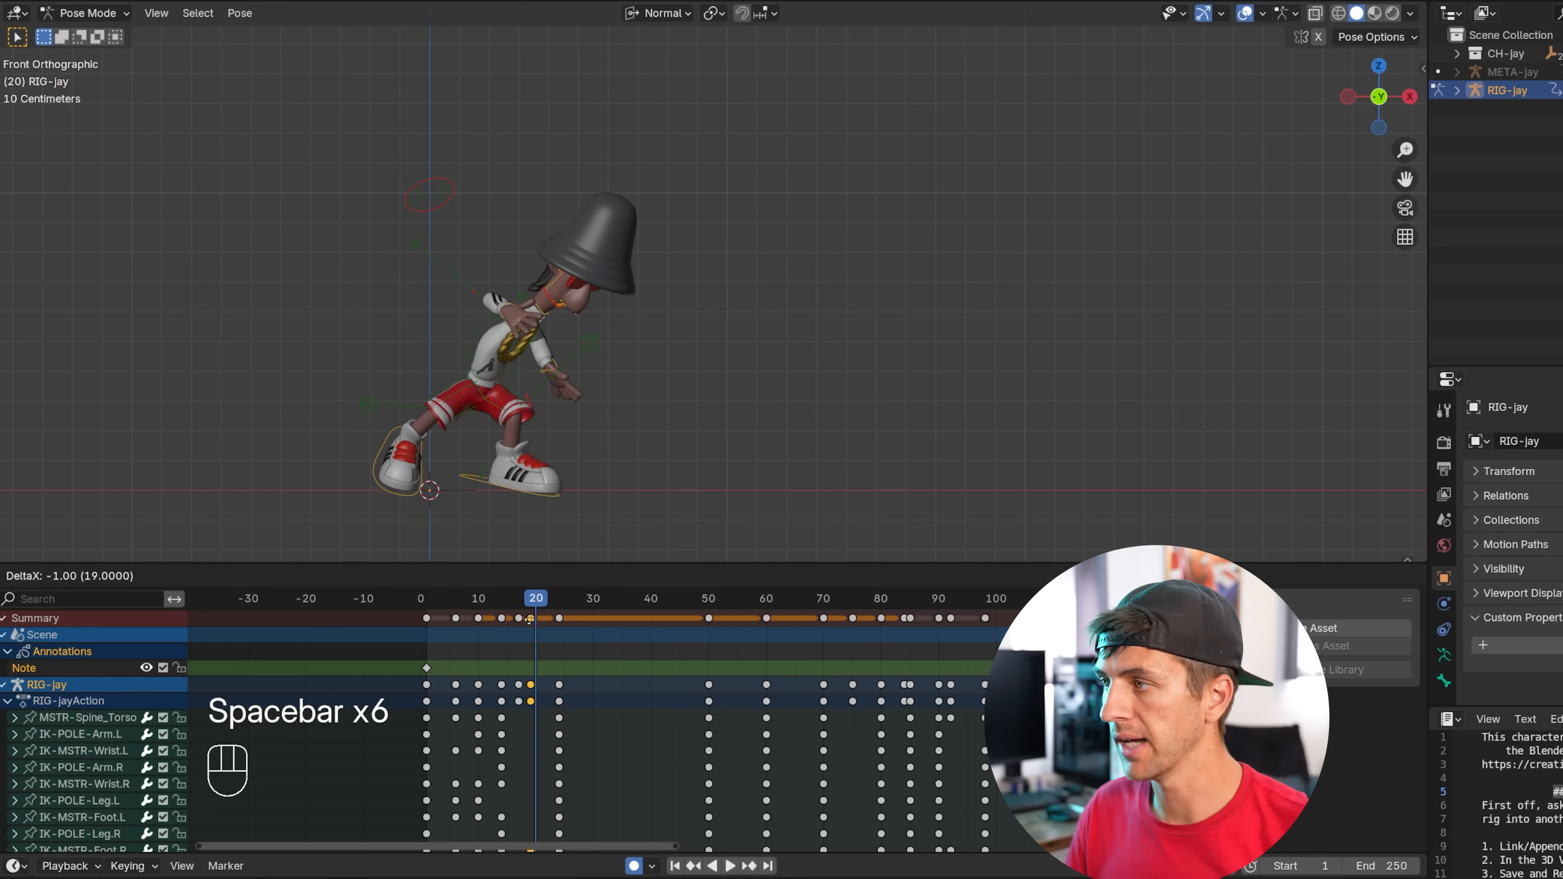
key(space)
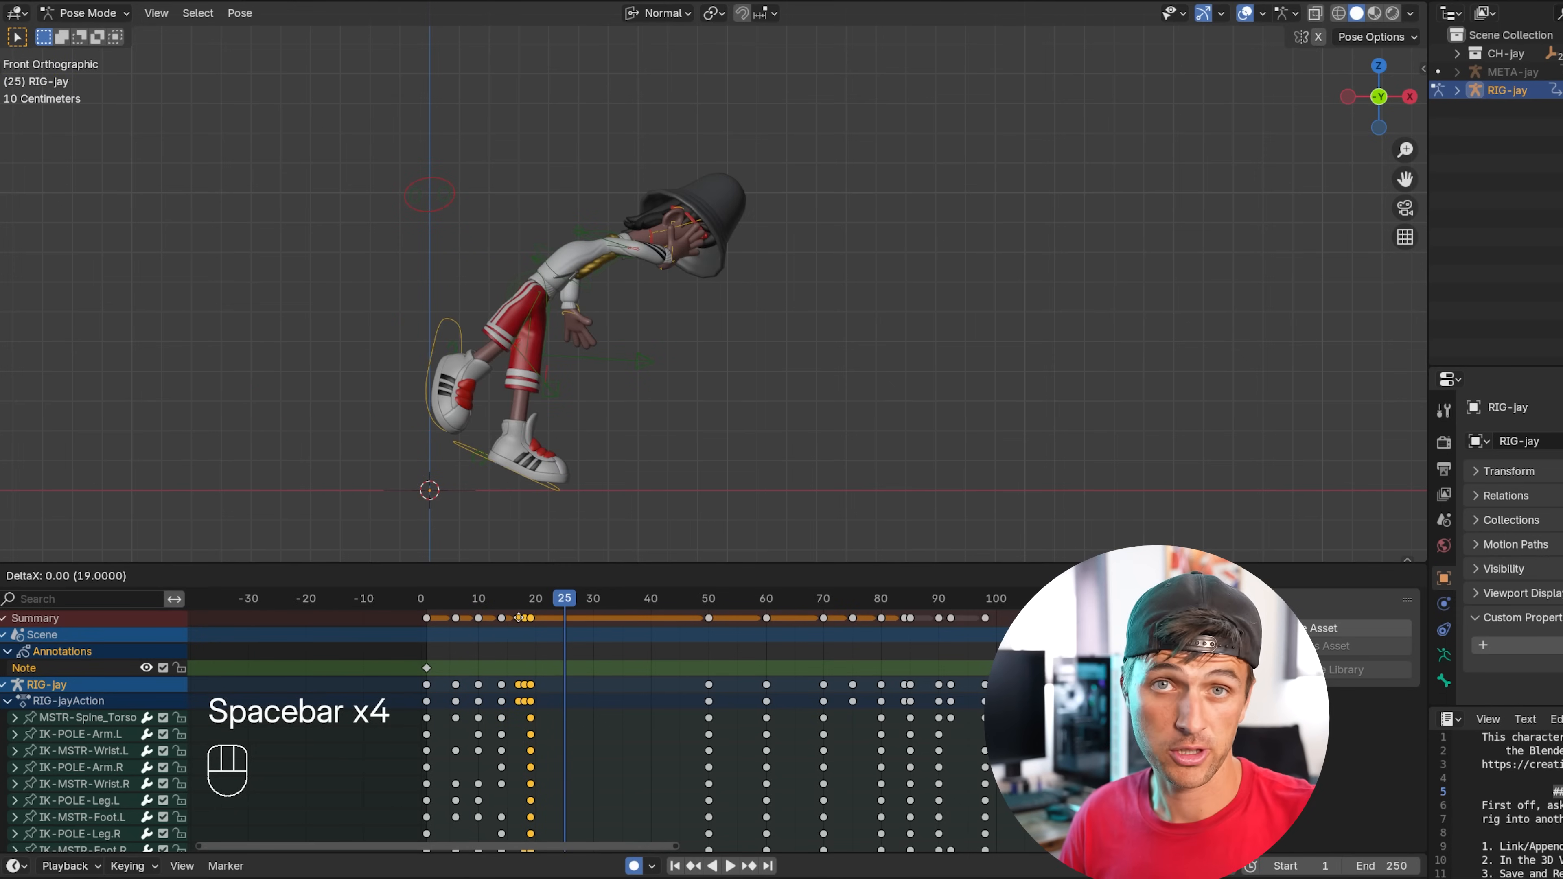
key(space)
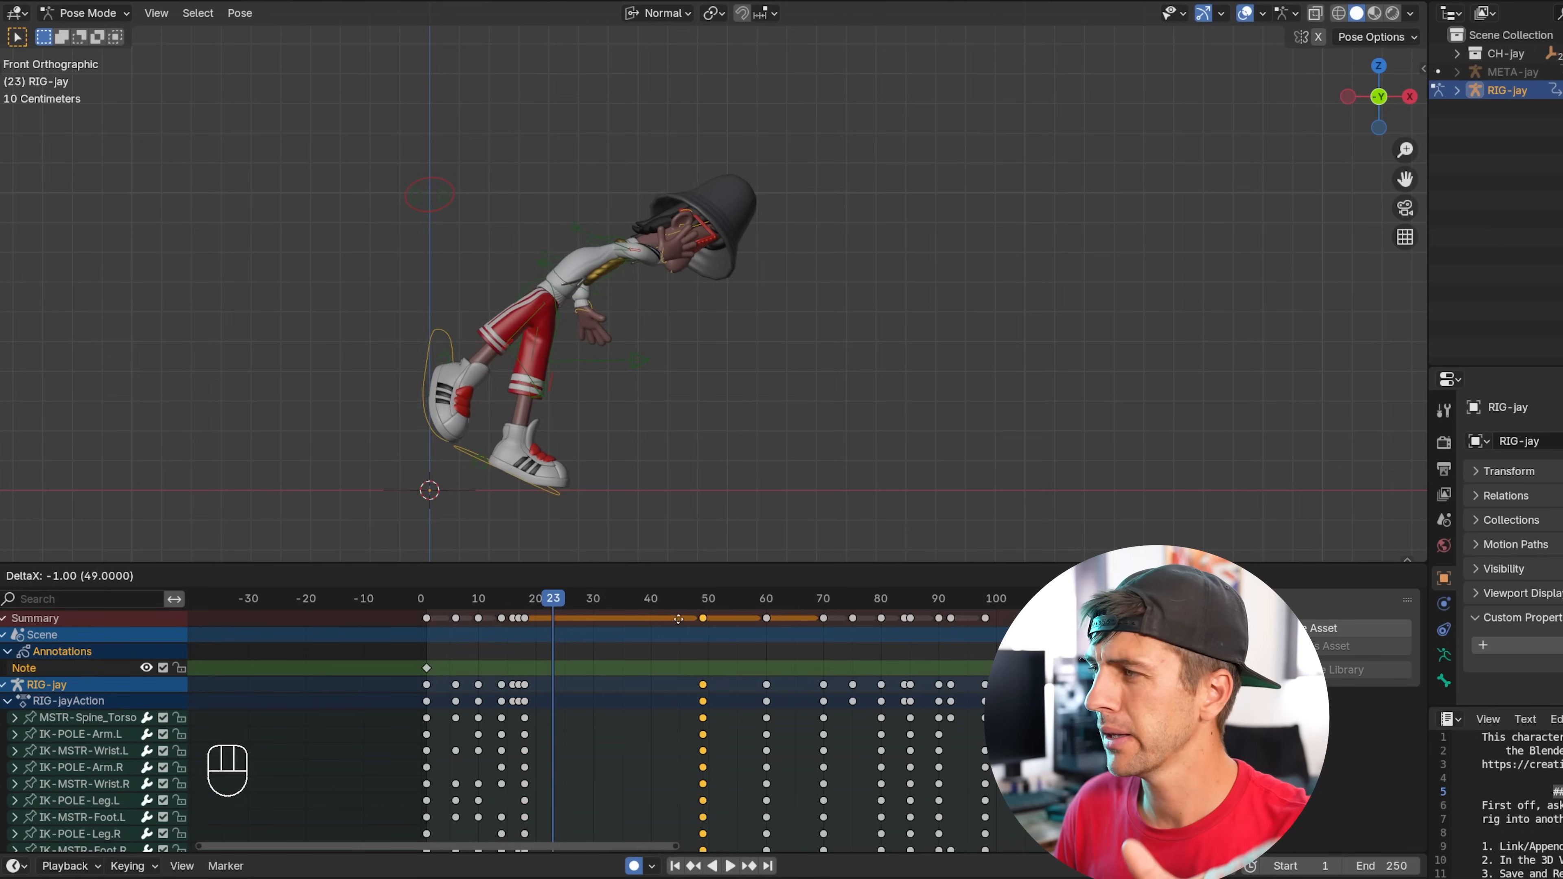
click(501, 598)
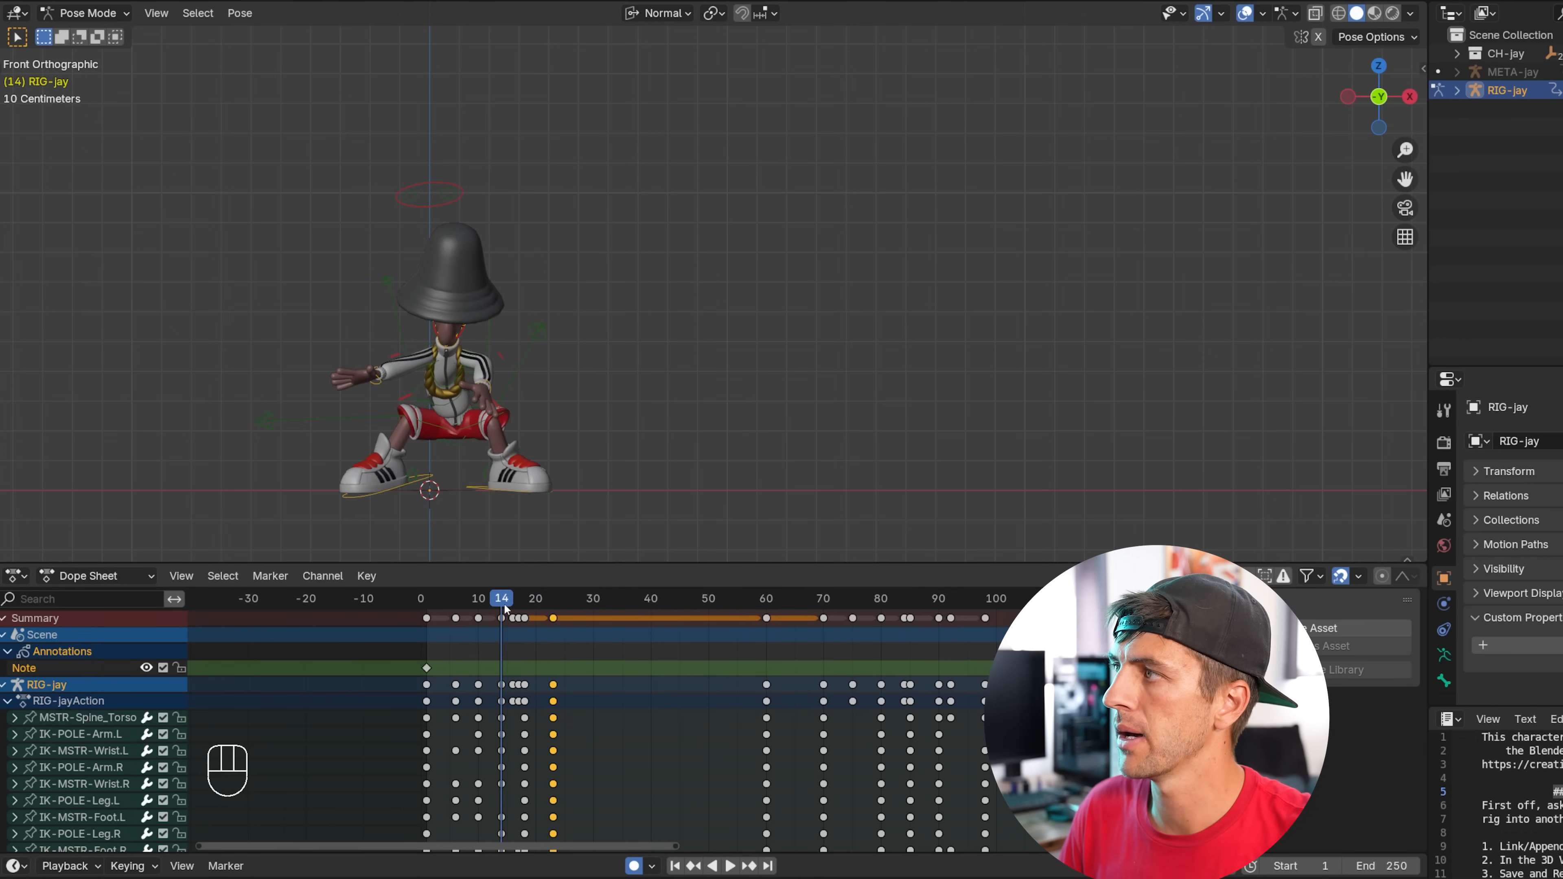
key(space)
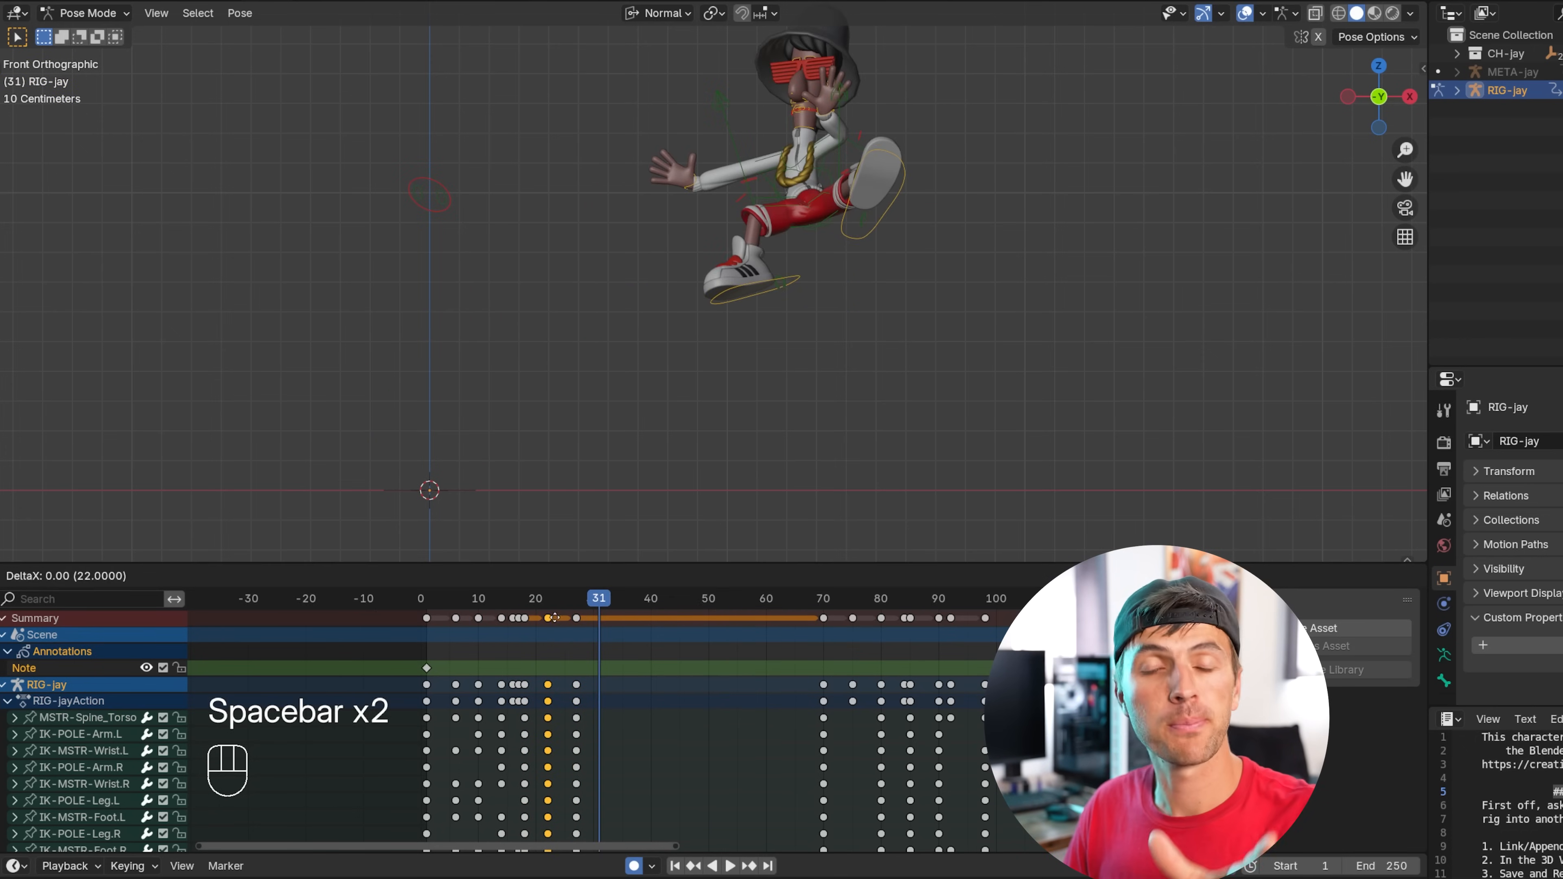
key(space)
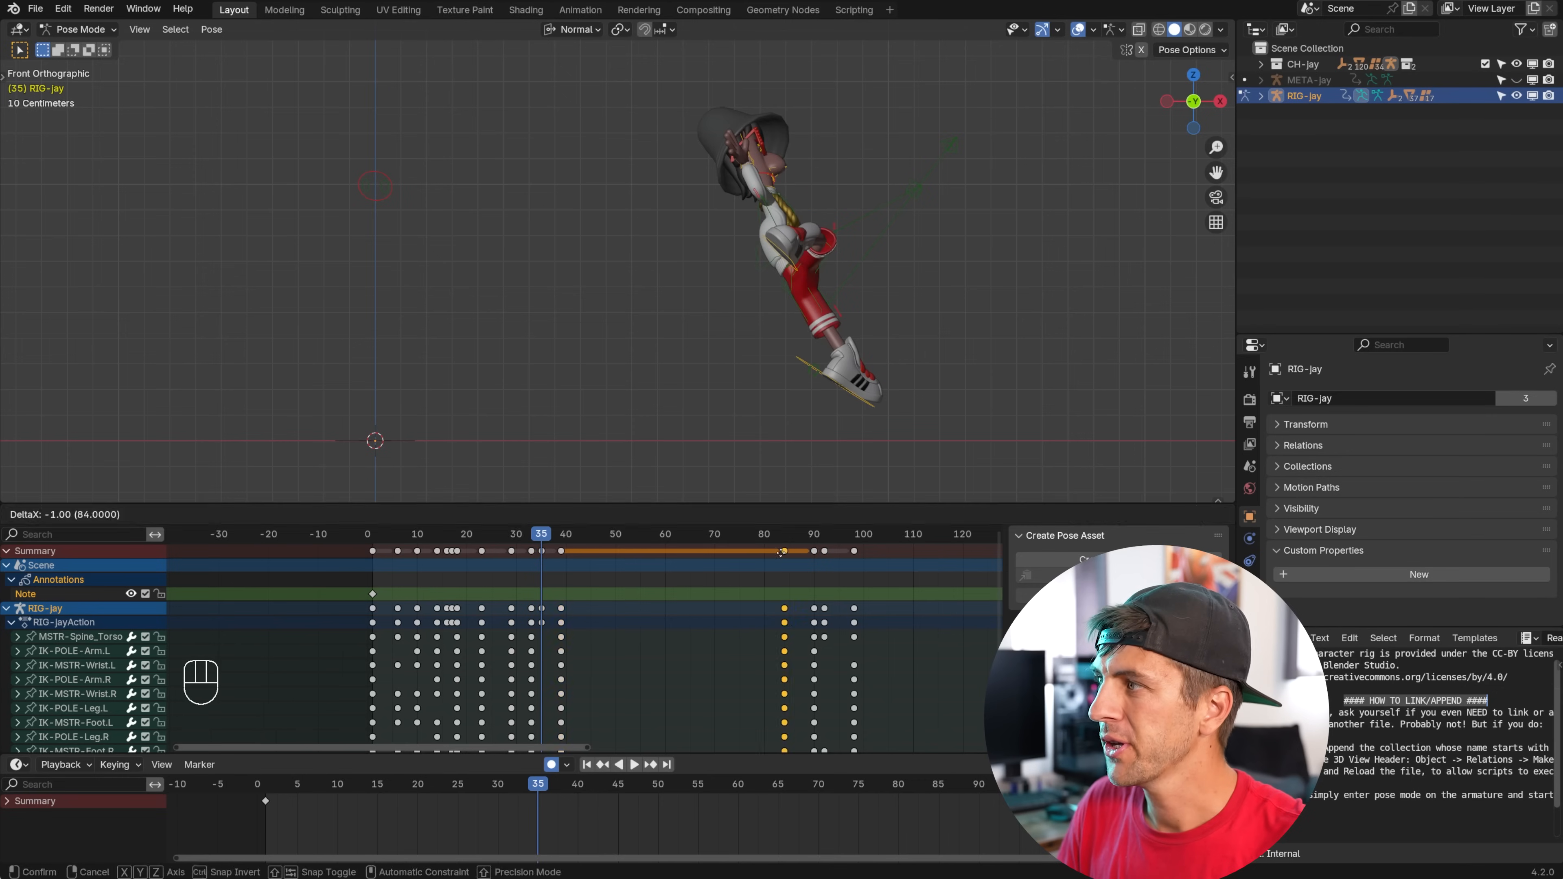
key(space)
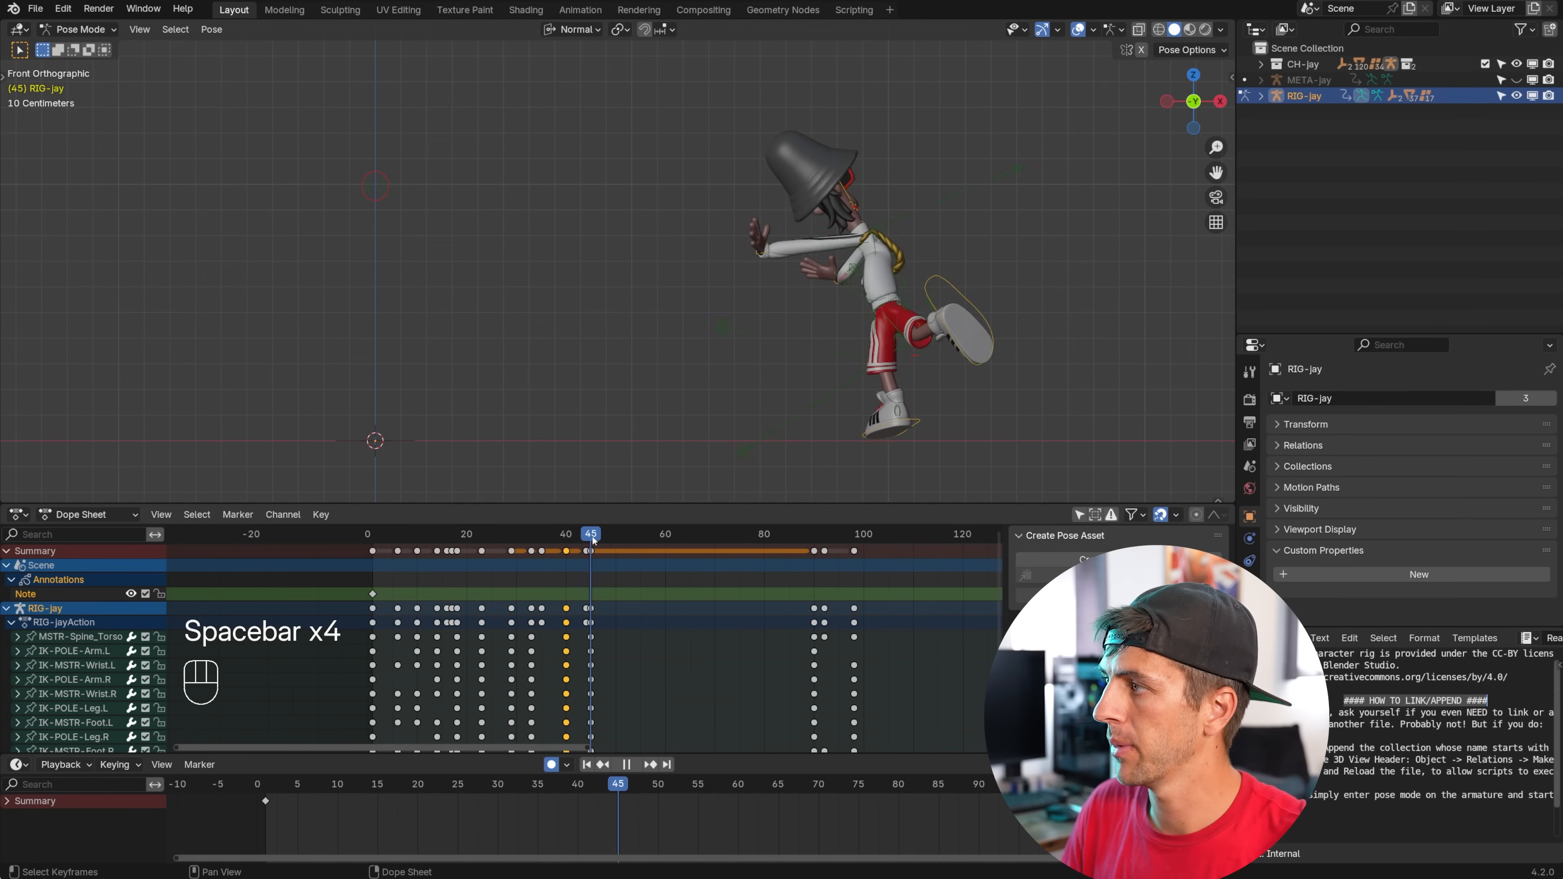
key(ctrl+z)
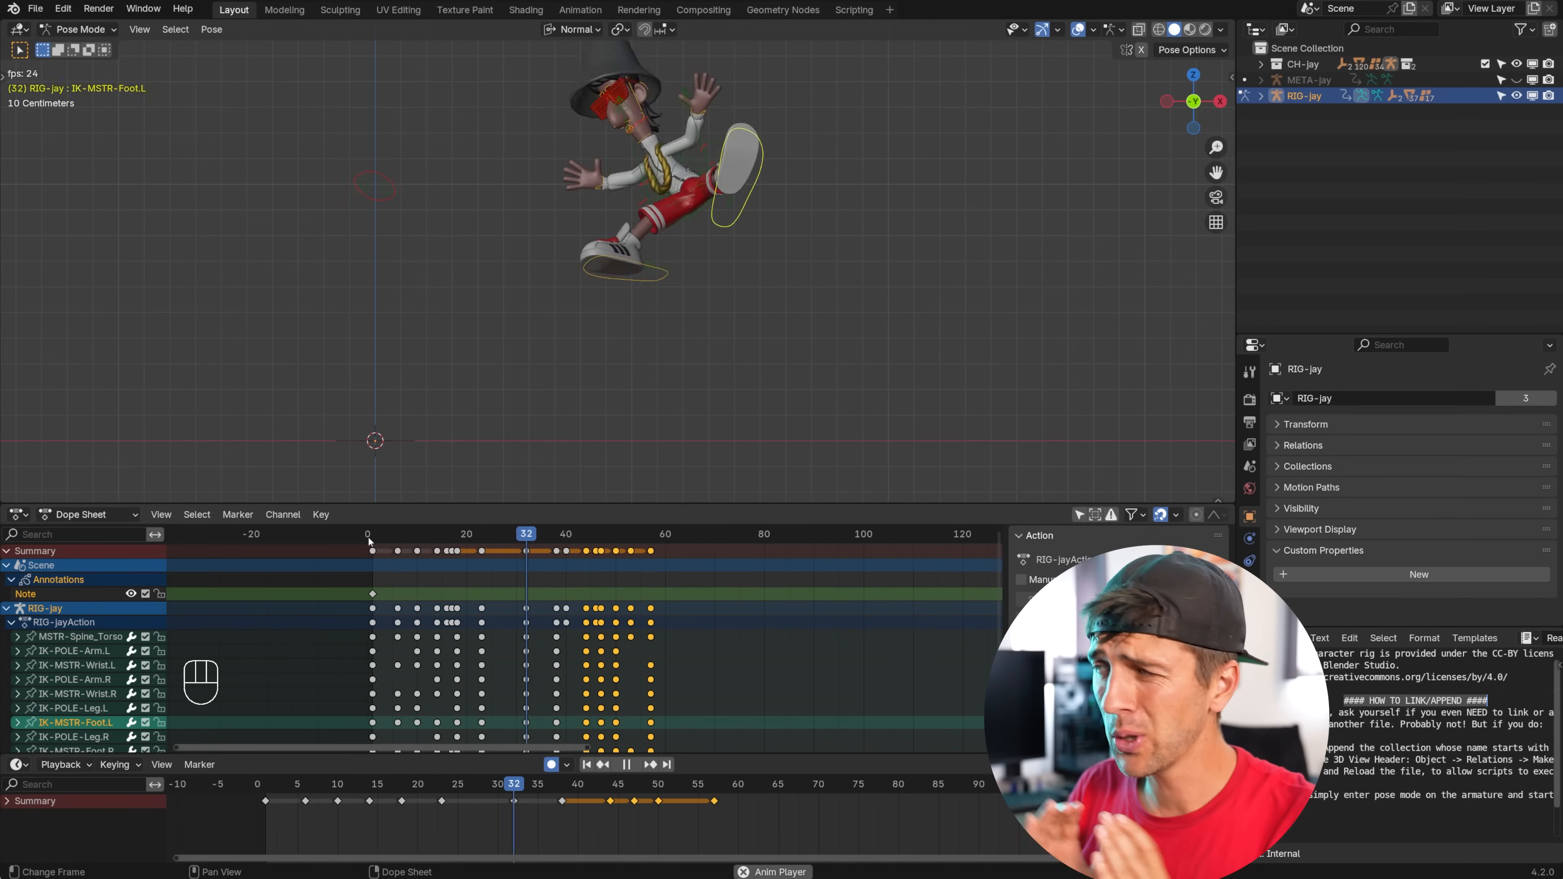
key(space)
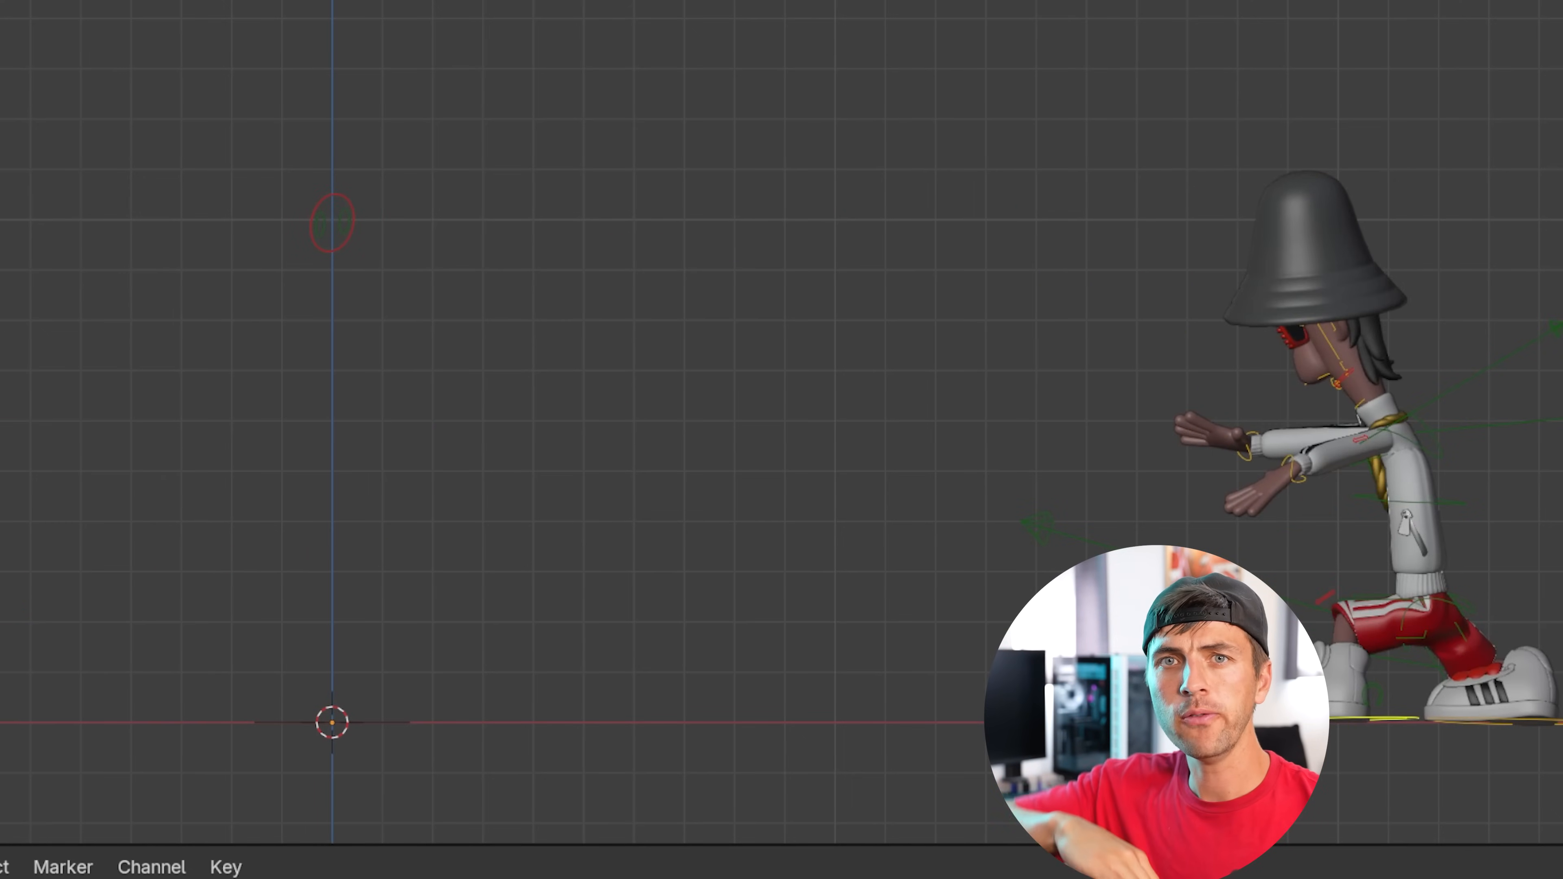
key(space)
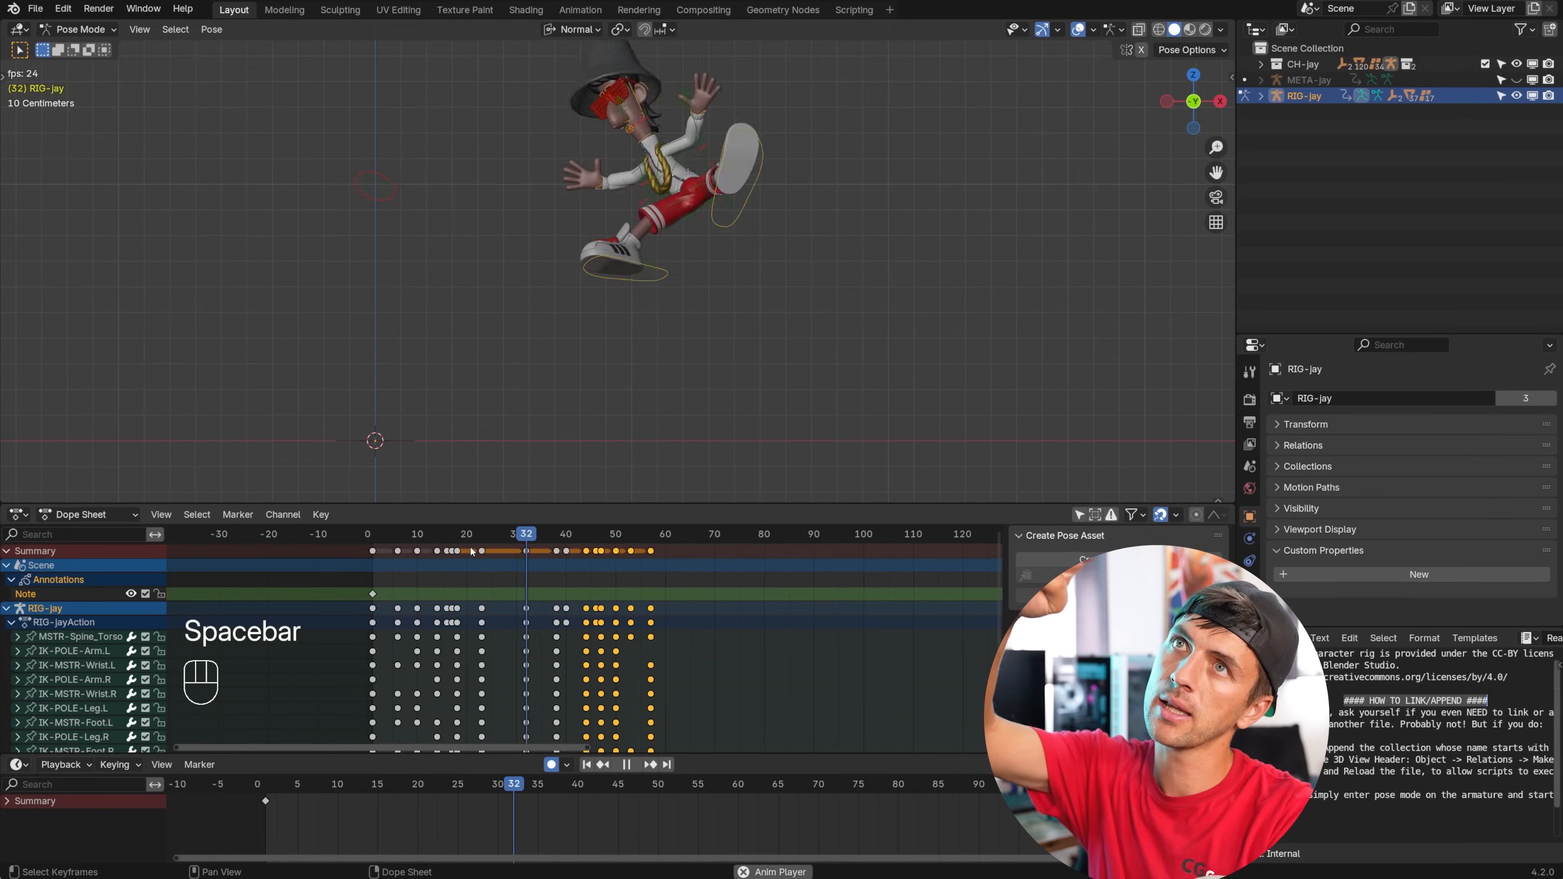
key(space)
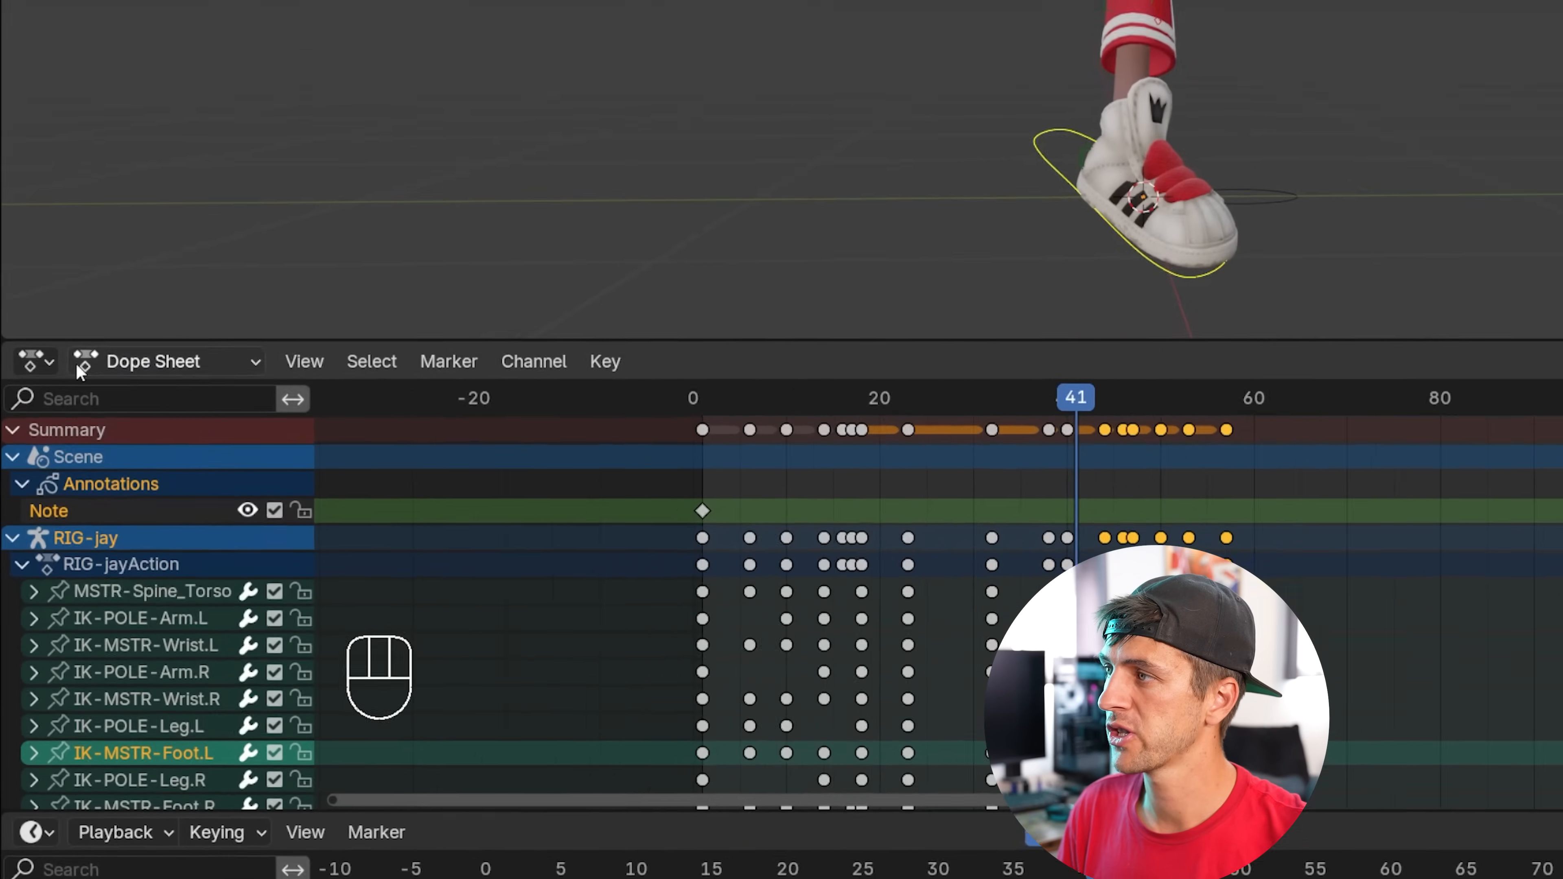
Switch the lower area to the Graph Editor and expand the left foot controller's curve channels.
click(35, 361)
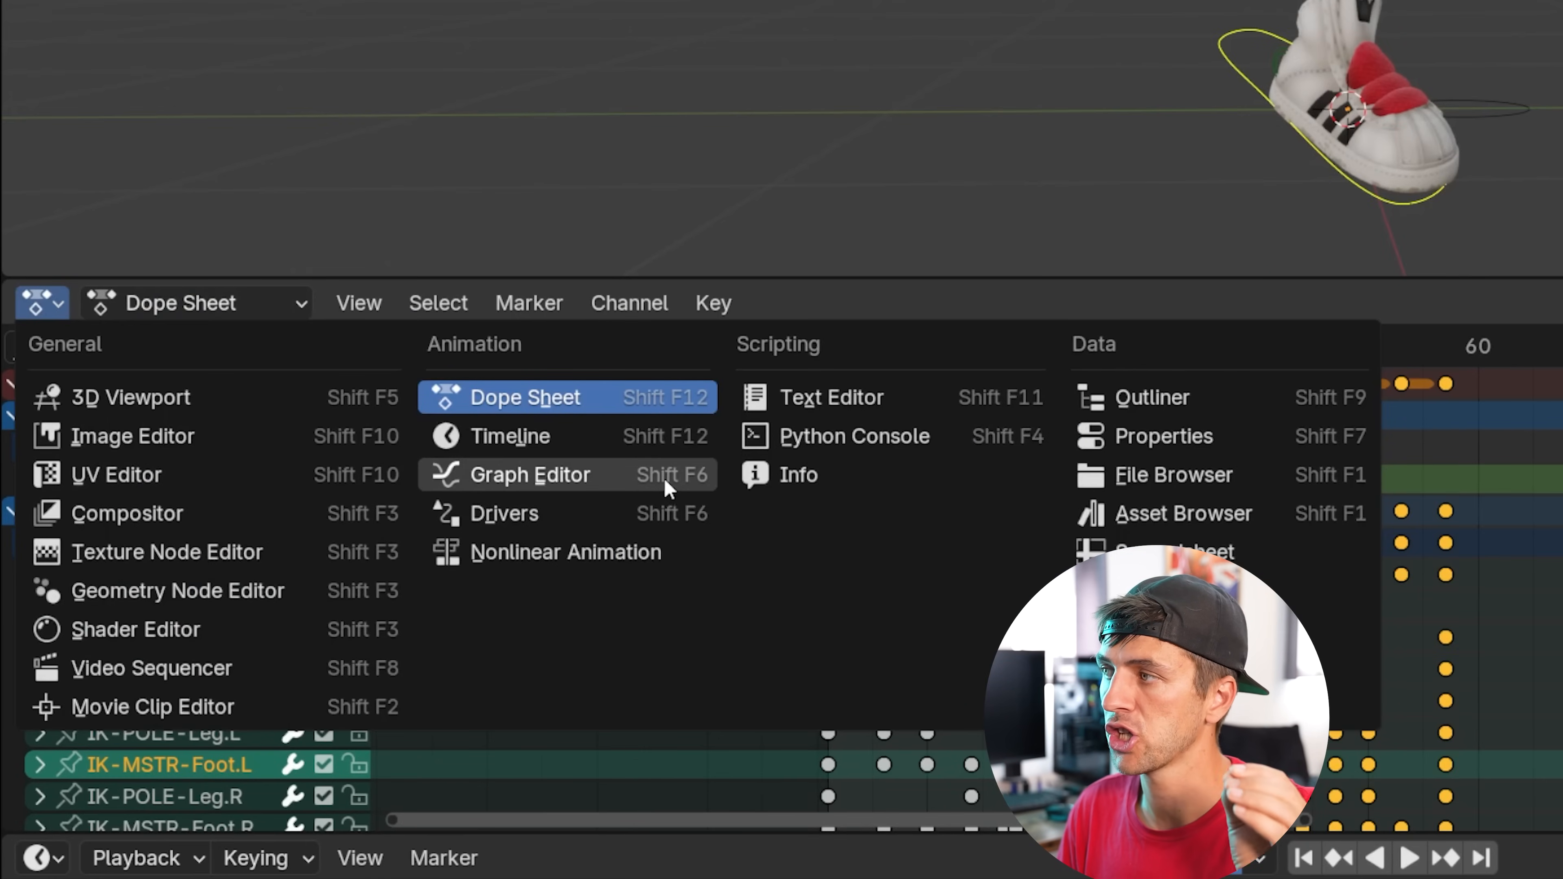
click(528, 474)
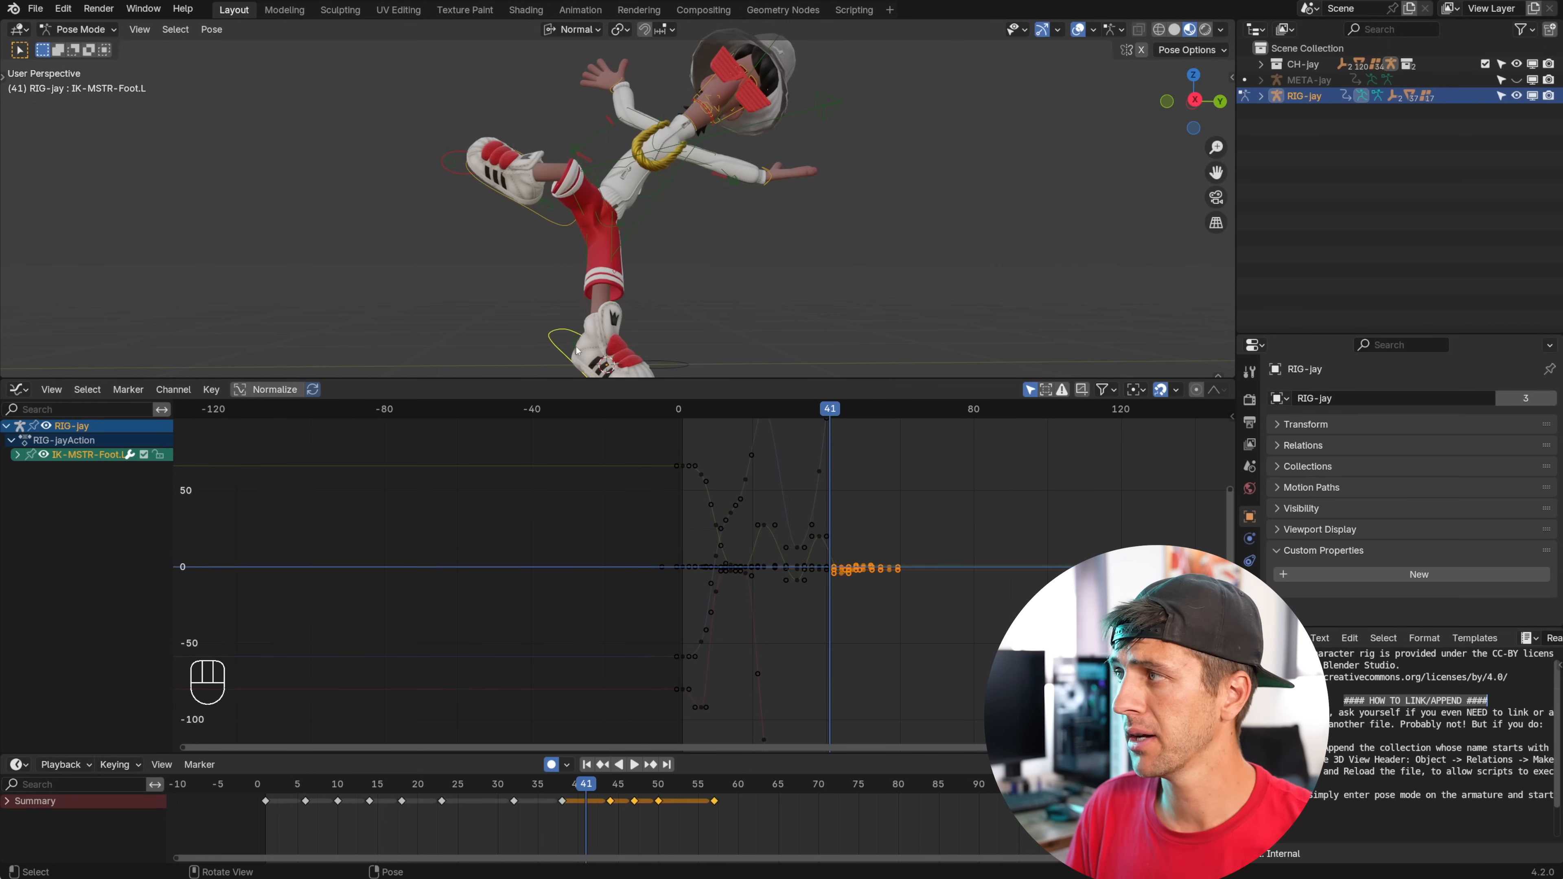
key(g)
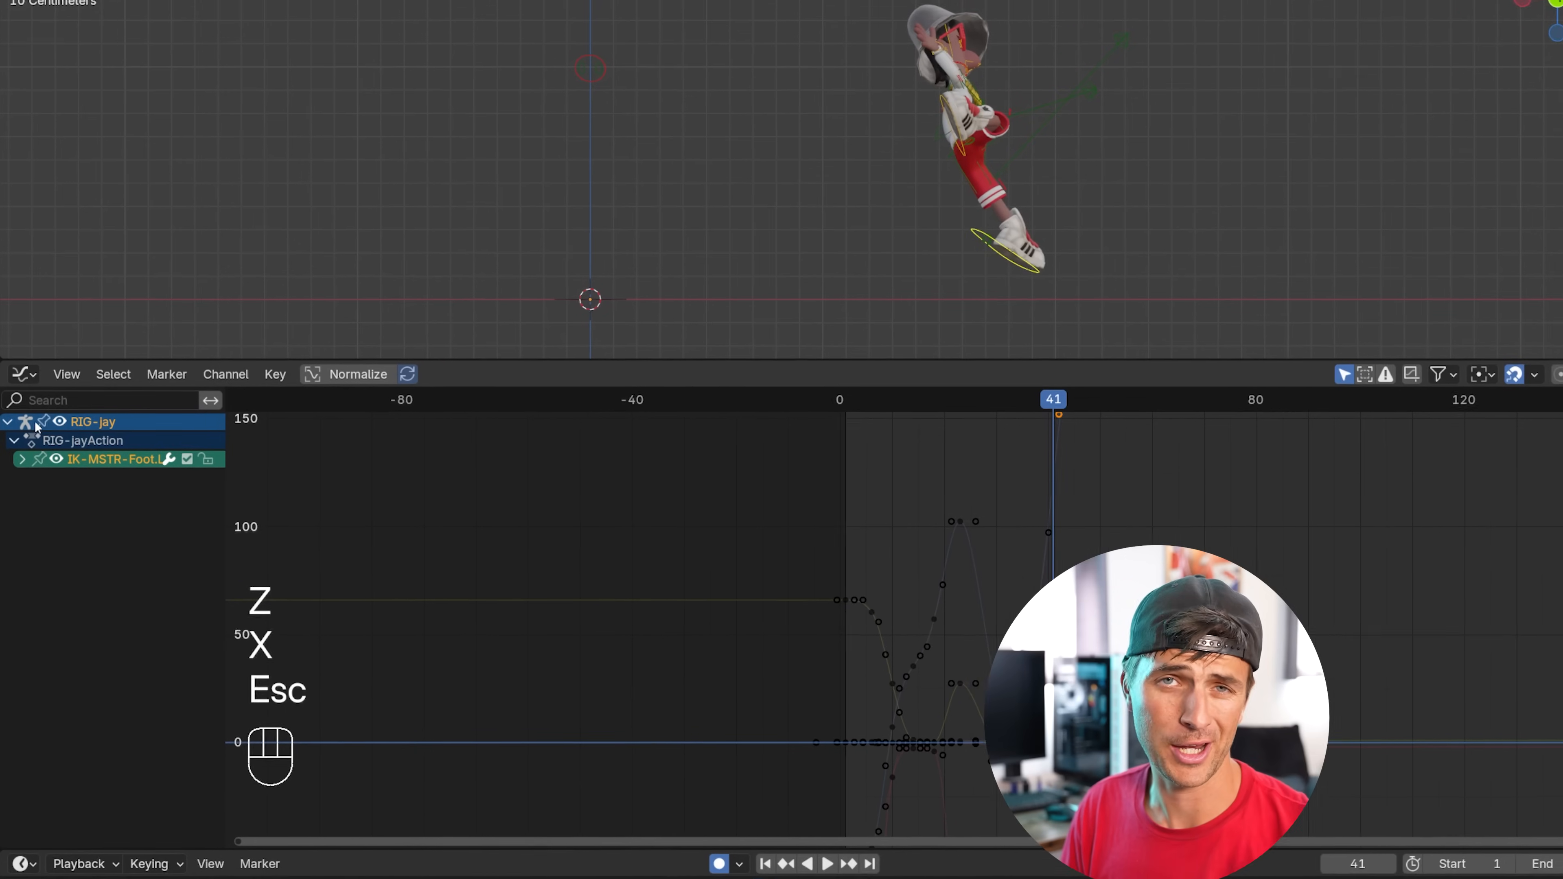
click(22, 460)
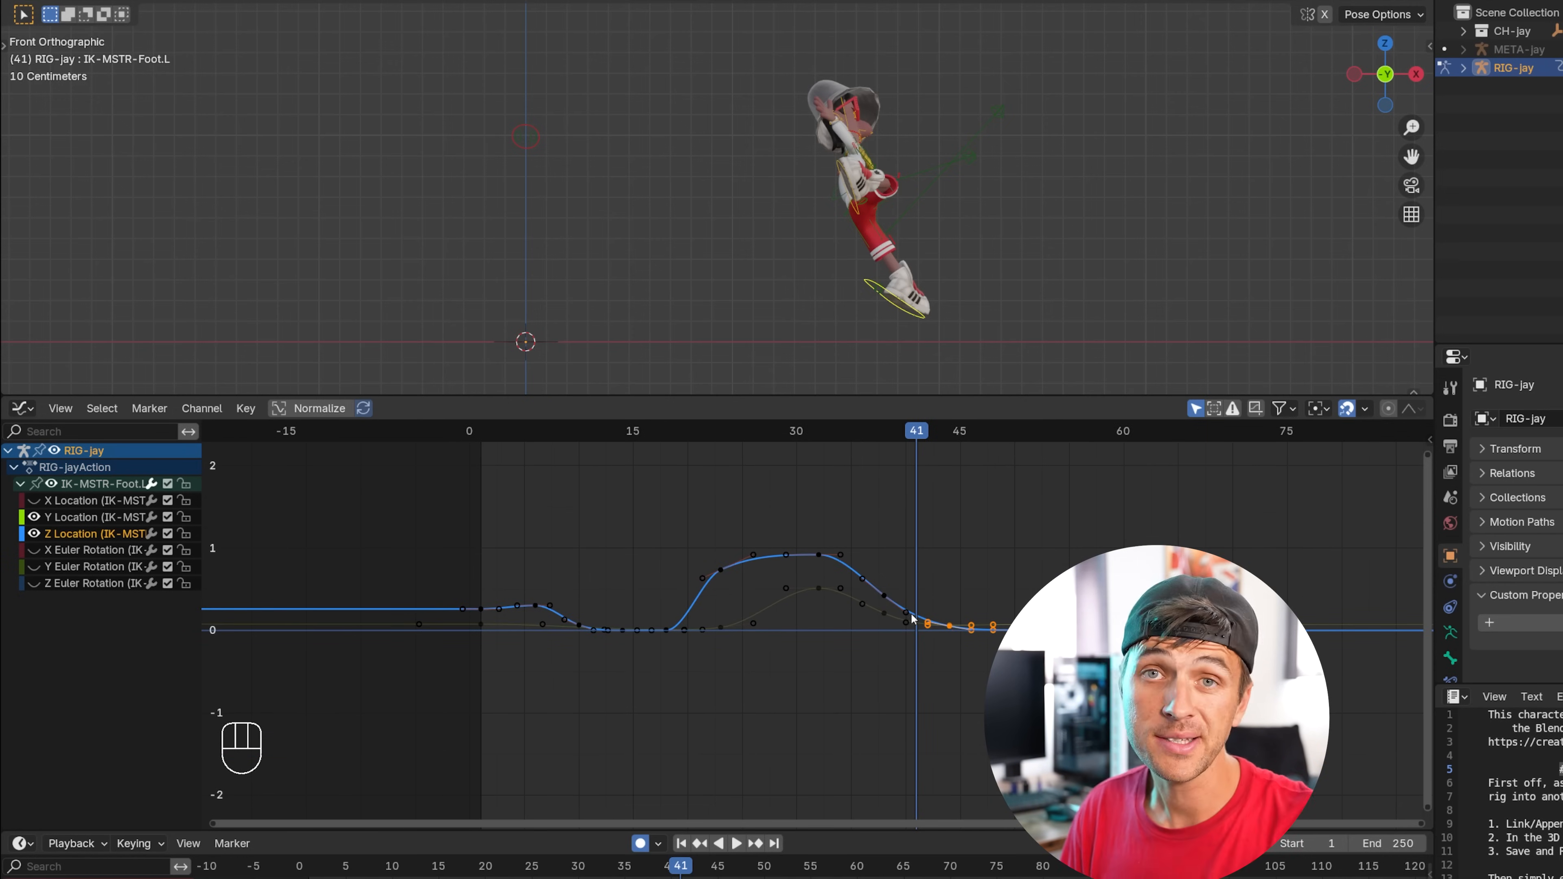
Move a landing key on the left foot's Z Location curve for a sharper descent and review it.
click(715, 842)
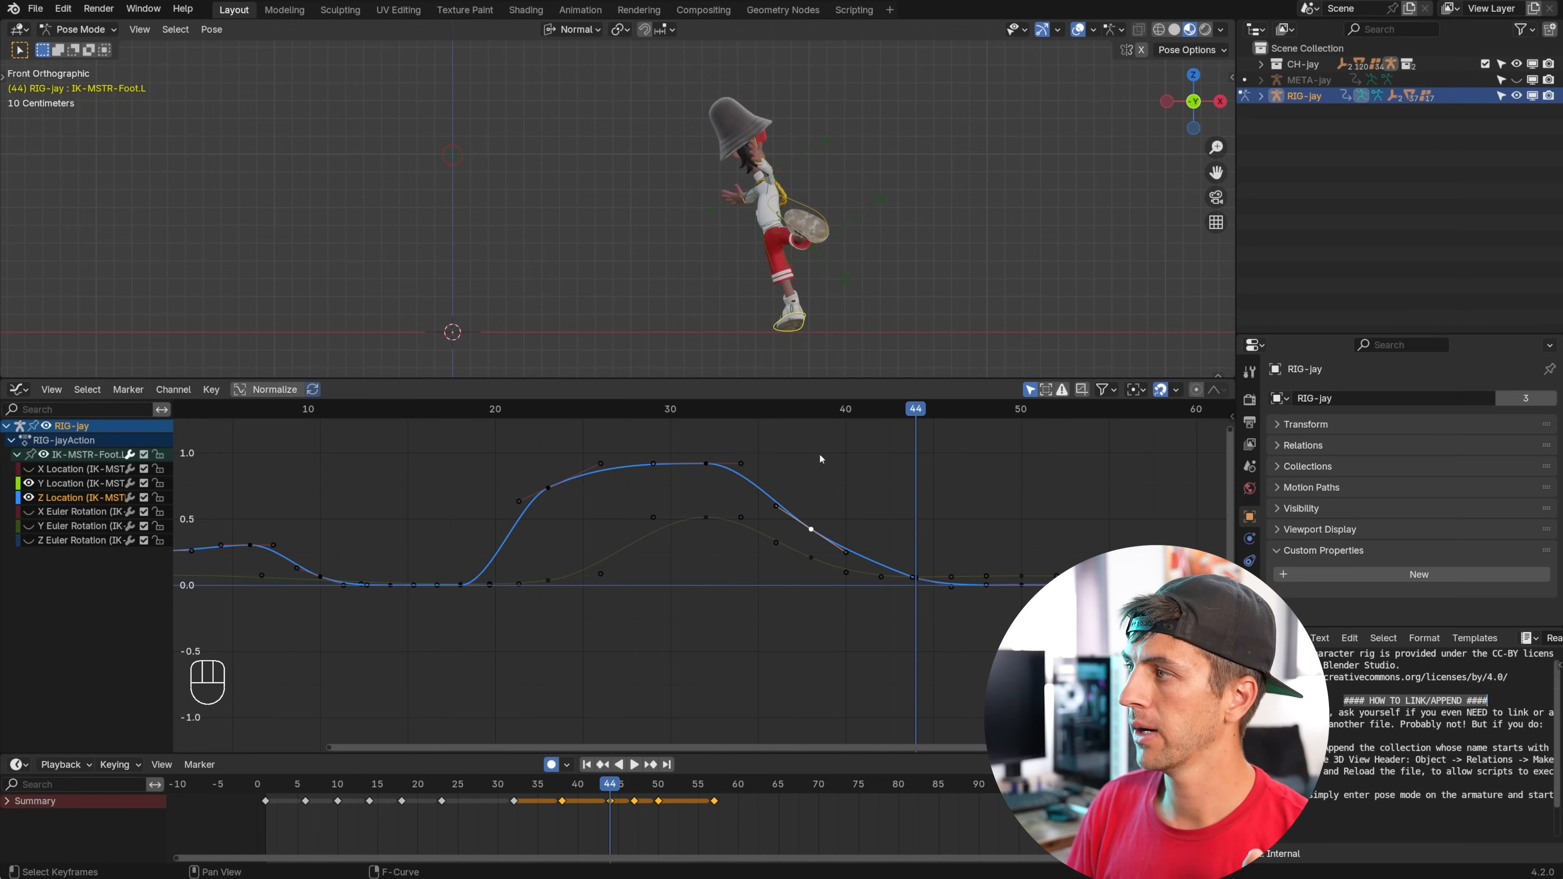
key(g)
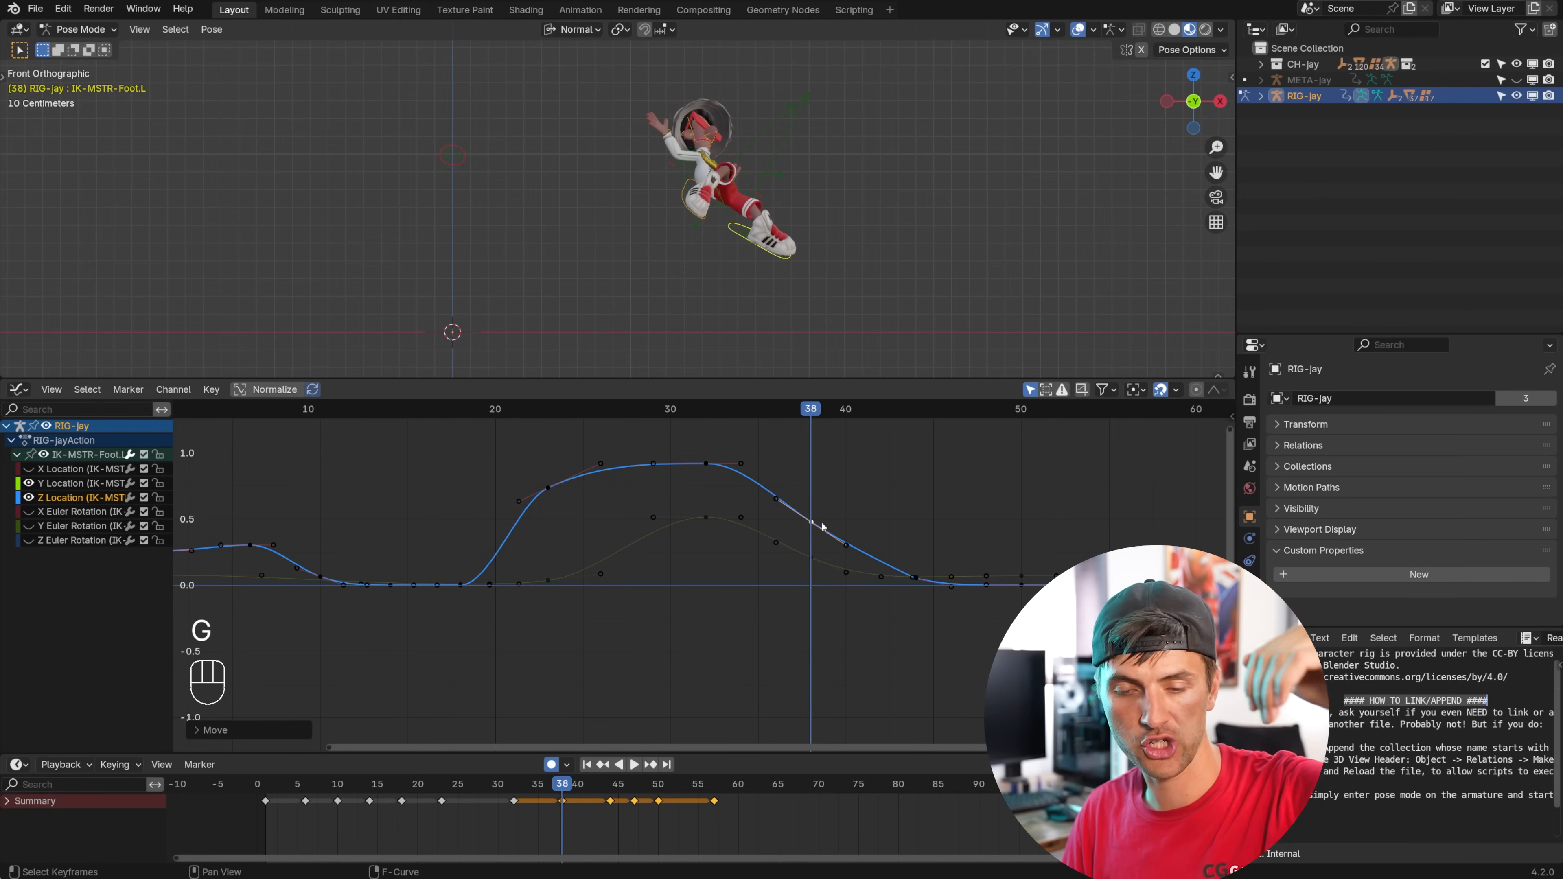
key(space)
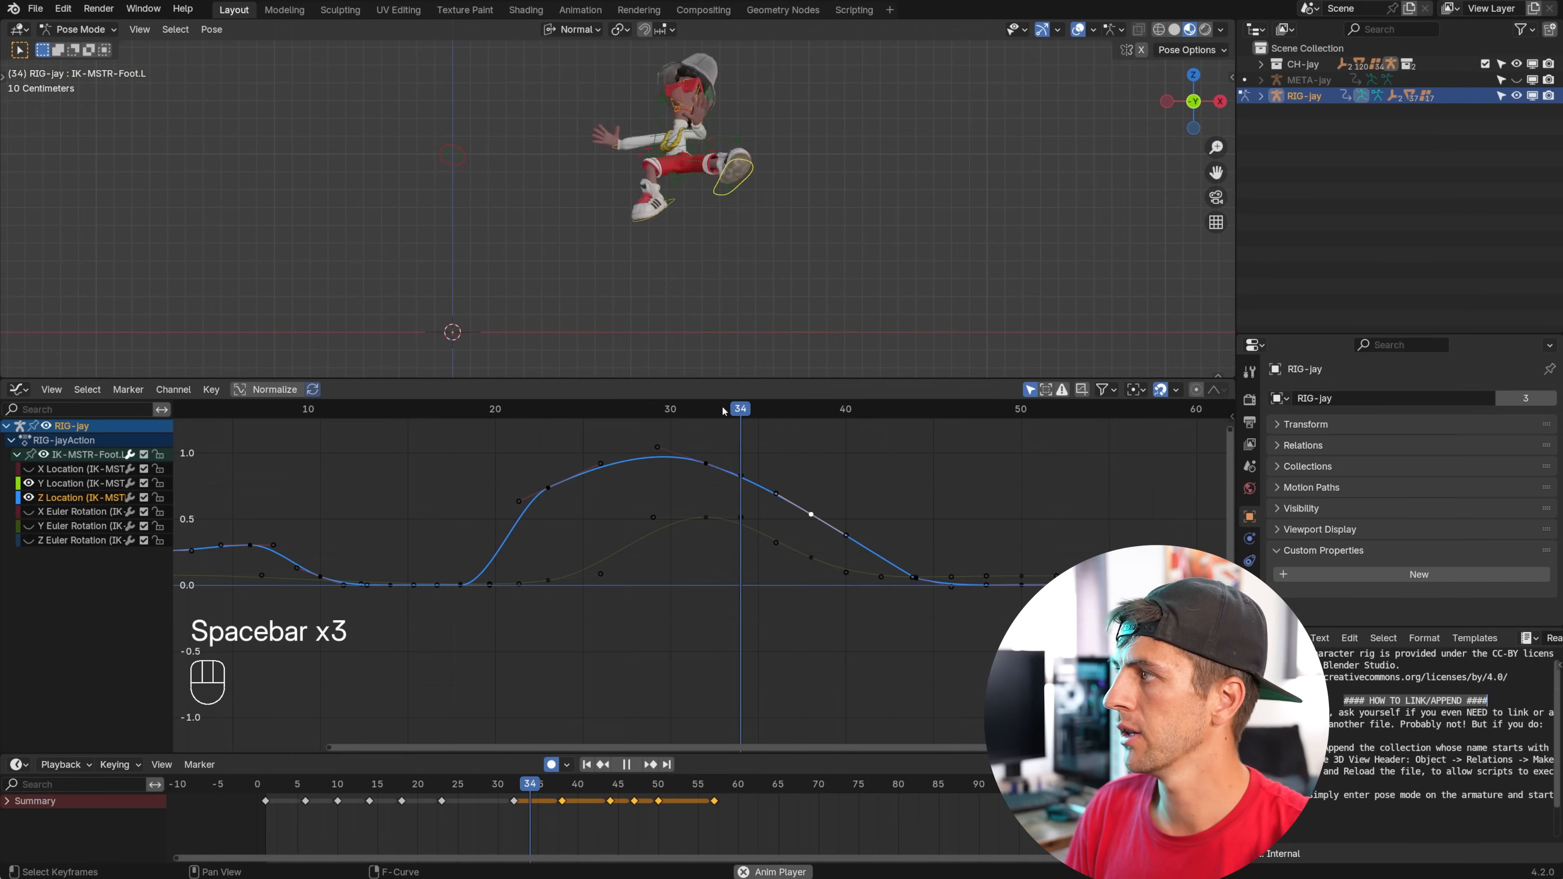
key(space)
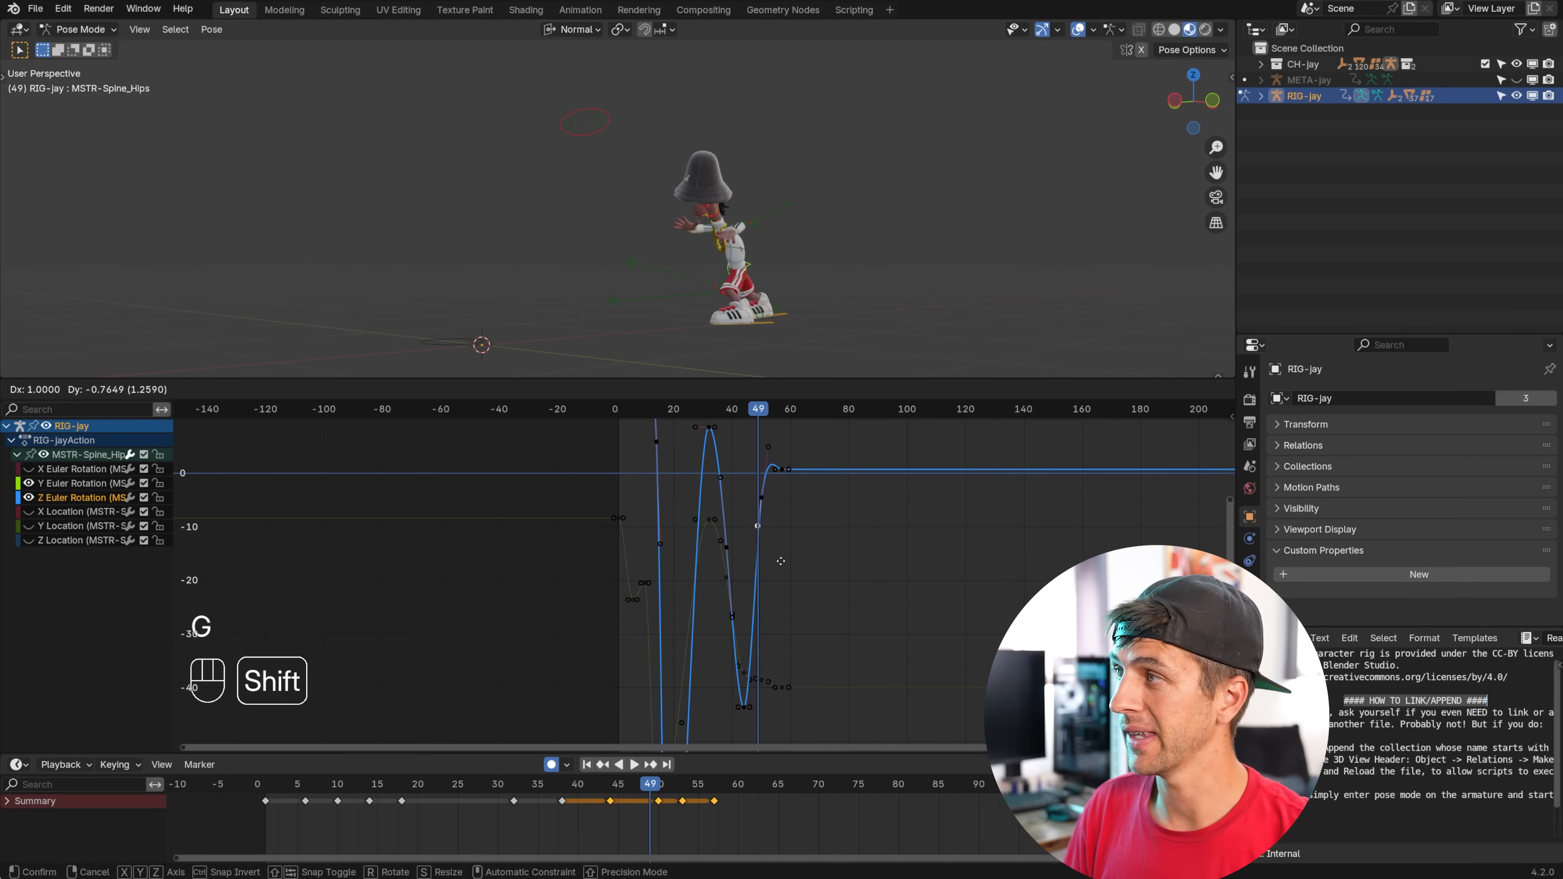
mouse_move(788, 680)
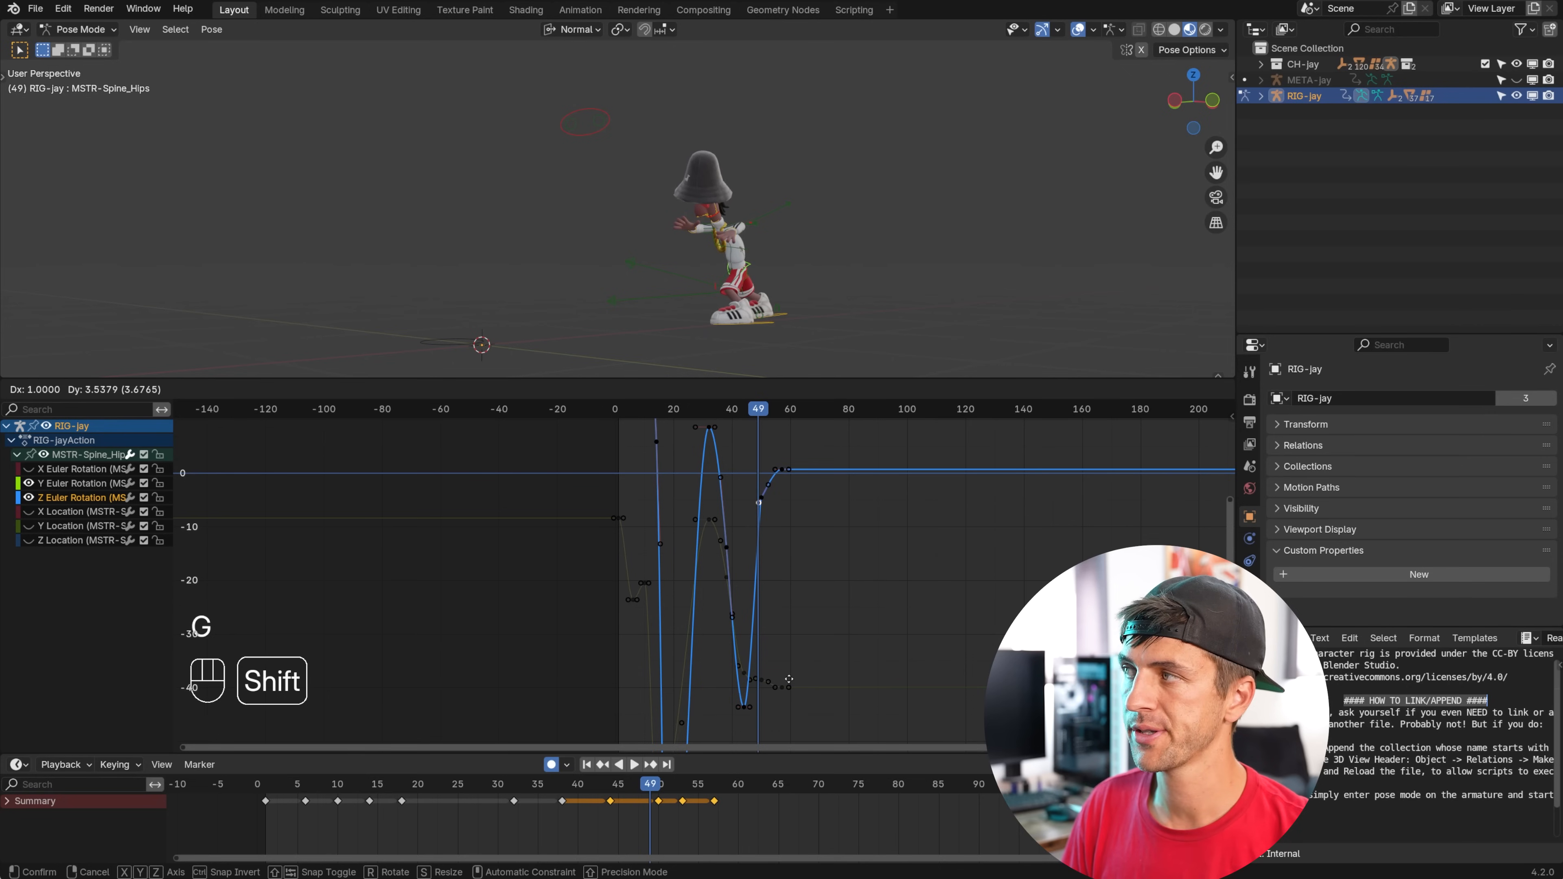
Adjust the hips' Z rotation and foot takeoff height keys, then replay the punchier jump.
key(space)
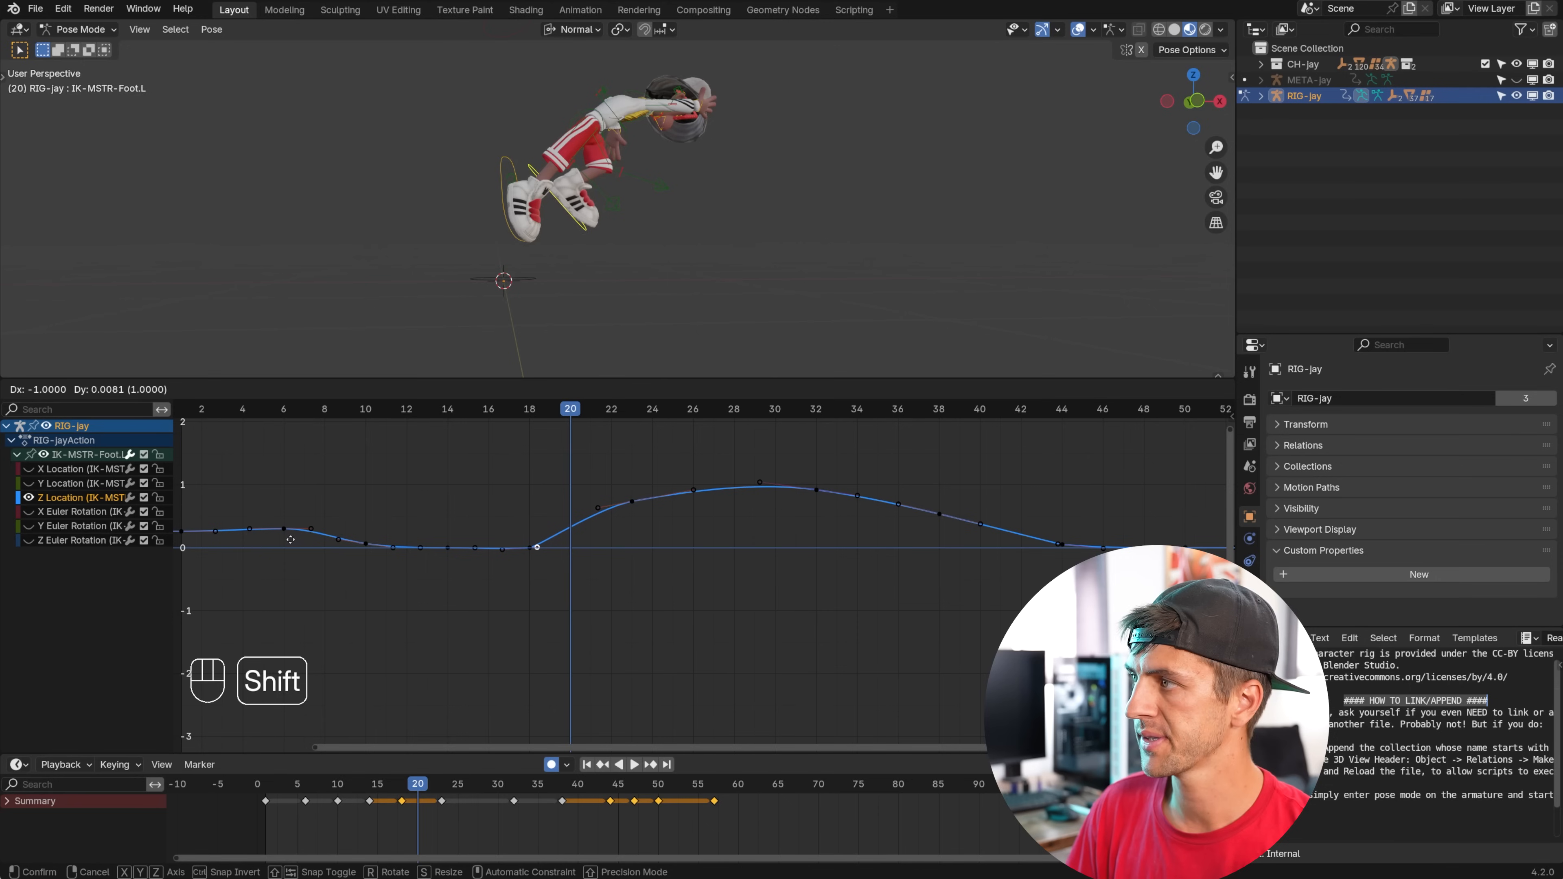
key(space)
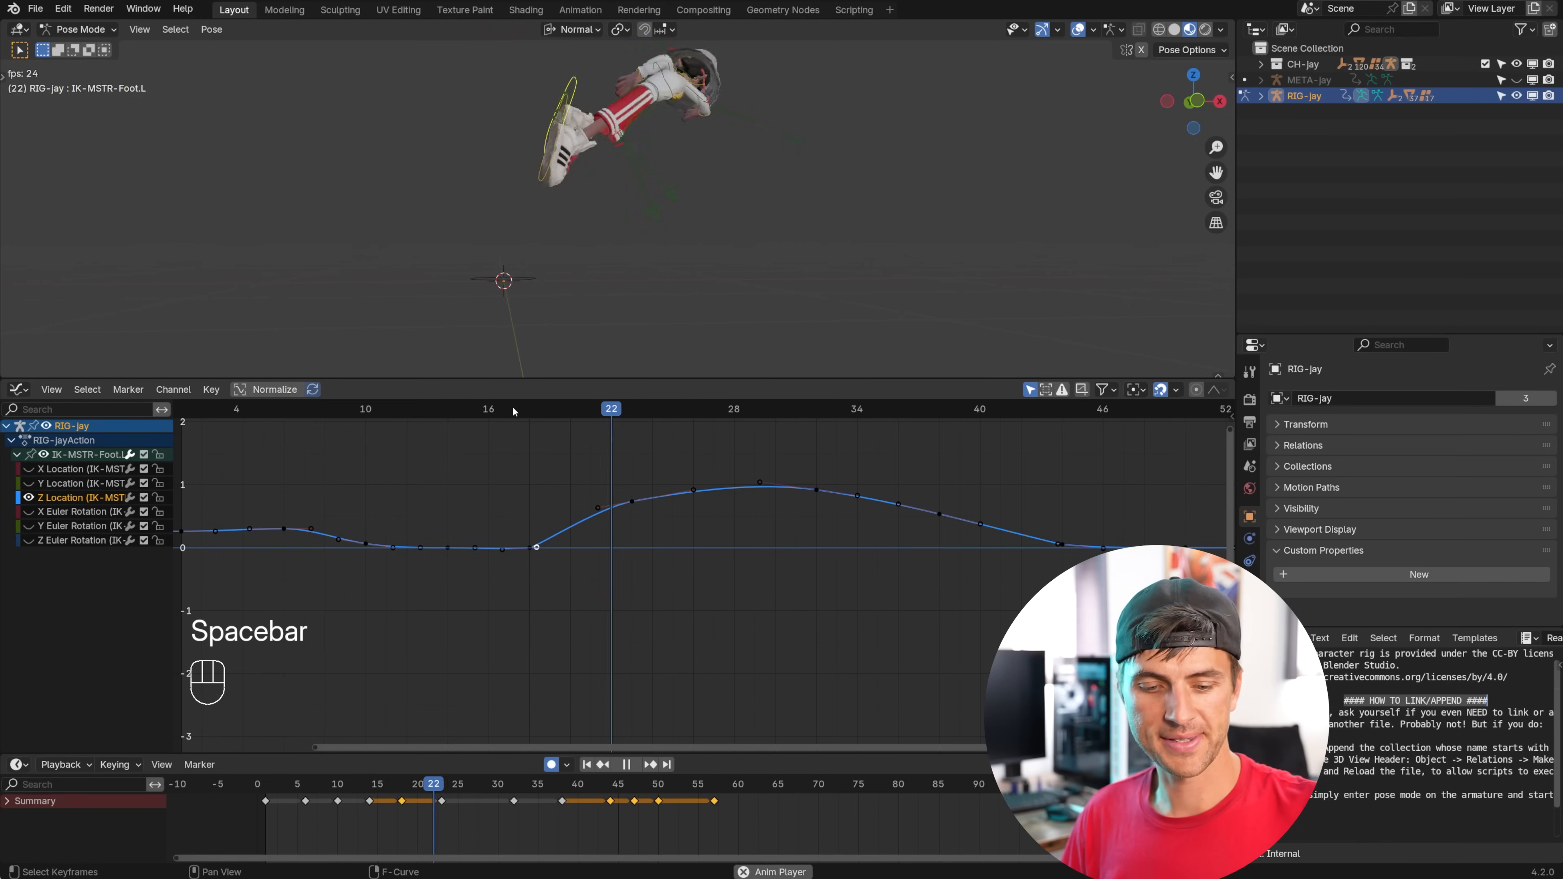
key(space)
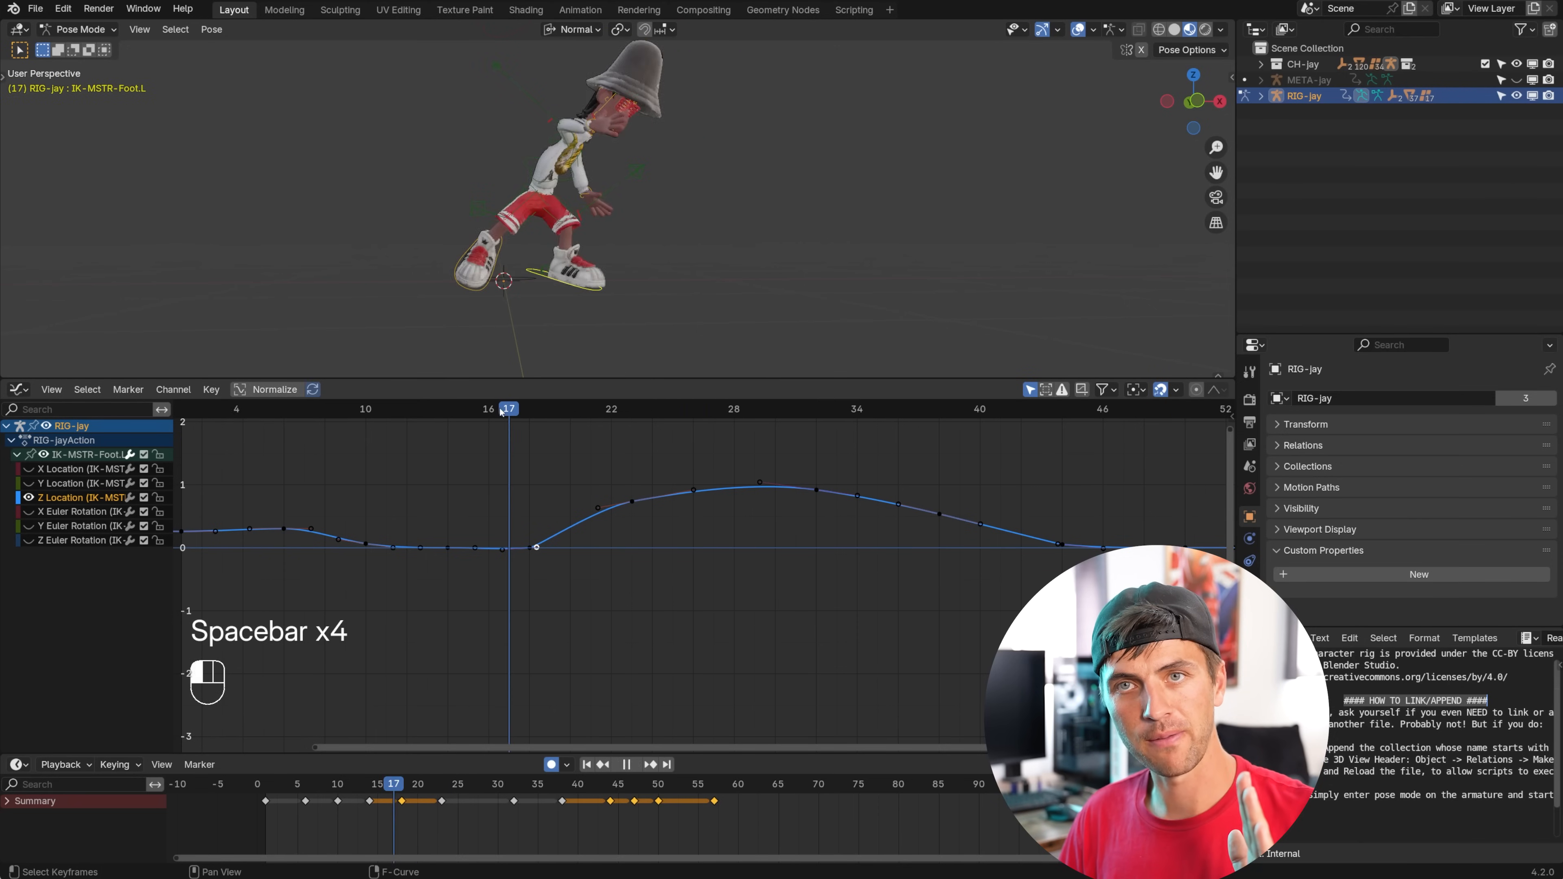
key(space)
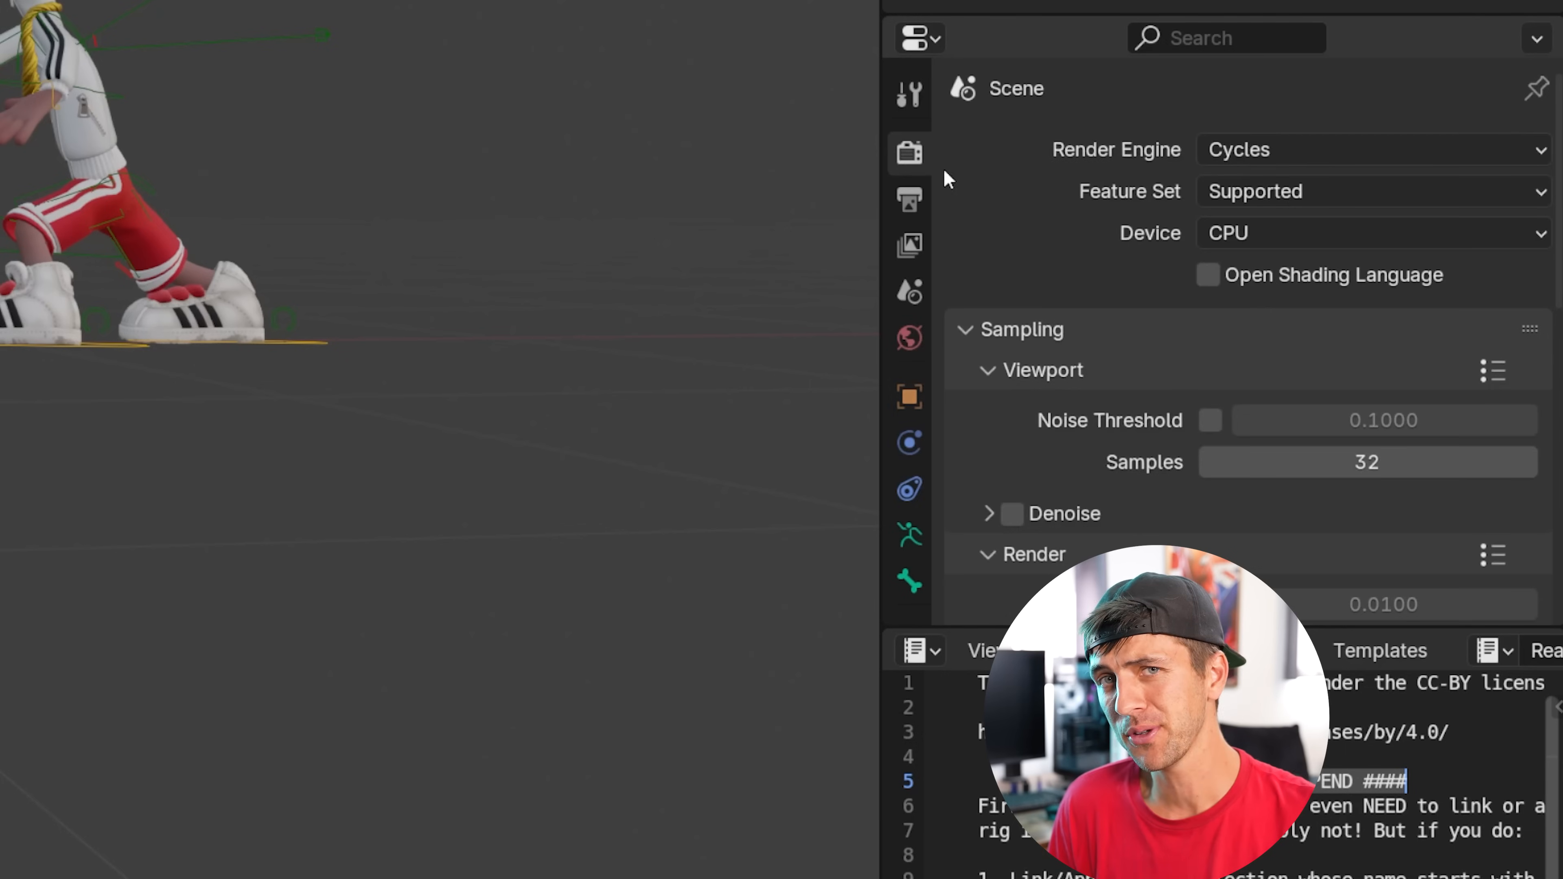
Enable Motion Blur with a 0.40 shutter in the Render Properties.
scroll(down, 3)
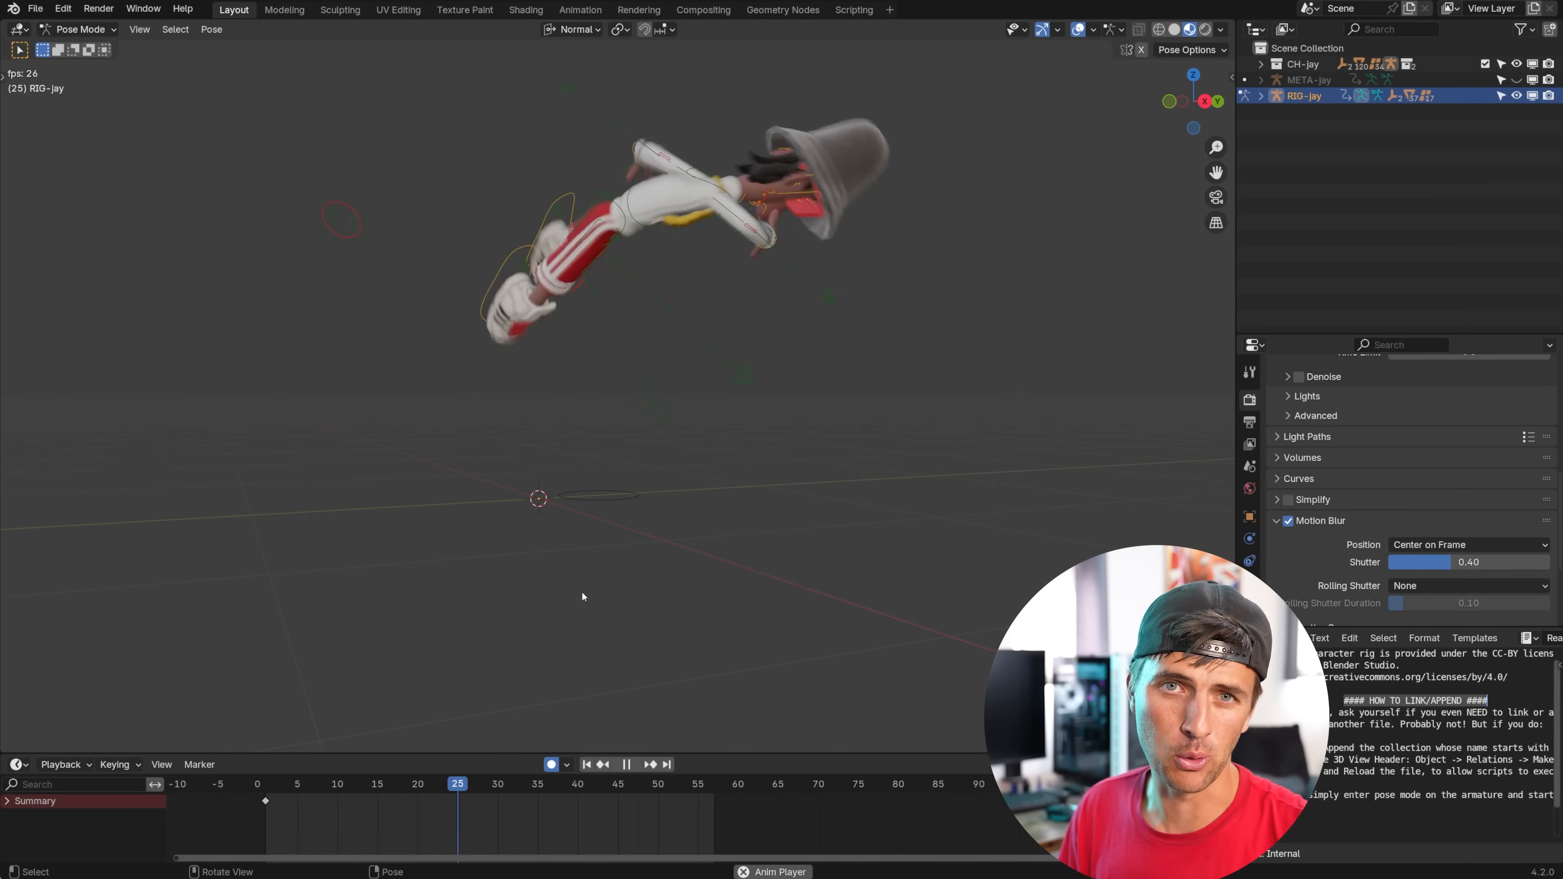
click(377, 783)
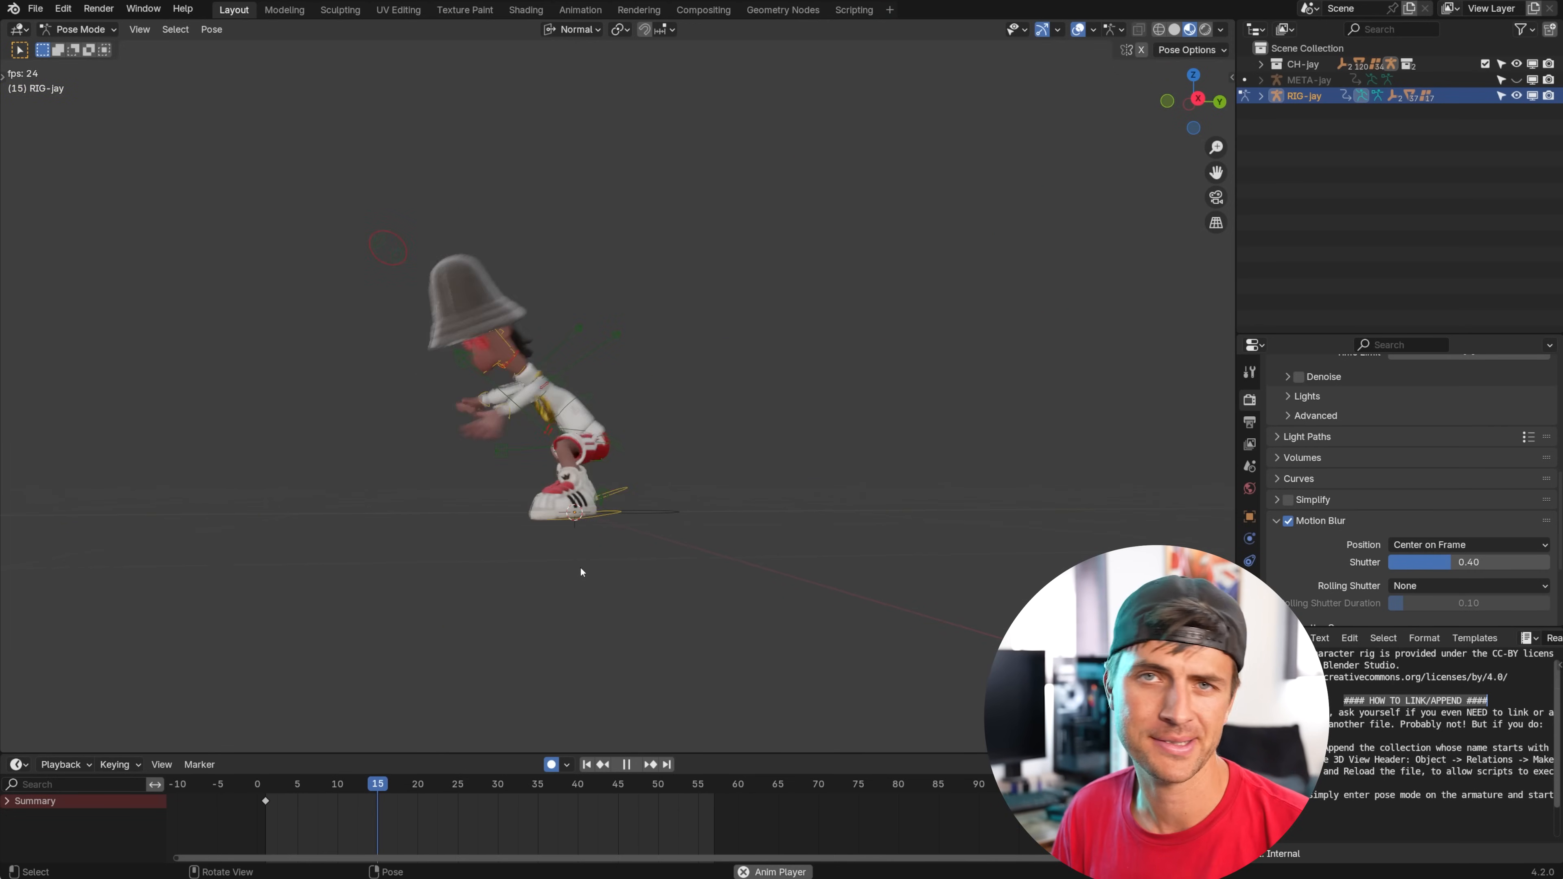